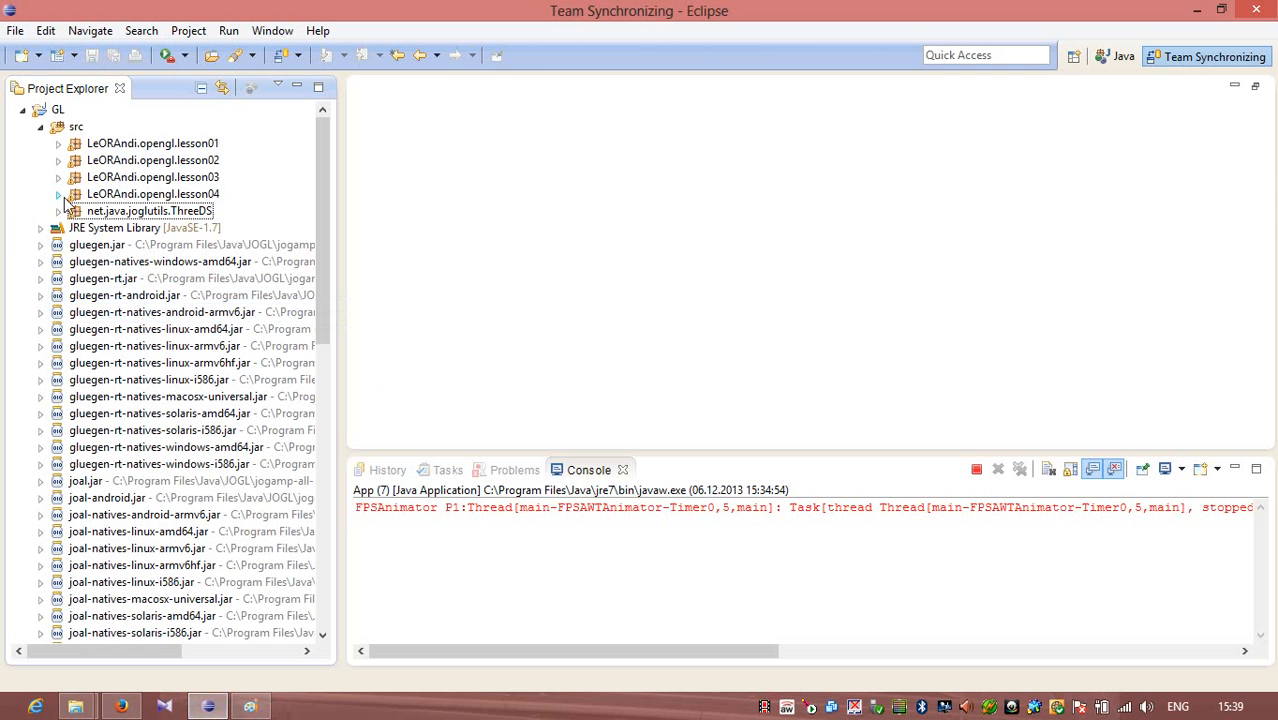
Create the new package LeORAndi.opengl.lesson05 from the lesson04 package's context menu
left_click(58, 194)
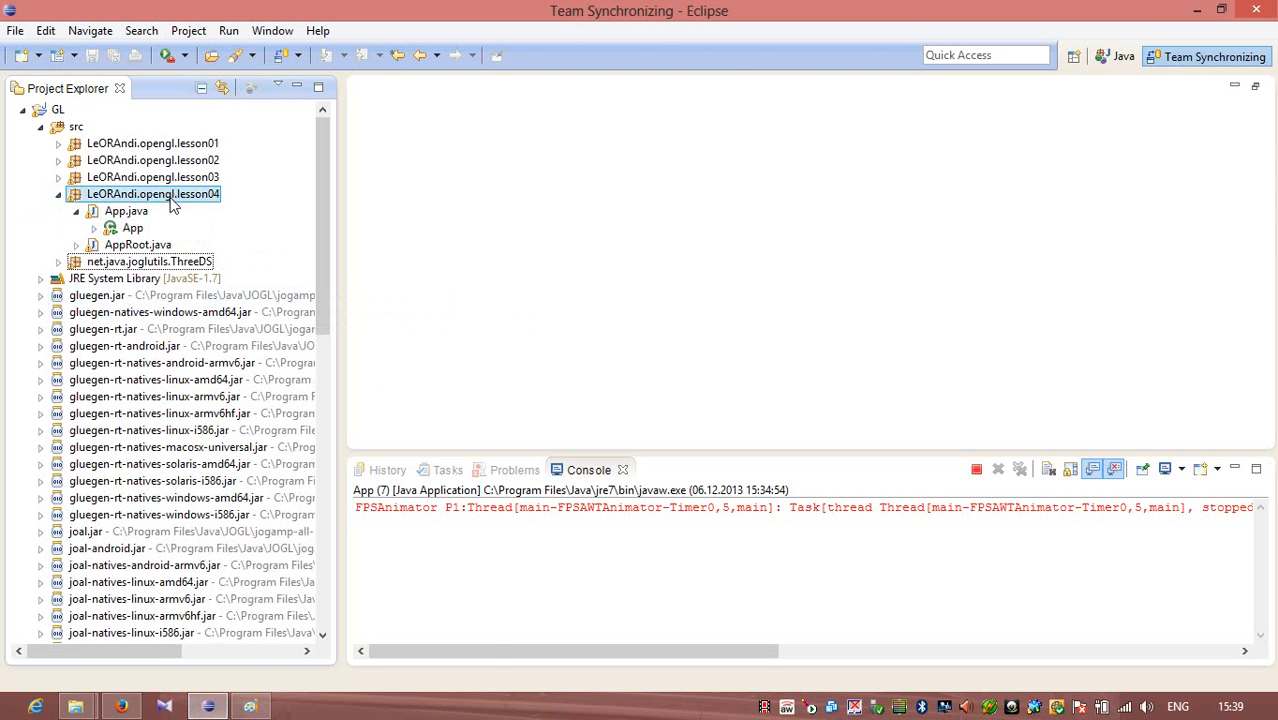
right_click(153, 193)
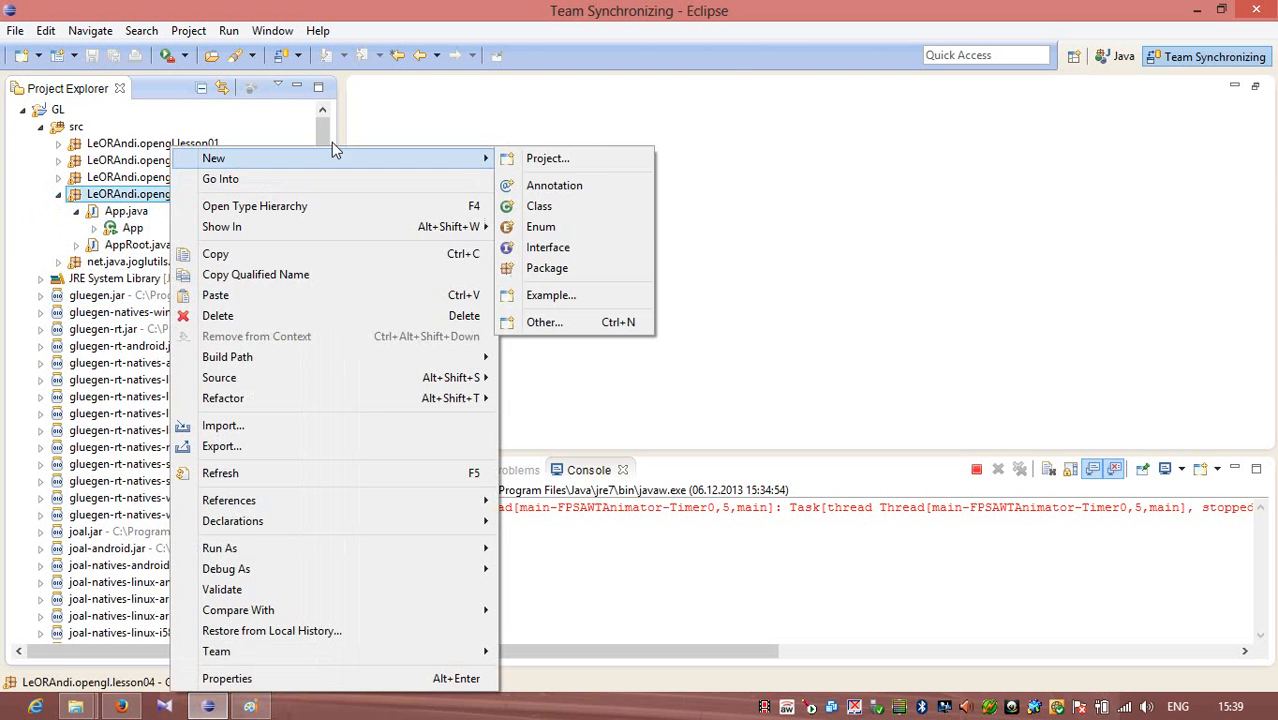
left_click(547, 268)
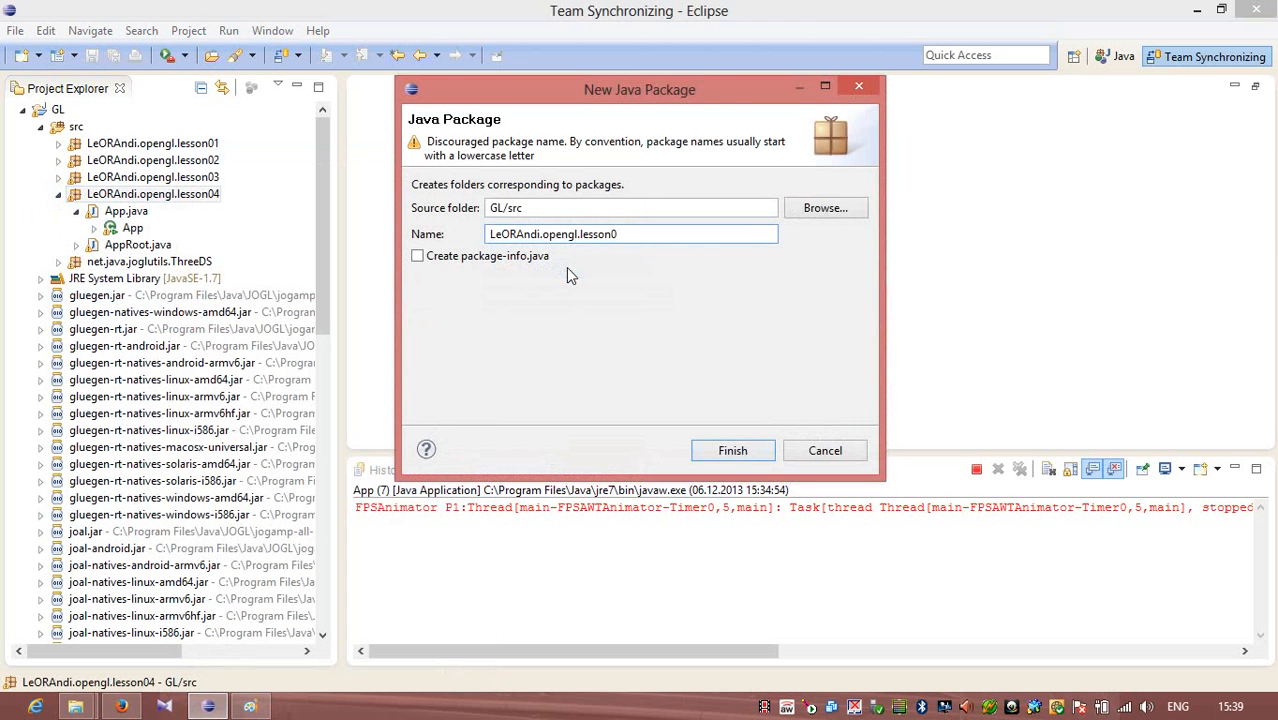
left_click(732, 450)
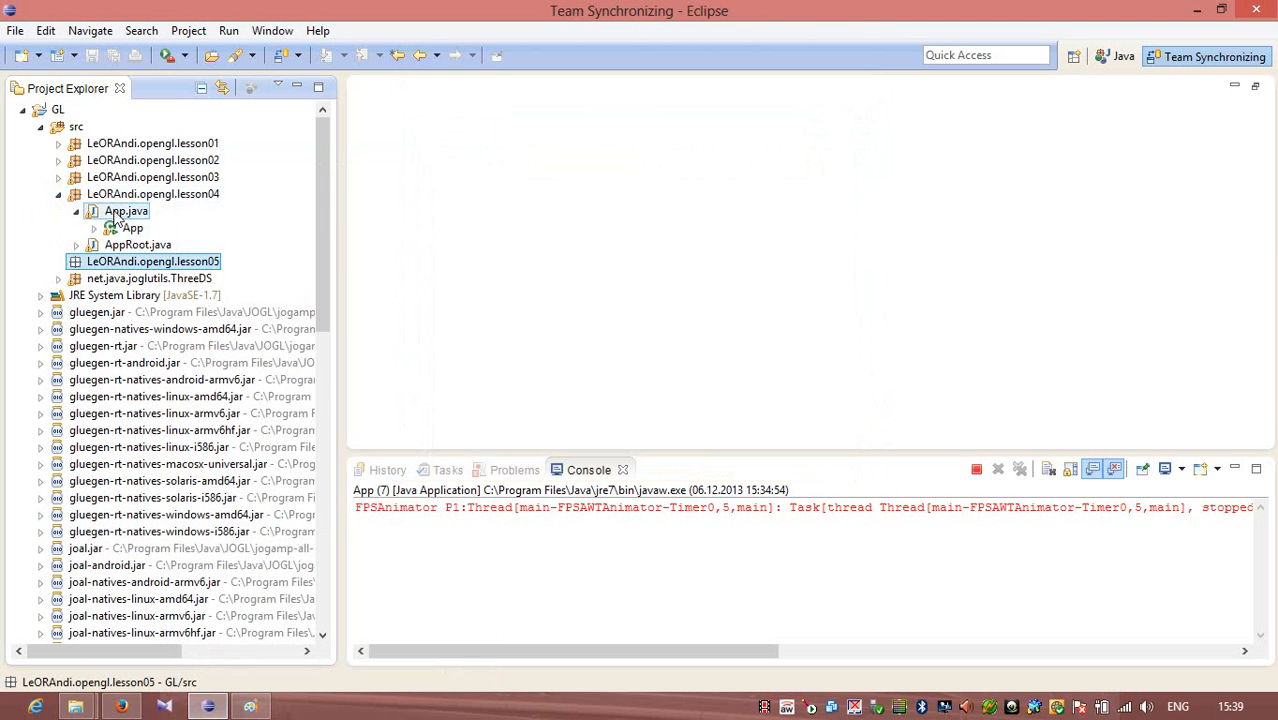
Copy lesson04's App.java and AppRoot.java
right_click(125, 211)
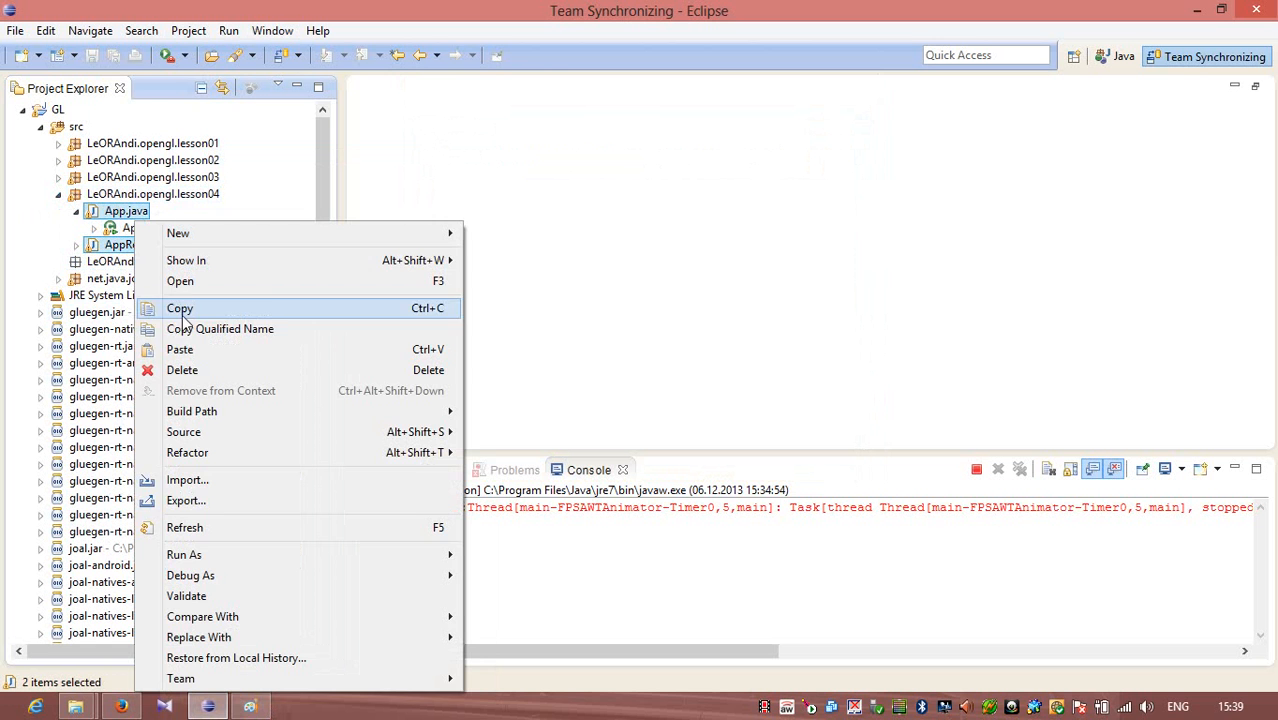
left_click(180, 308)
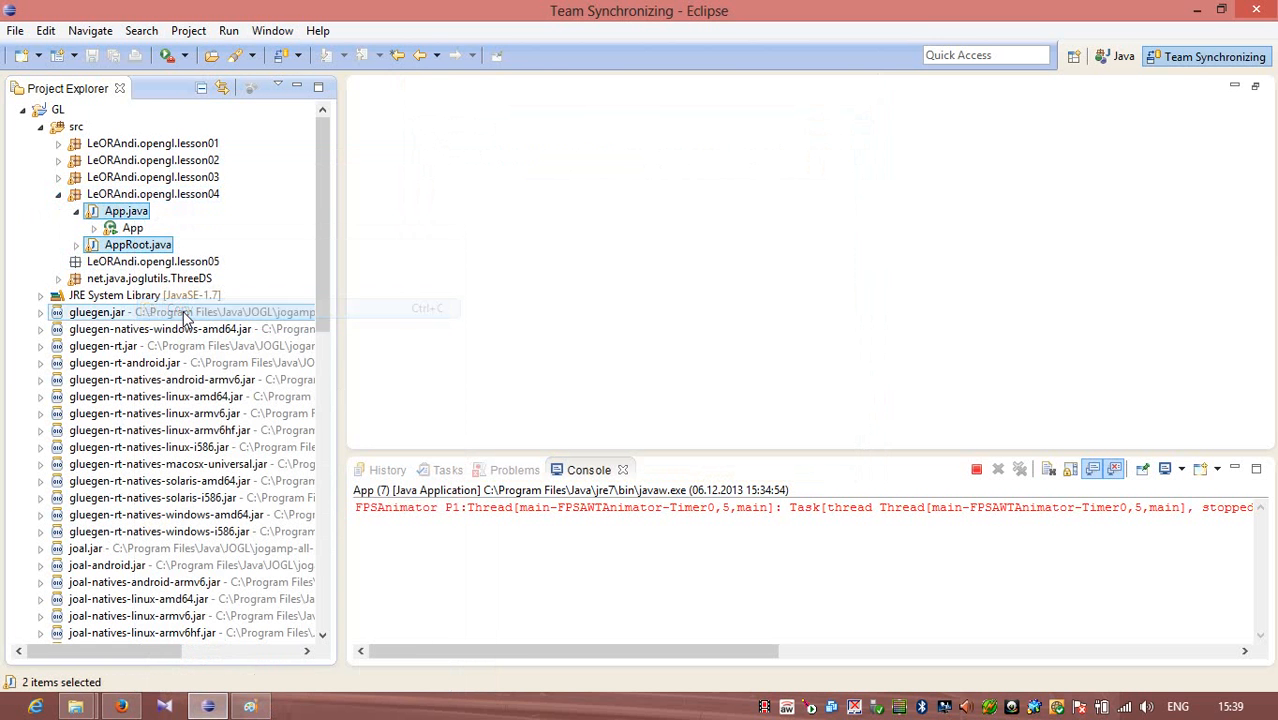
Paste the two files into lesson05 and bring App.java to the front
right_click(153, 261)
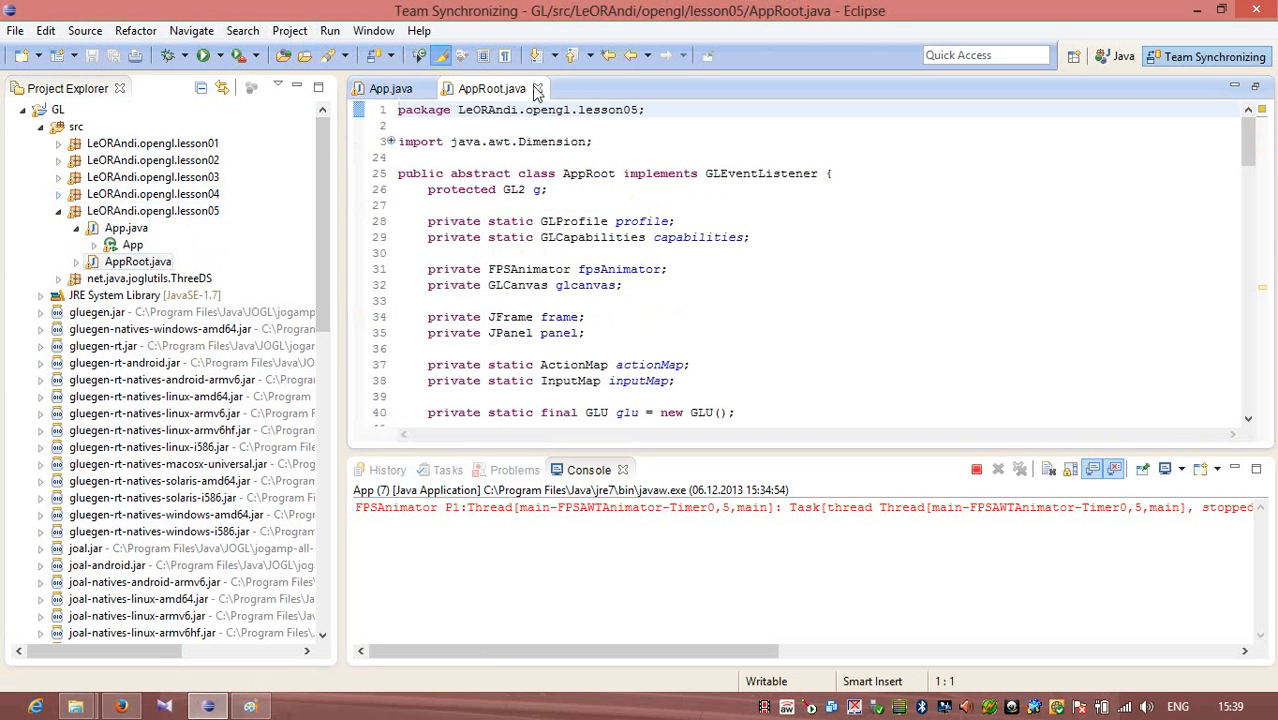
left_click(390, 88)
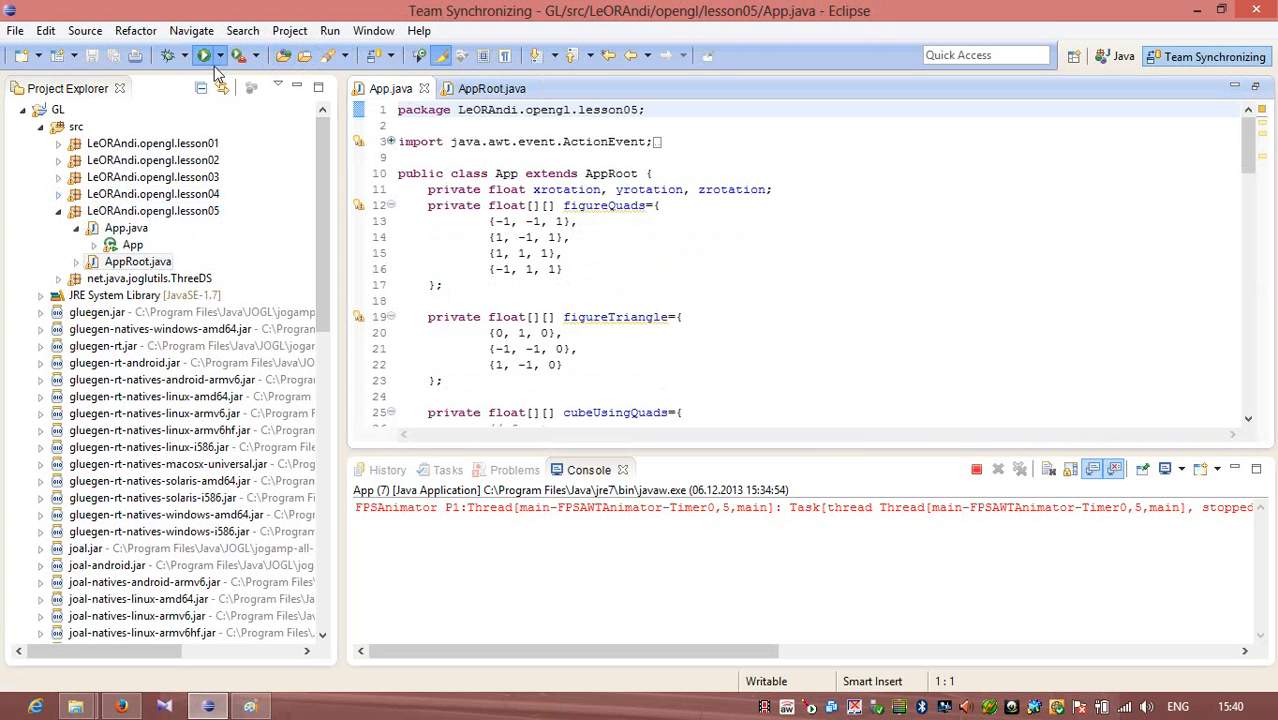
left_click(204, 55)
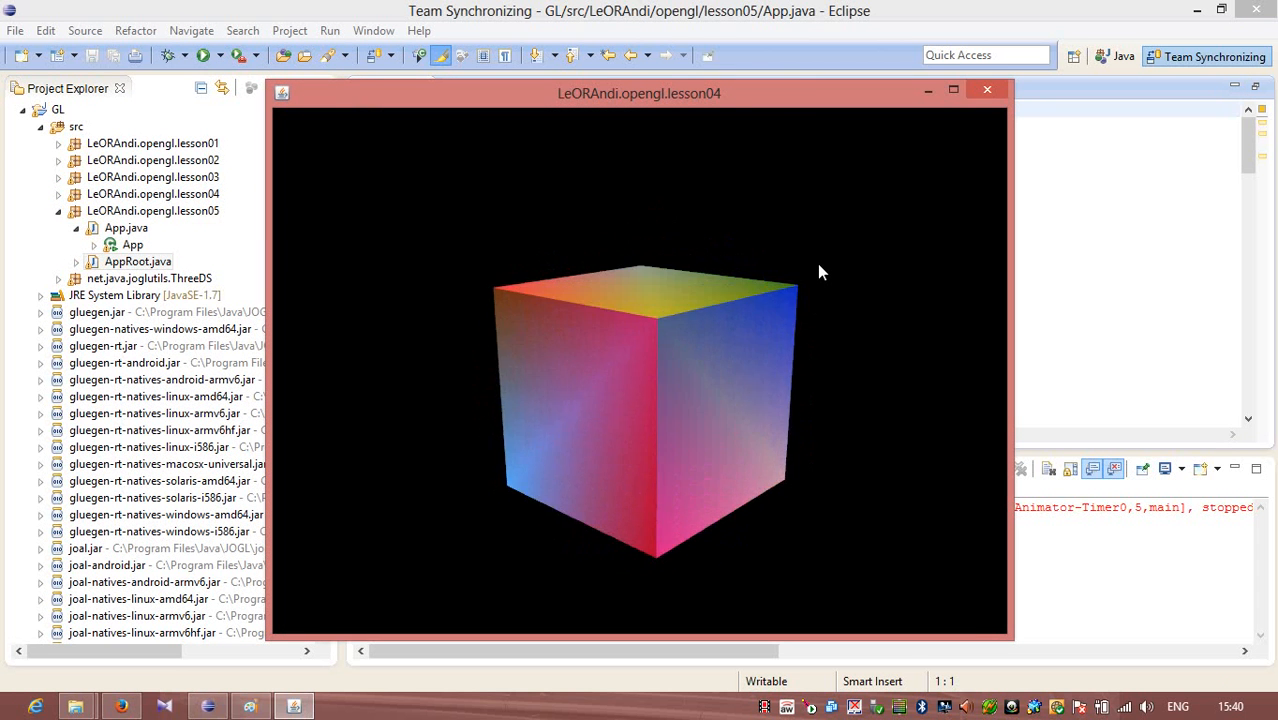
left_click(987, 89)
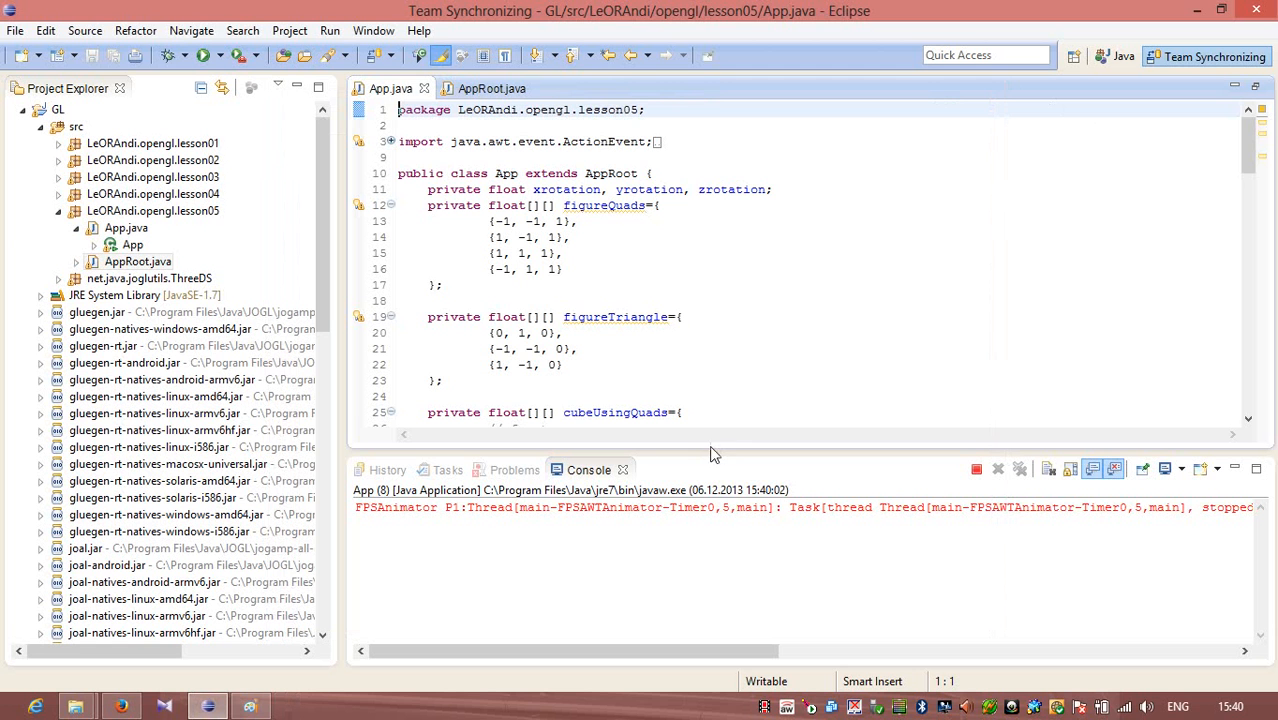
mouse_move(724, 379)
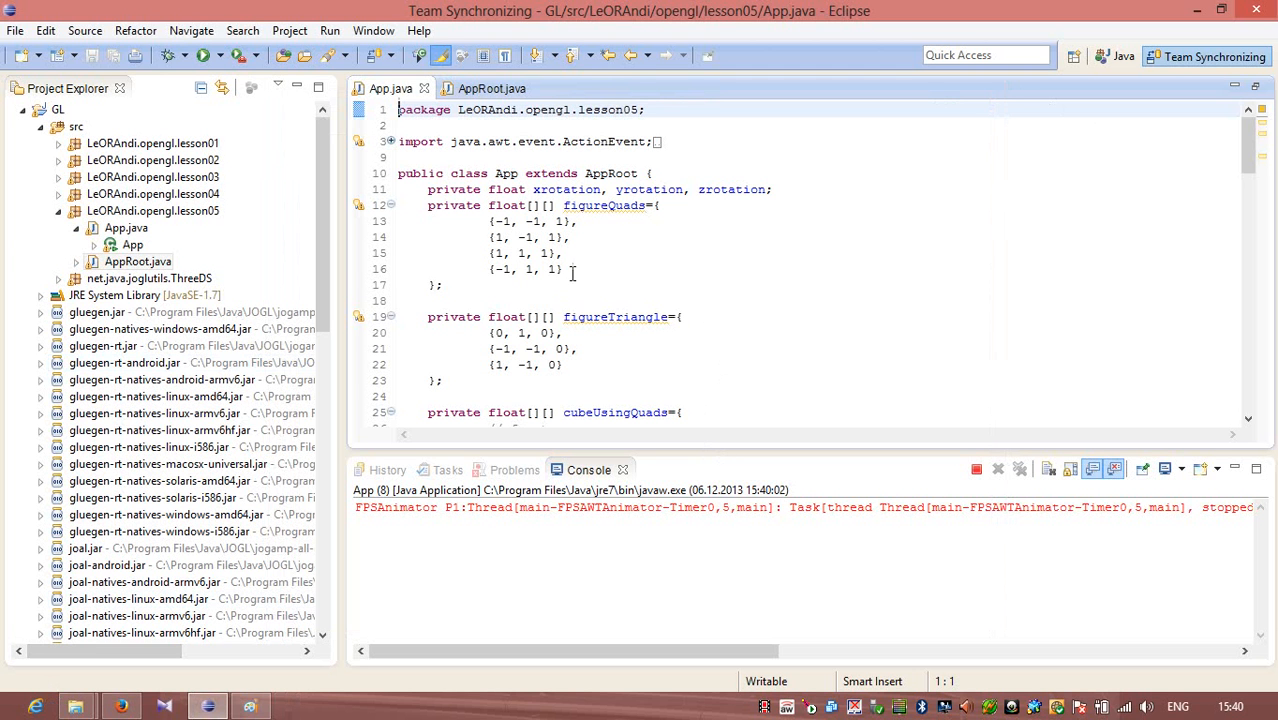
In AppRoot.java start drawFigure3f with File file = new File("")
left_click(490, 88)
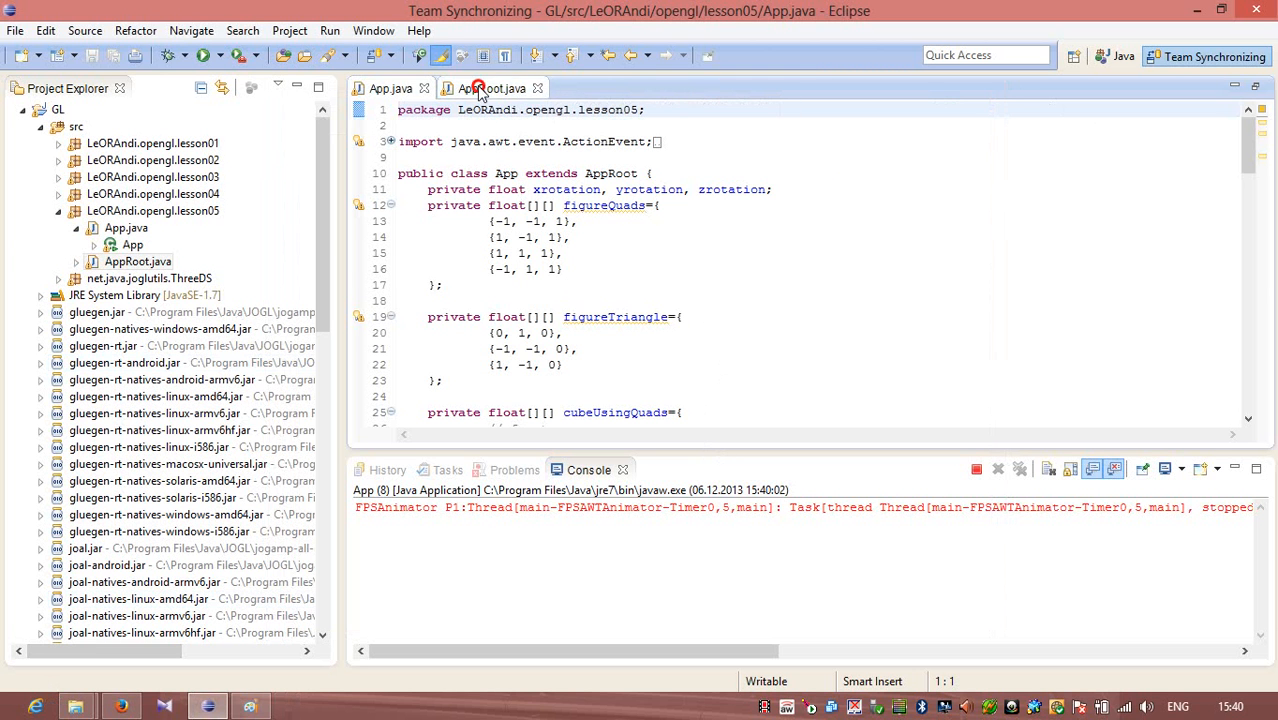
left_click(491, 88)
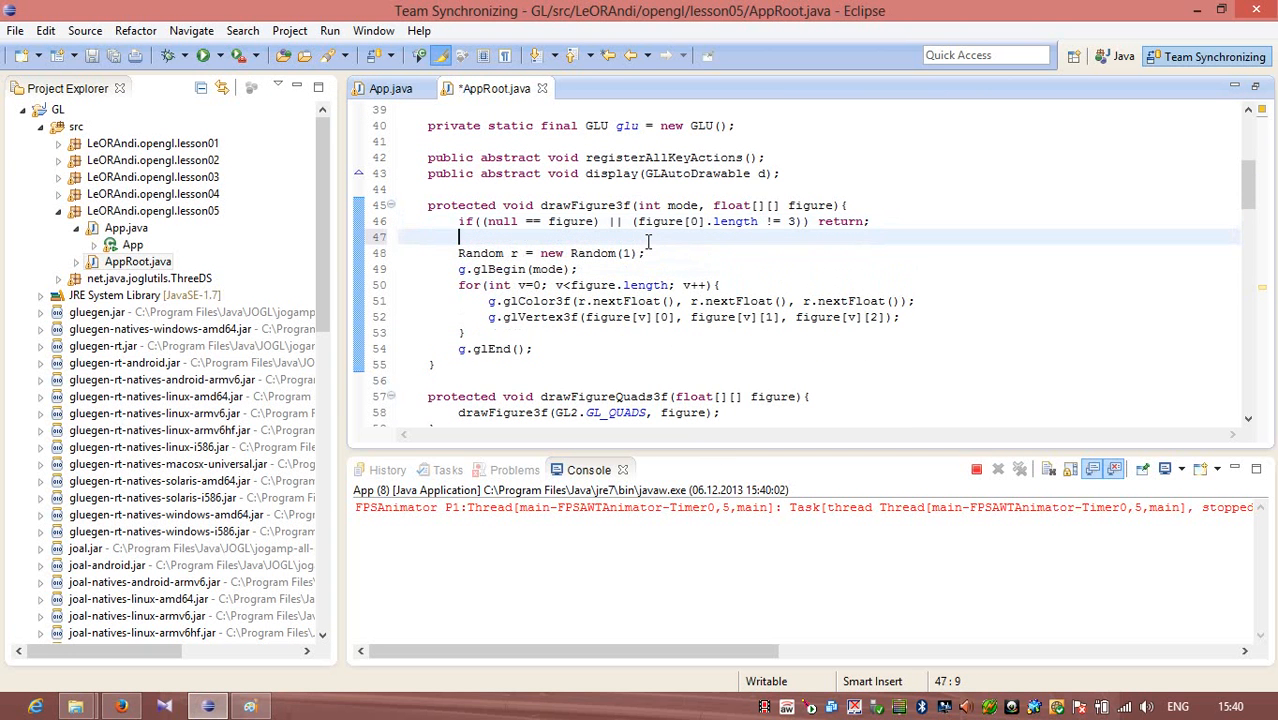
type("File")
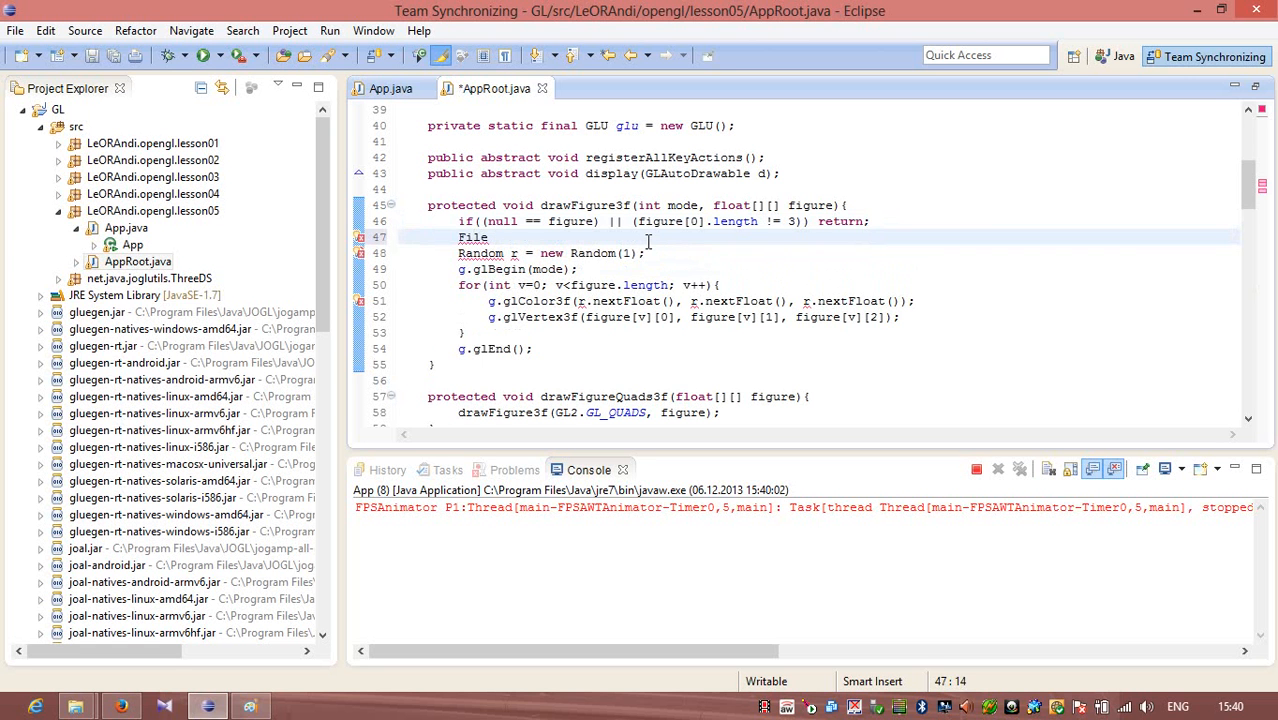
type("in")
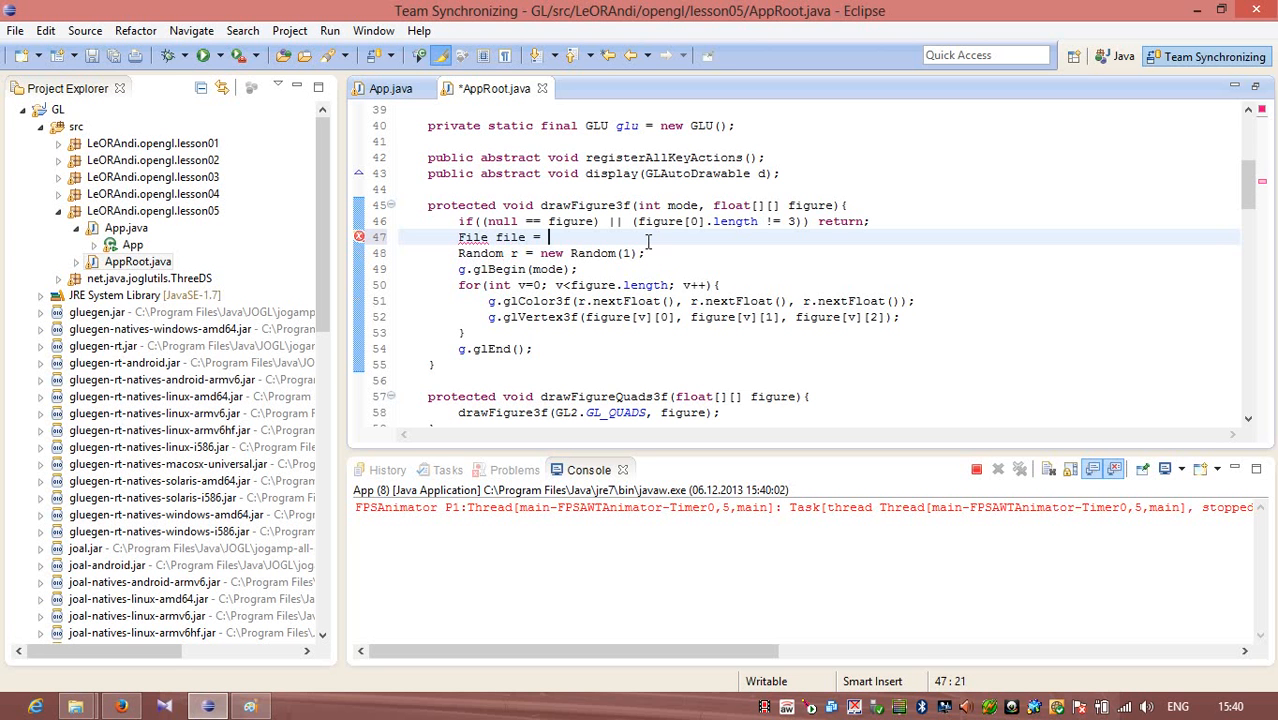
type("n")
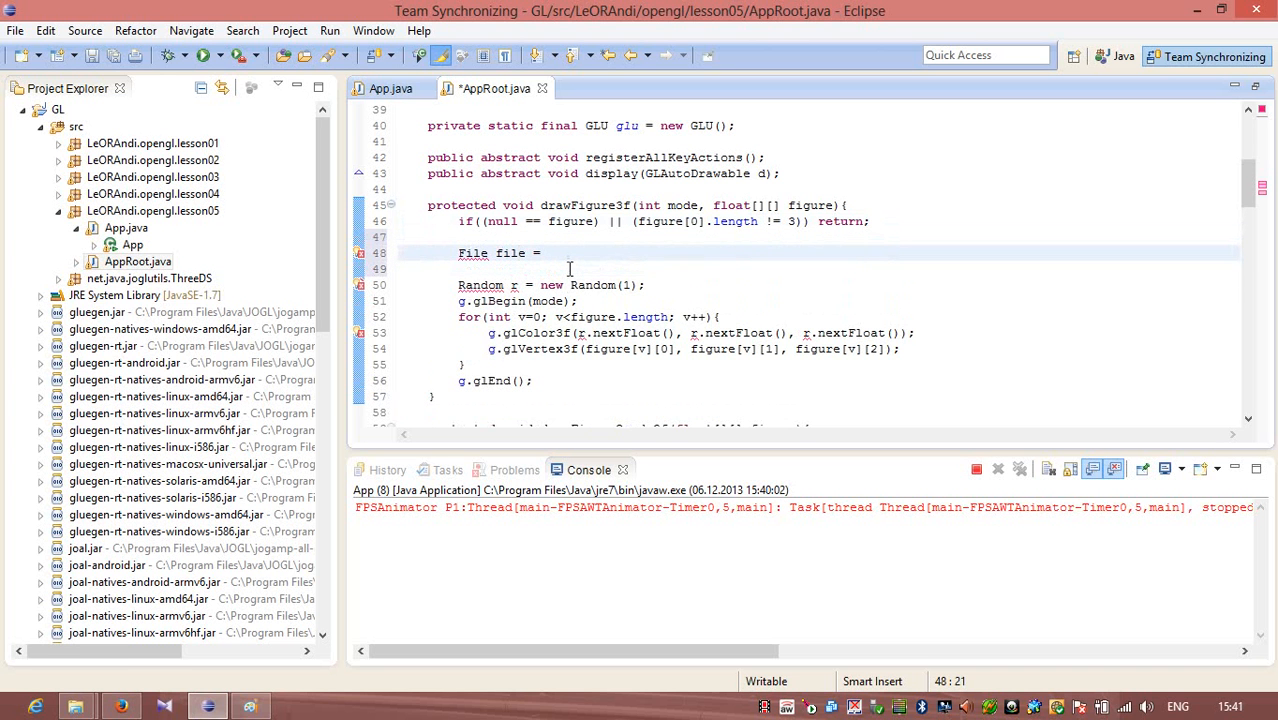
type("new Fi")
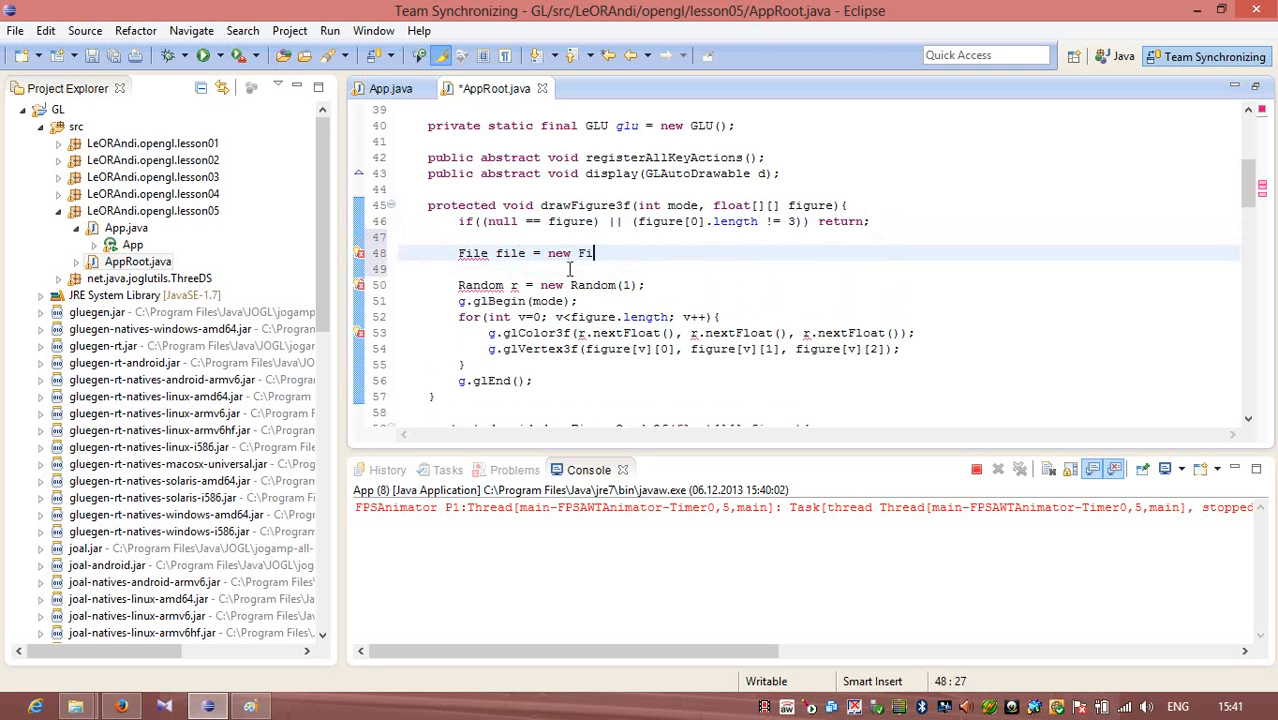
type("le();")
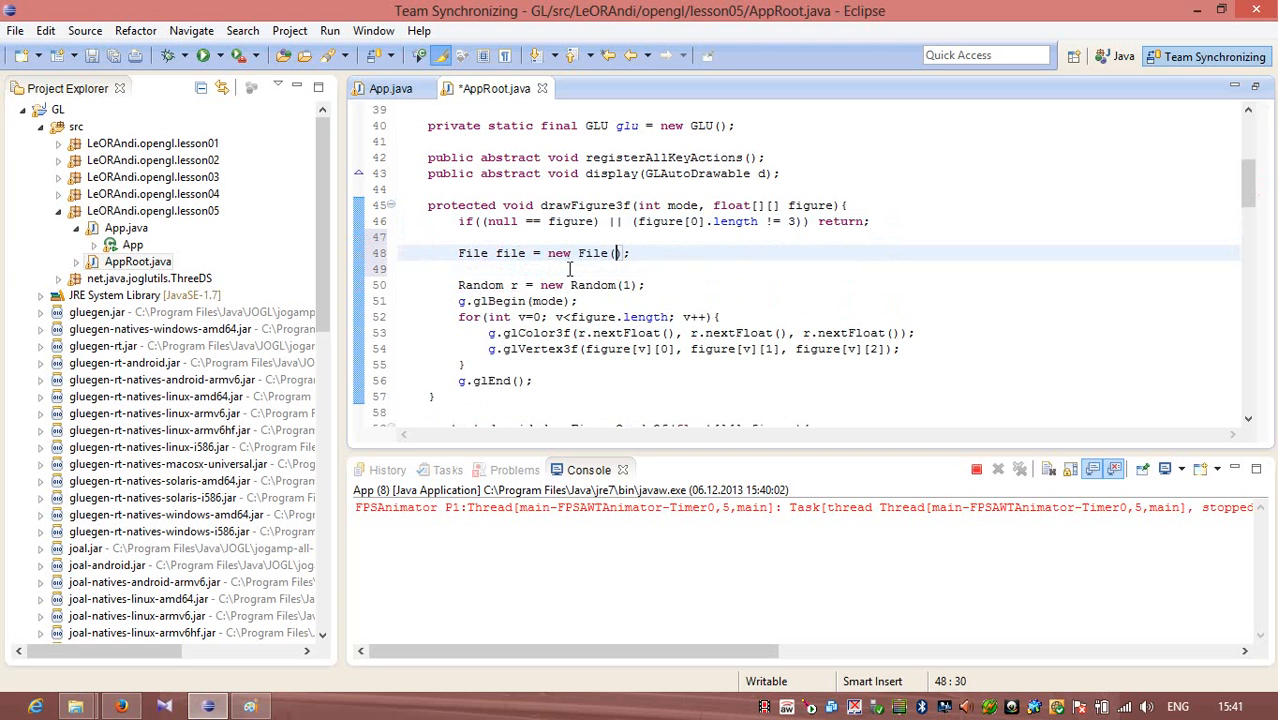
type("\"\"")
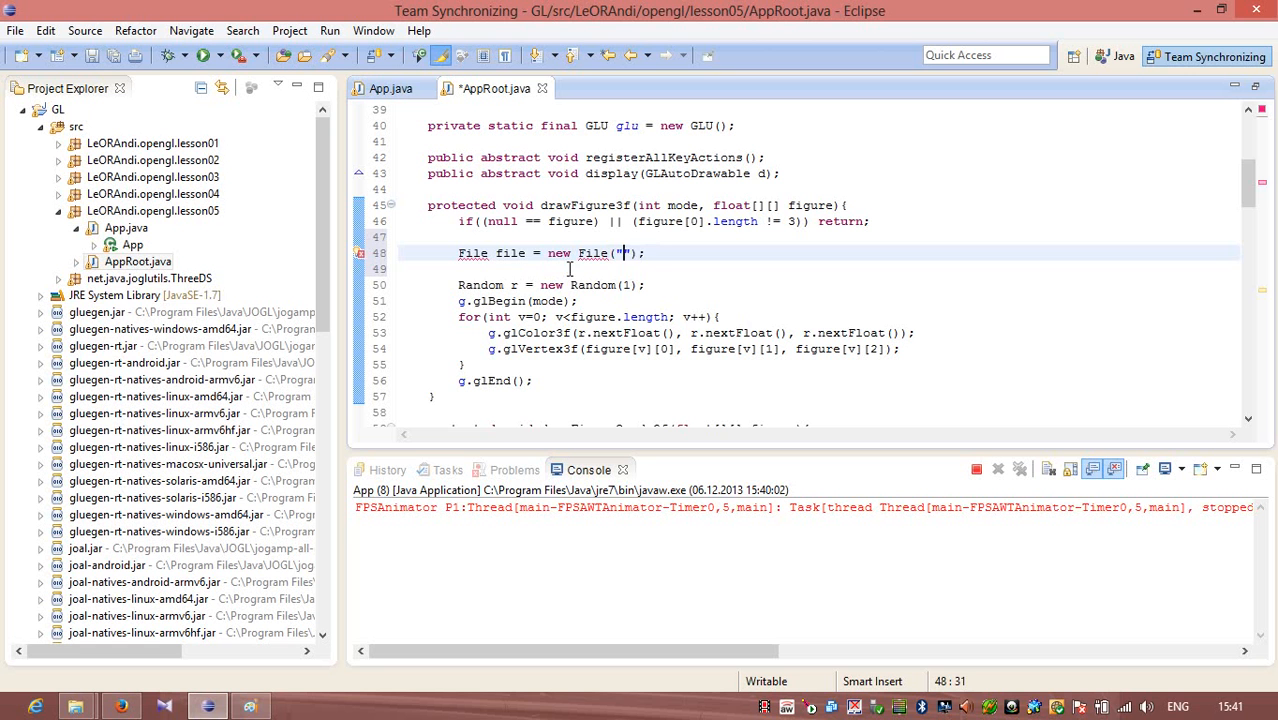
Fill the path with "/bin/LeORAndi/opengl/lesson05/data/"
type("/")
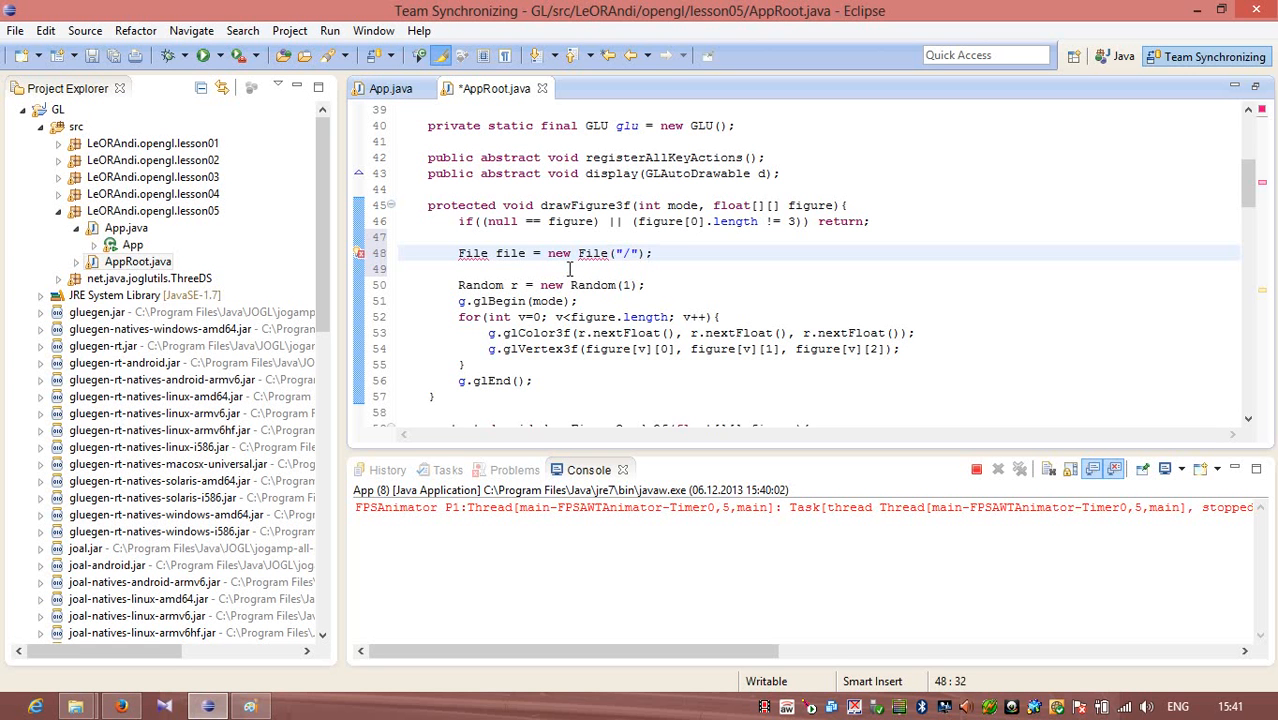
type("bin/")
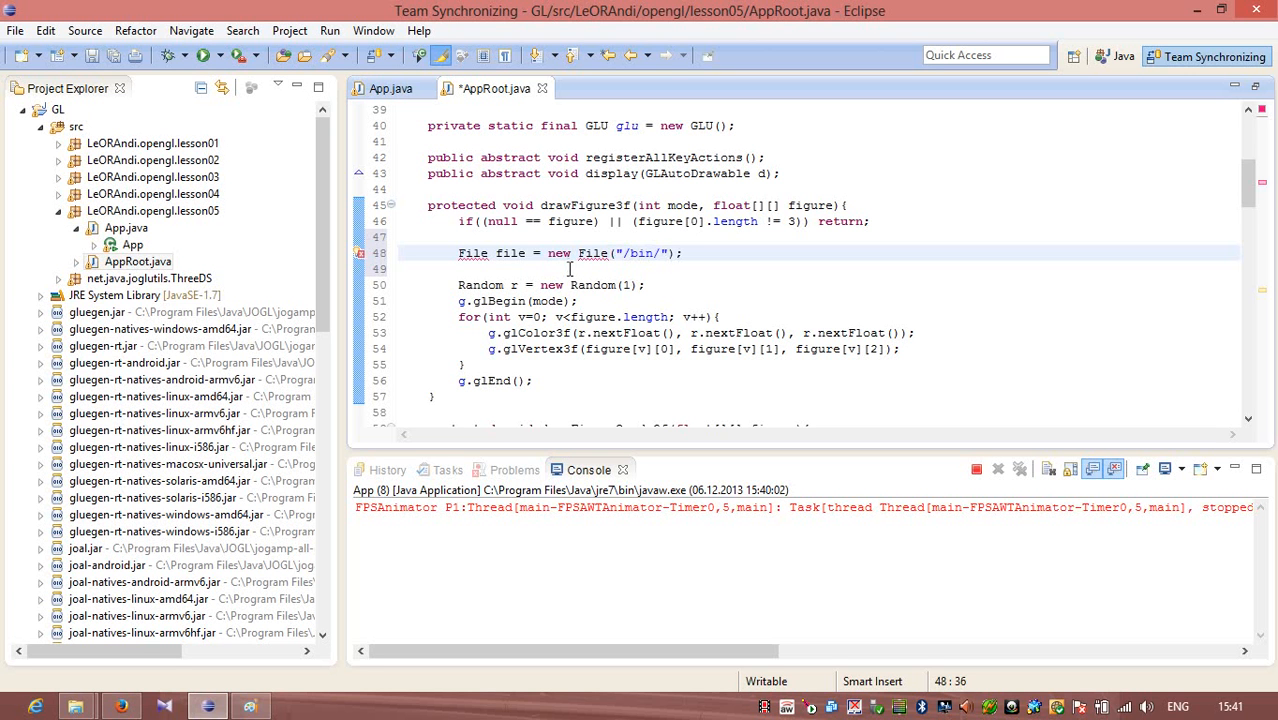
type("Le")
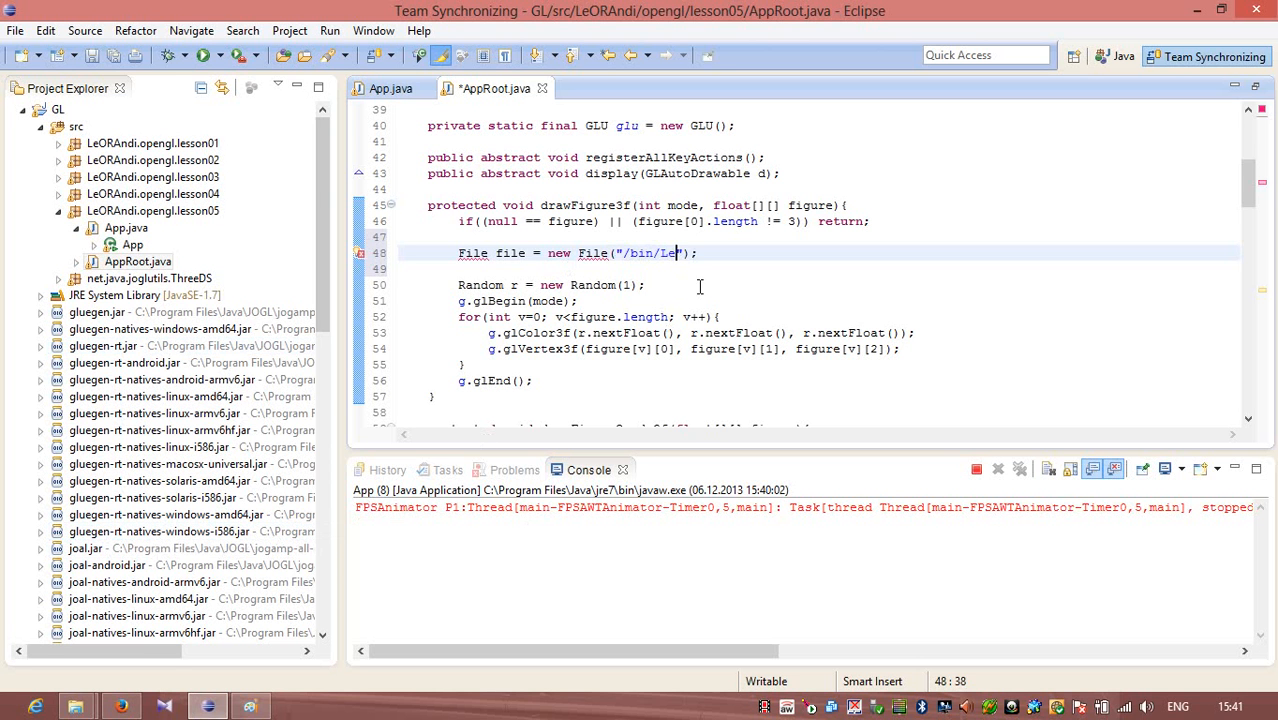
type("ORAnd")
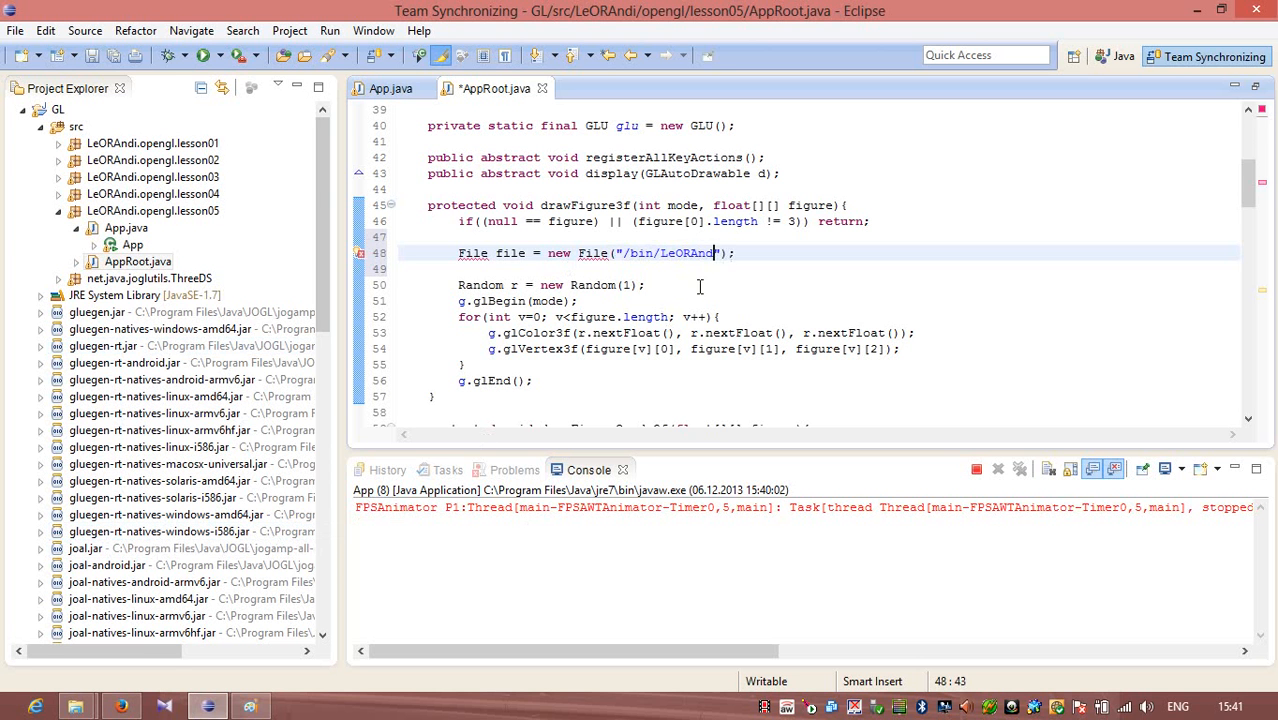
double_click(688, 253)
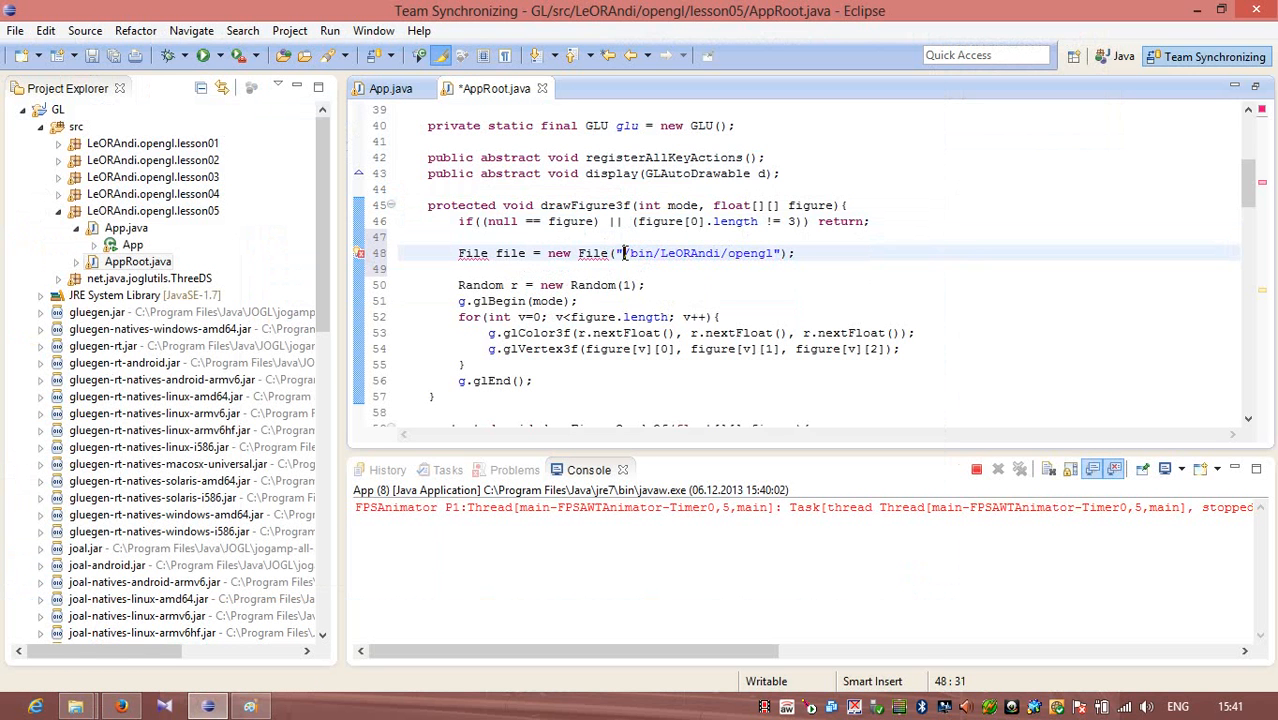
type("l")
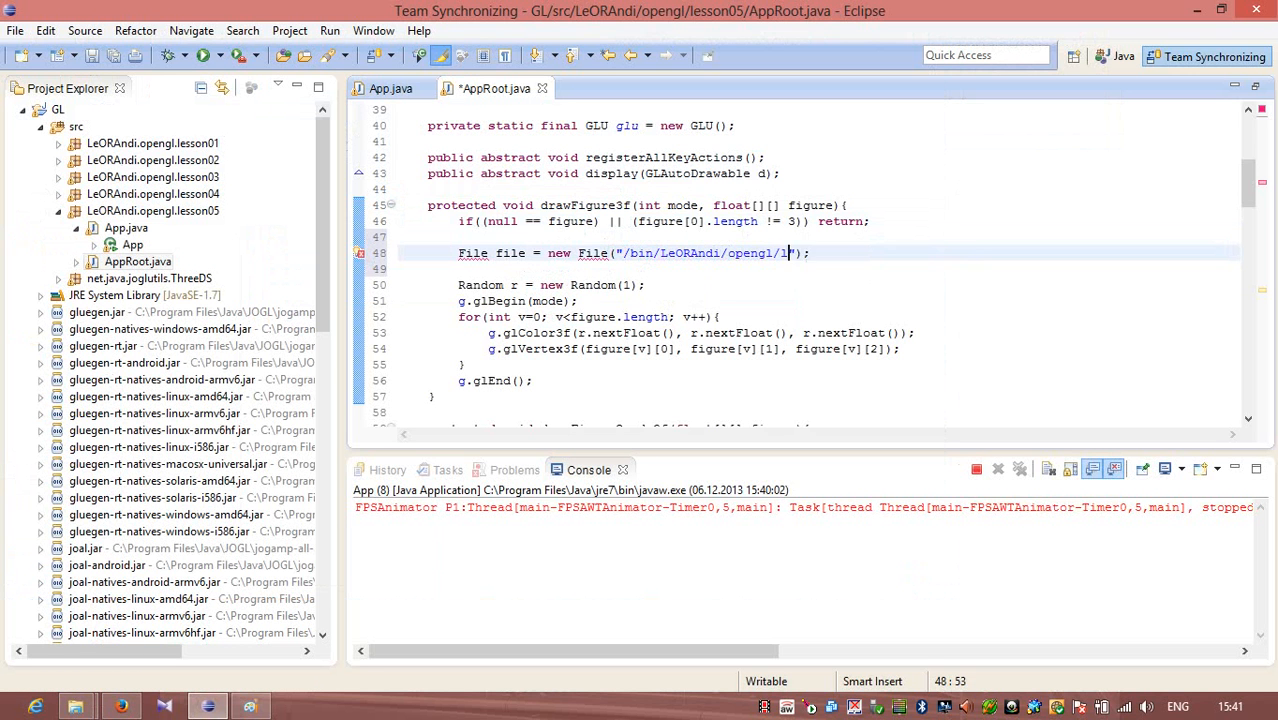
type("esson05")
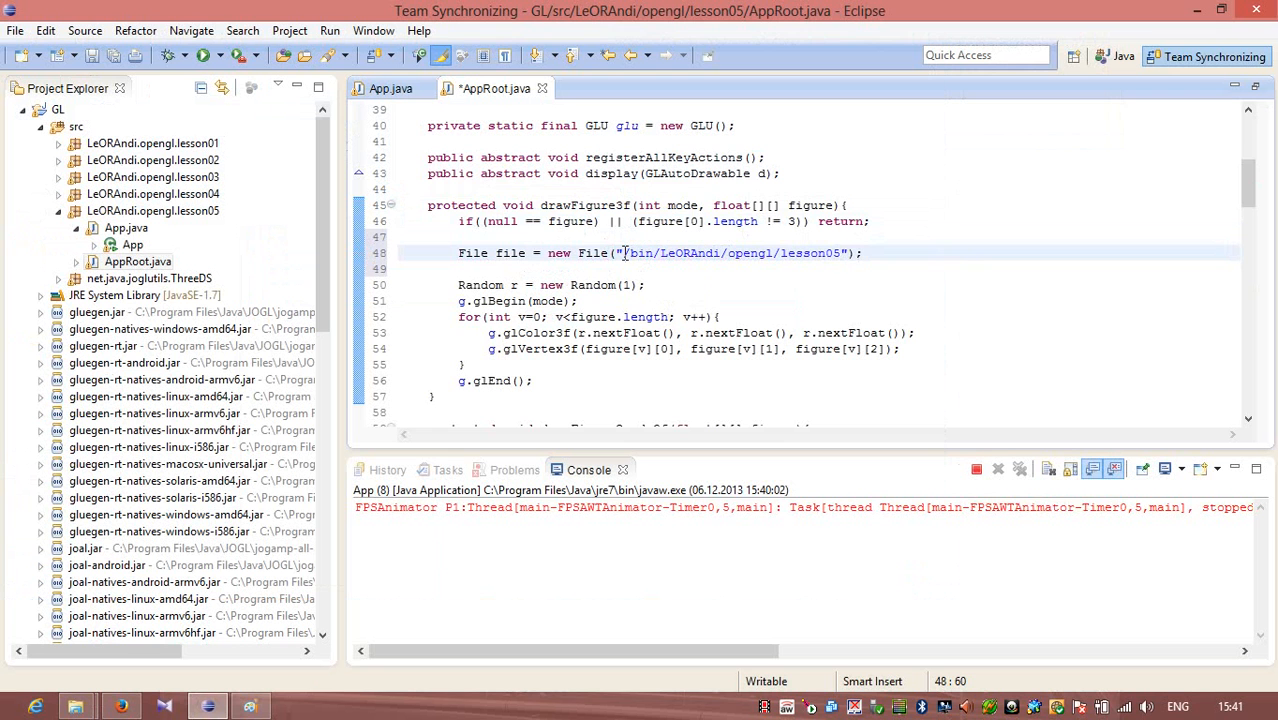
type("data")
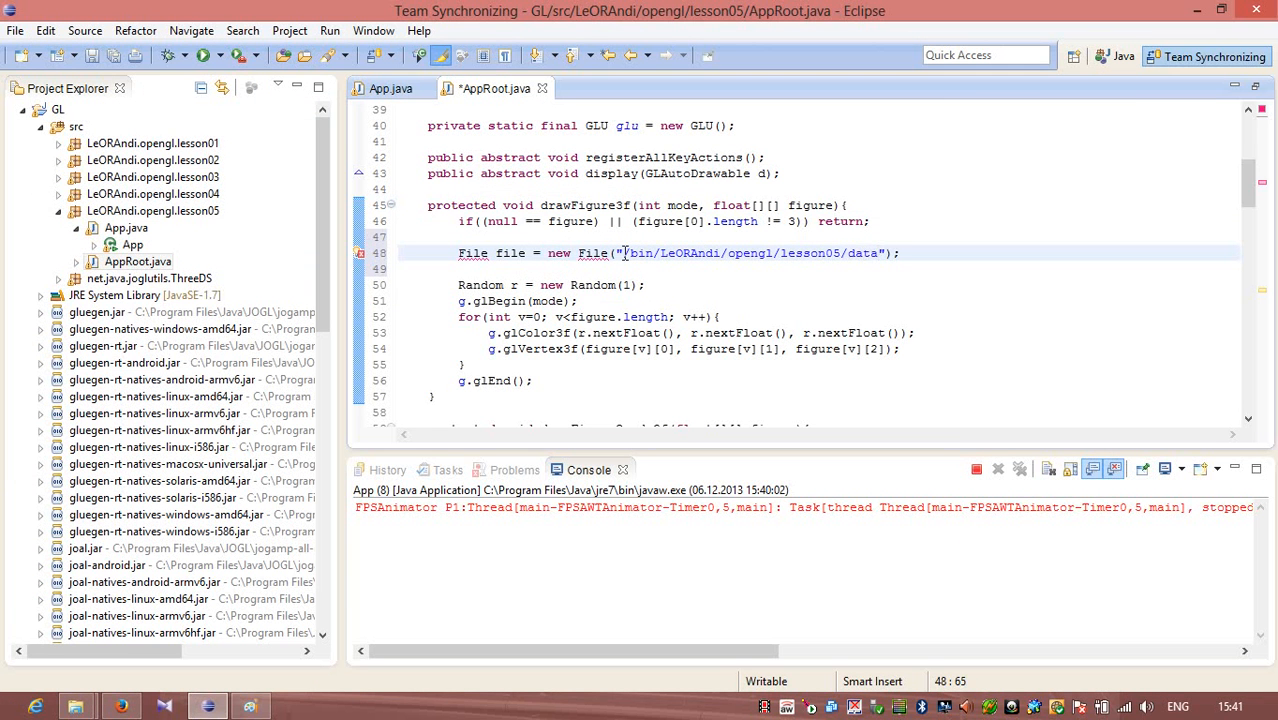
type("/")
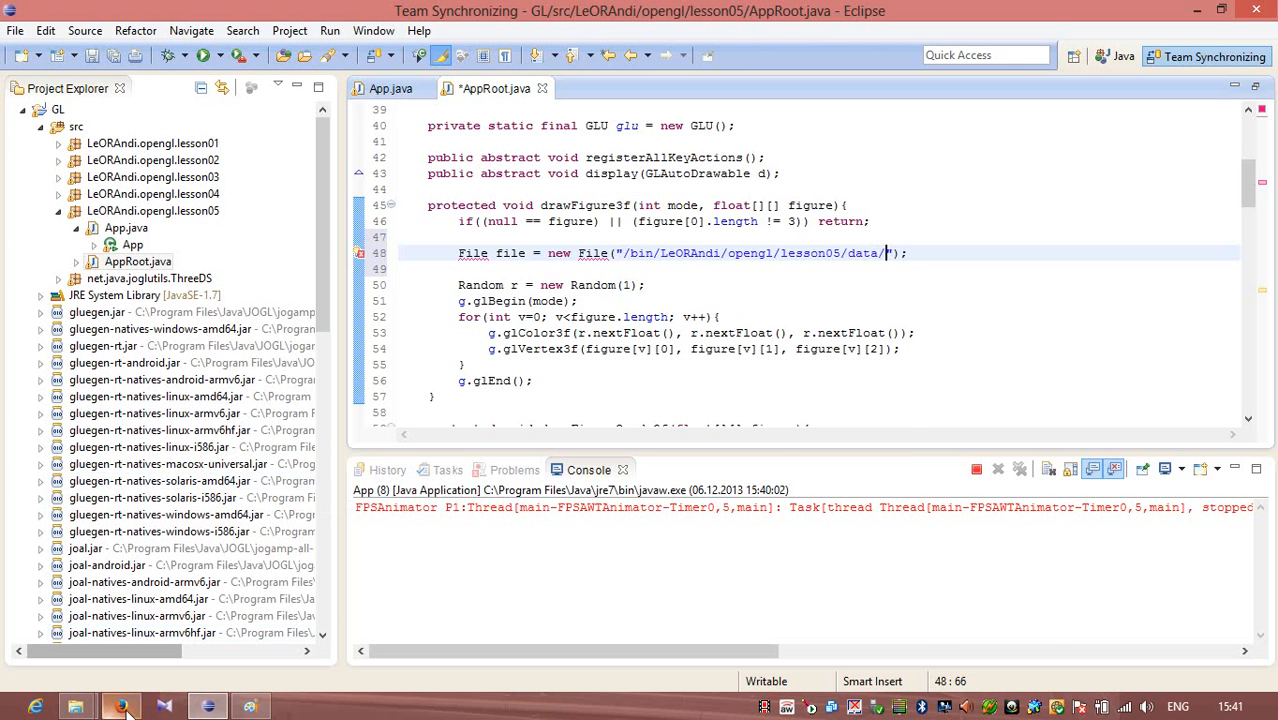
Search Google Images for garfield in a new Firefox tab and preview the caped Garfield movie picture
left_click(119, 707)
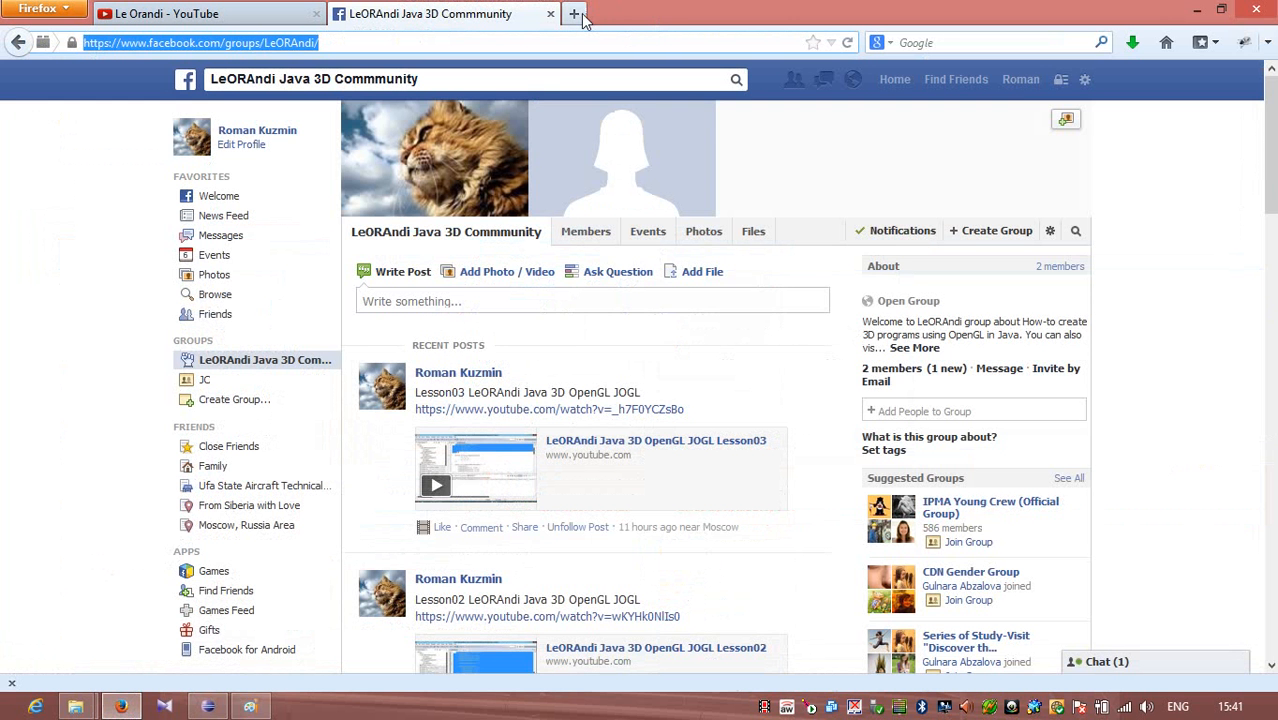
left_click(574, 13)
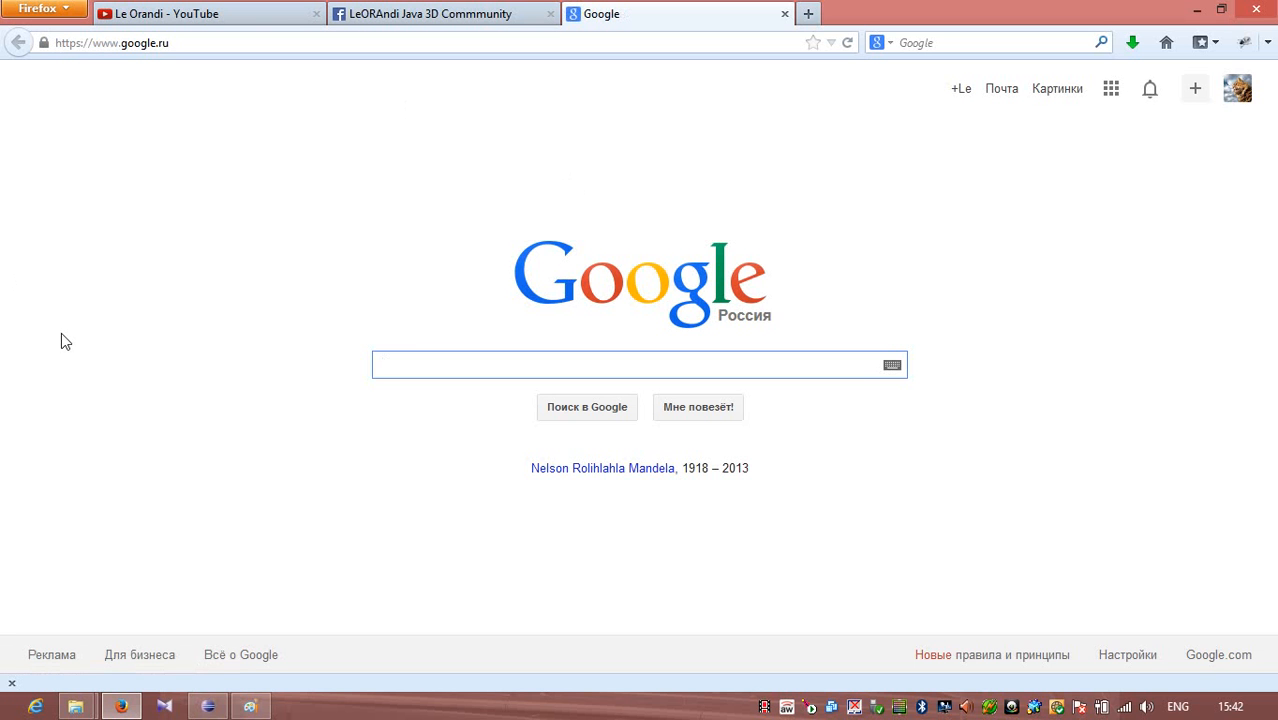
type("g")
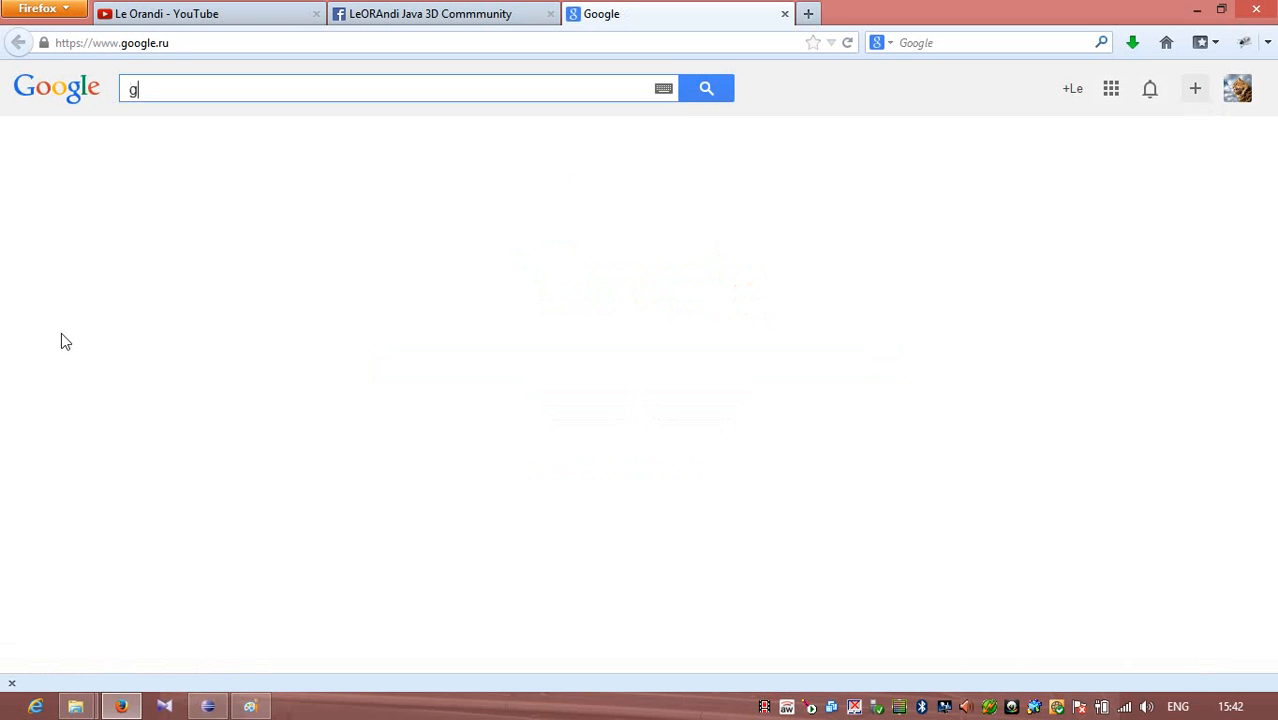
type("arfield")
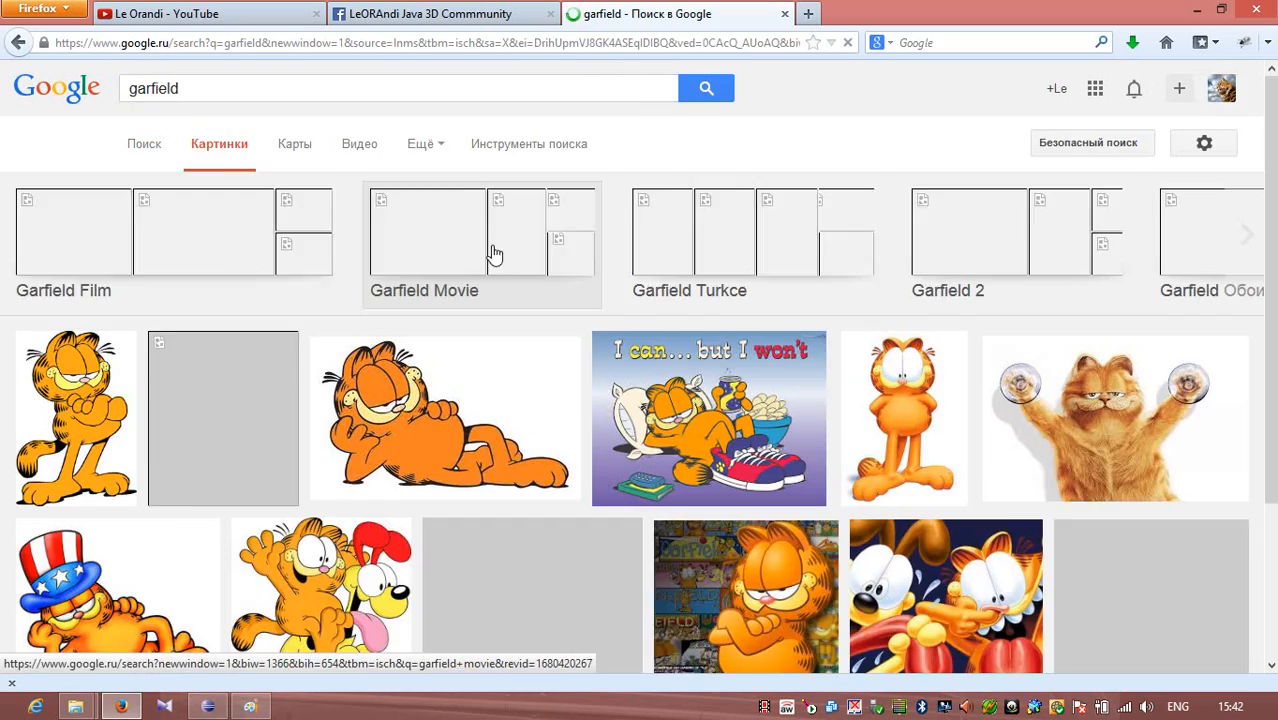
scroll("down", 3)
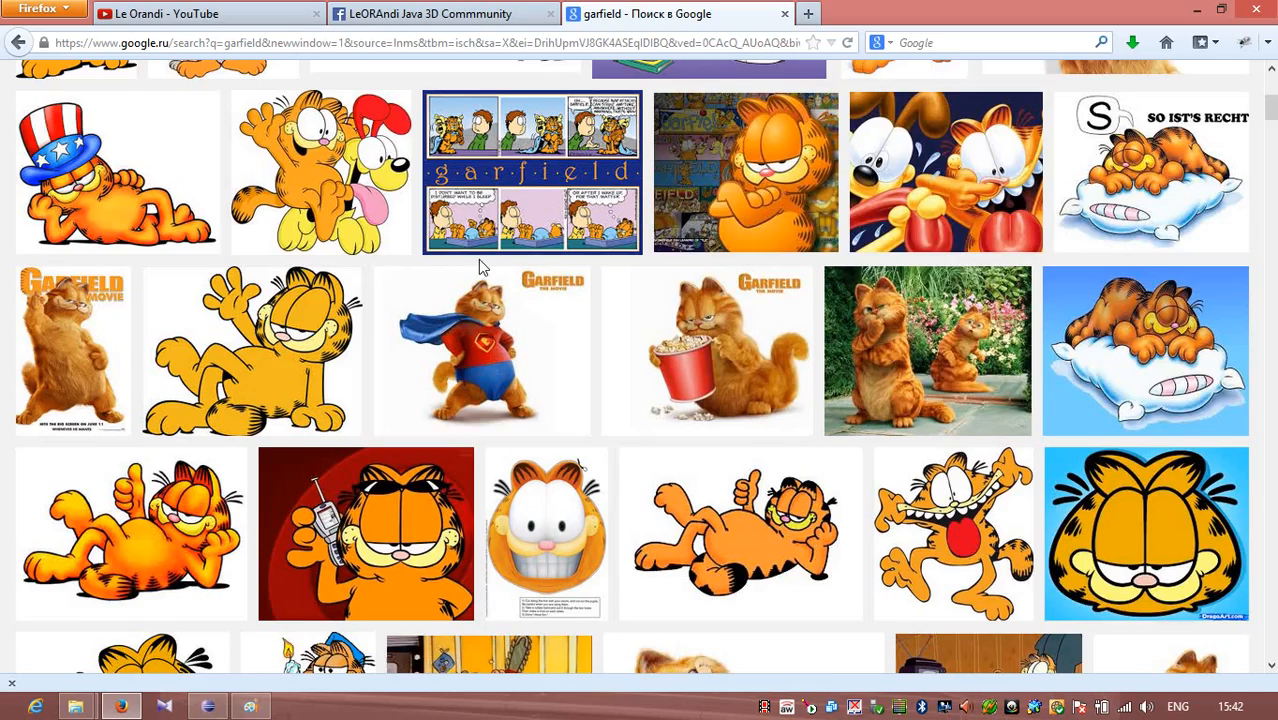
scroll("down", 3)
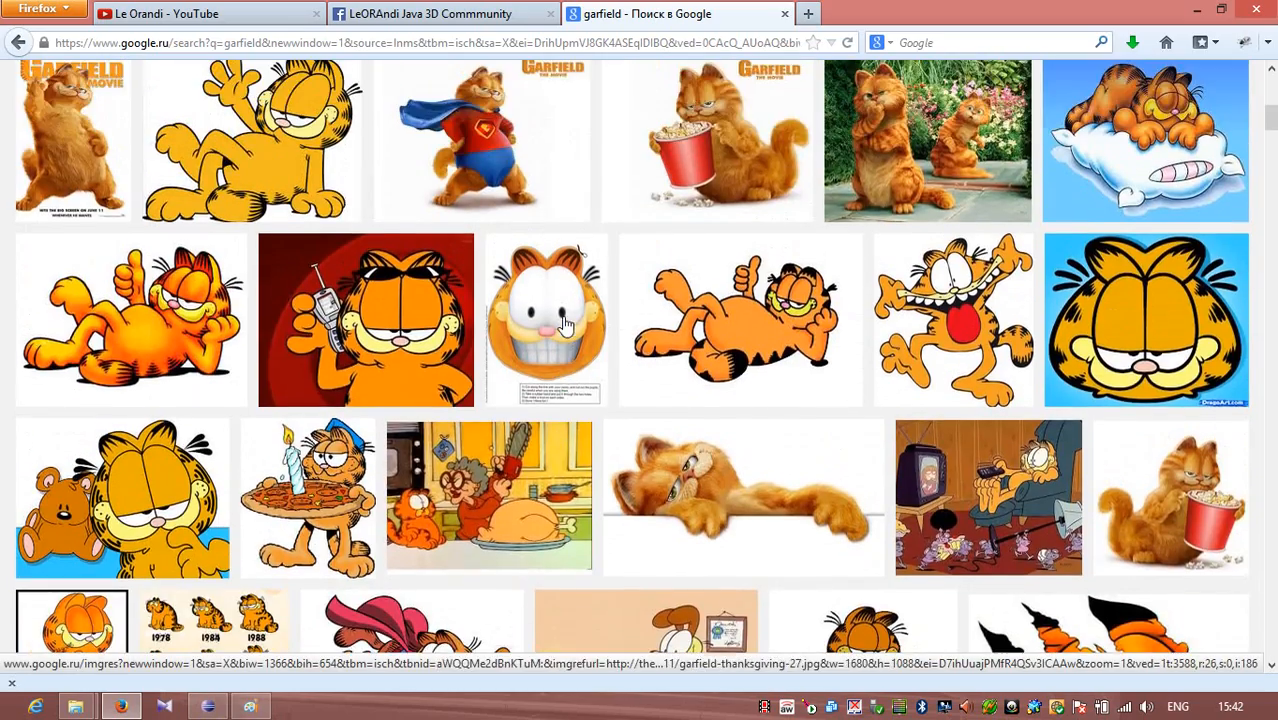
left_click(482, 140)
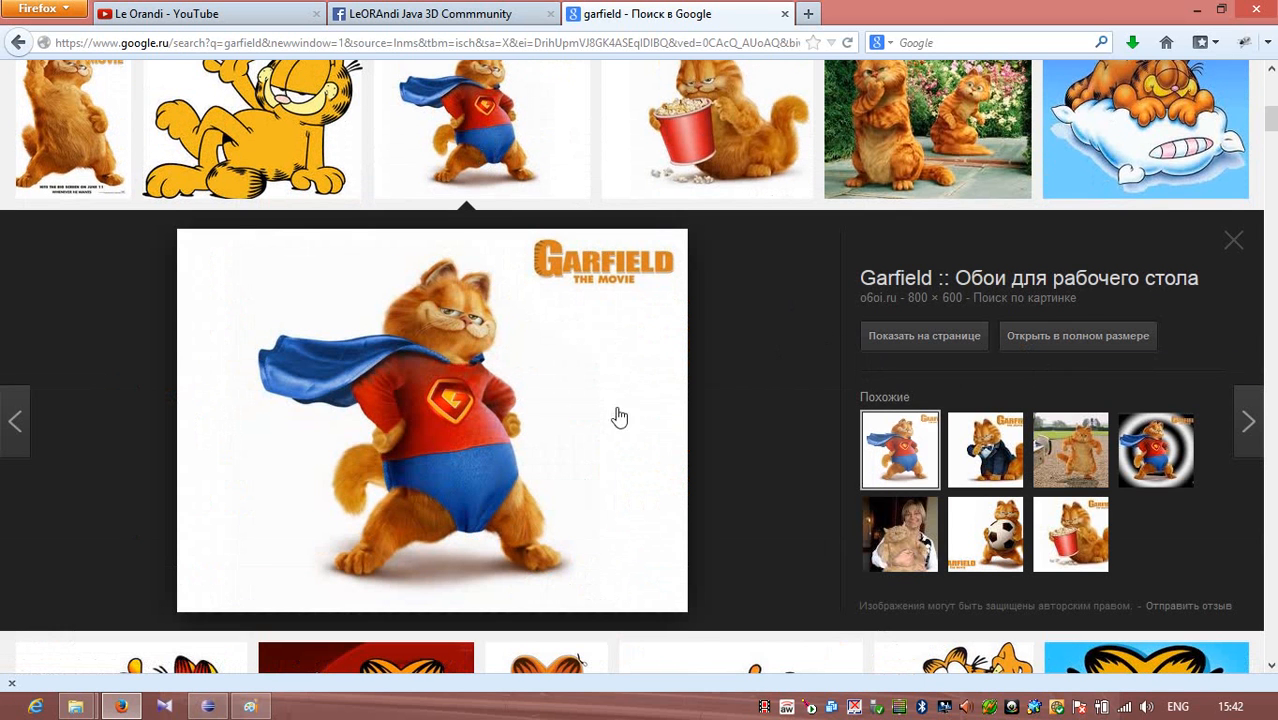
Save the previewed picture to drive D: as garfield_01.jpg
right_click(620, 416)
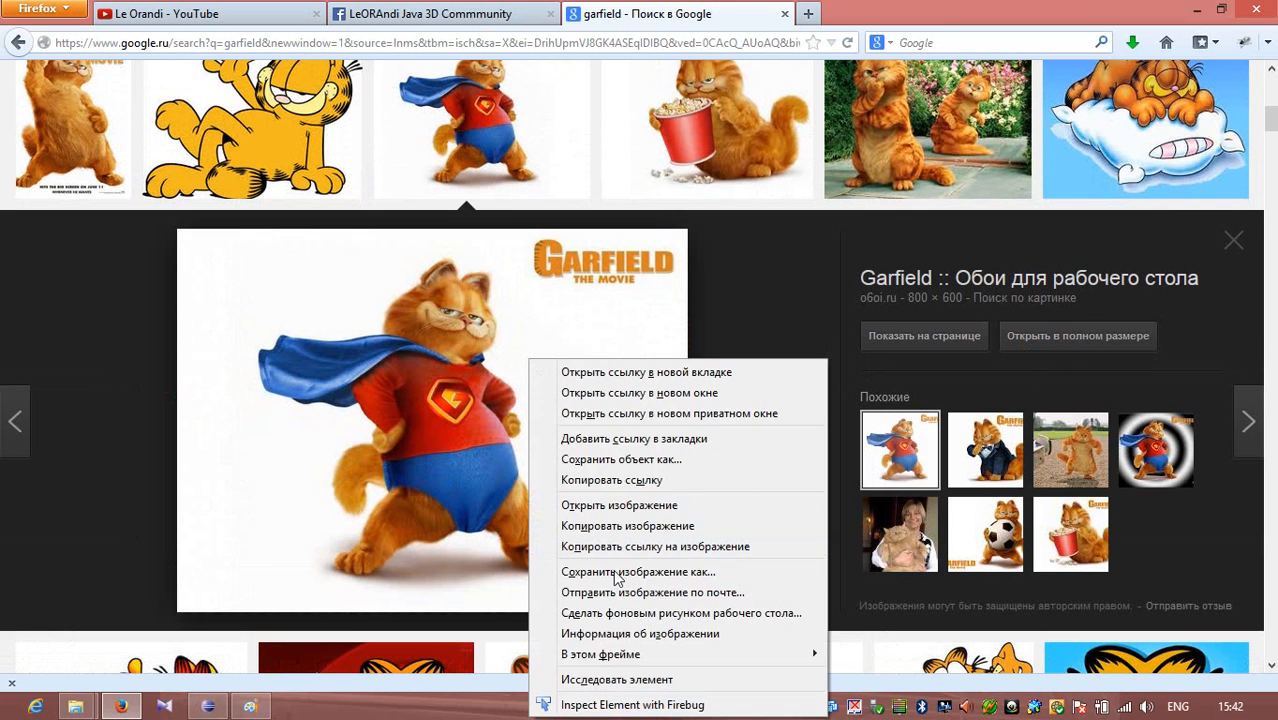
left_click(638, 571)
type("Garfield")
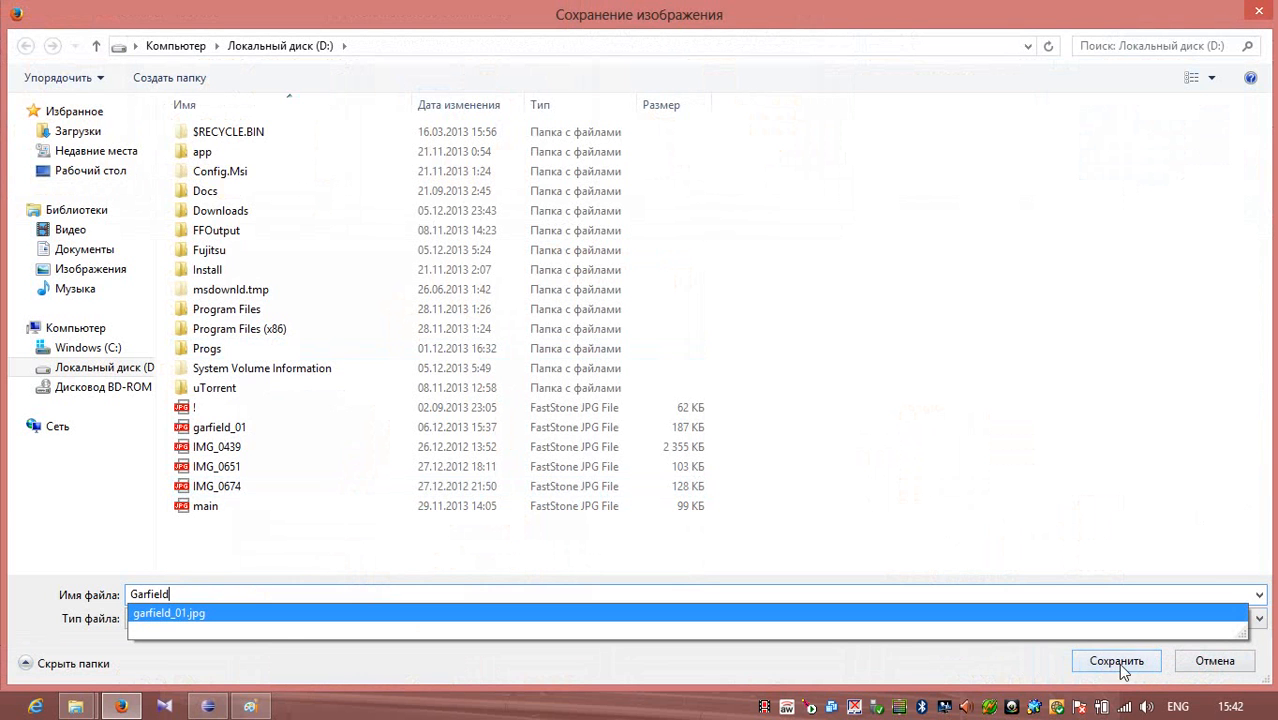
mouse_move(283, 613)
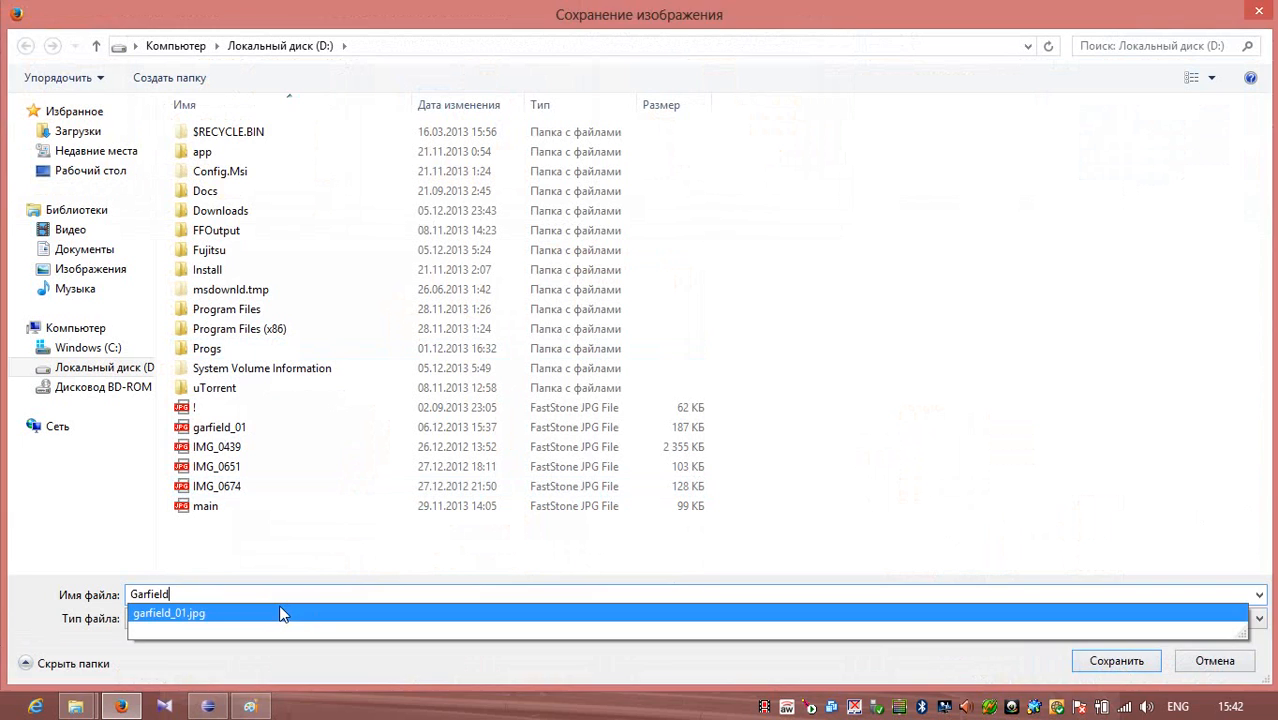
left_click(1115, 661)
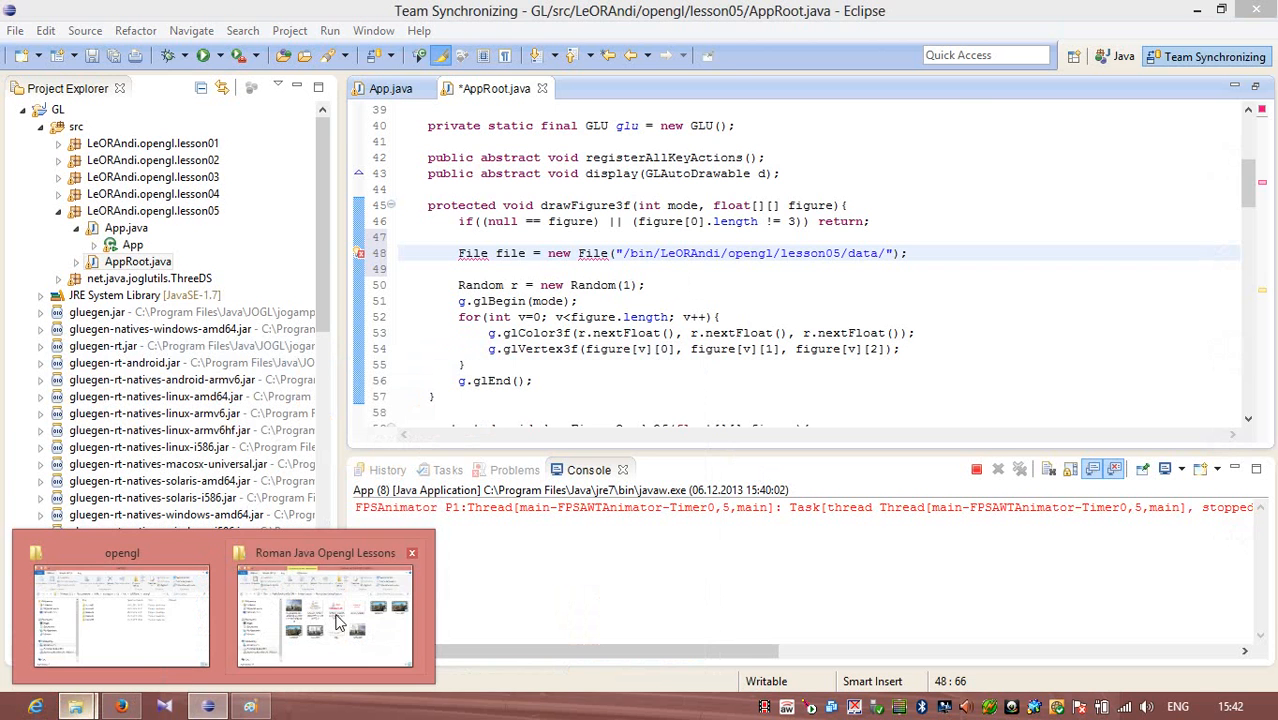
In Explorer select and copy garfield_01 from local disk D:
left_click(324, 615)
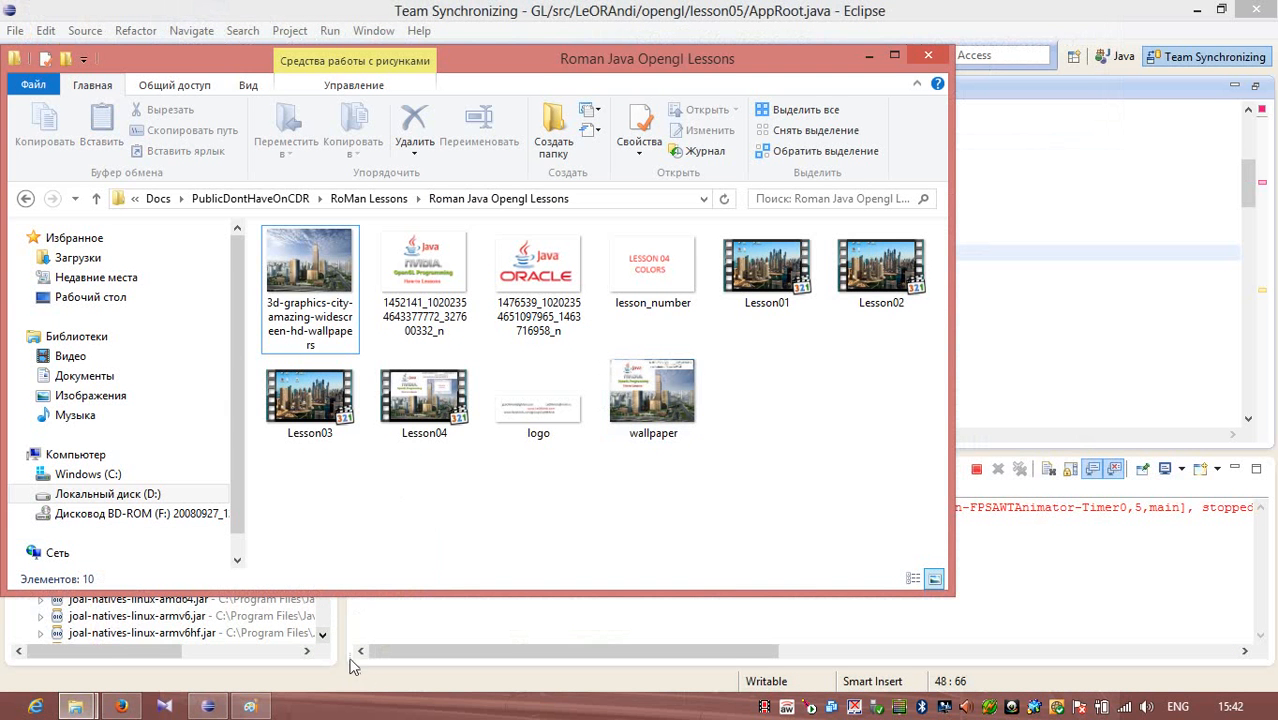
left_click(107, 493)
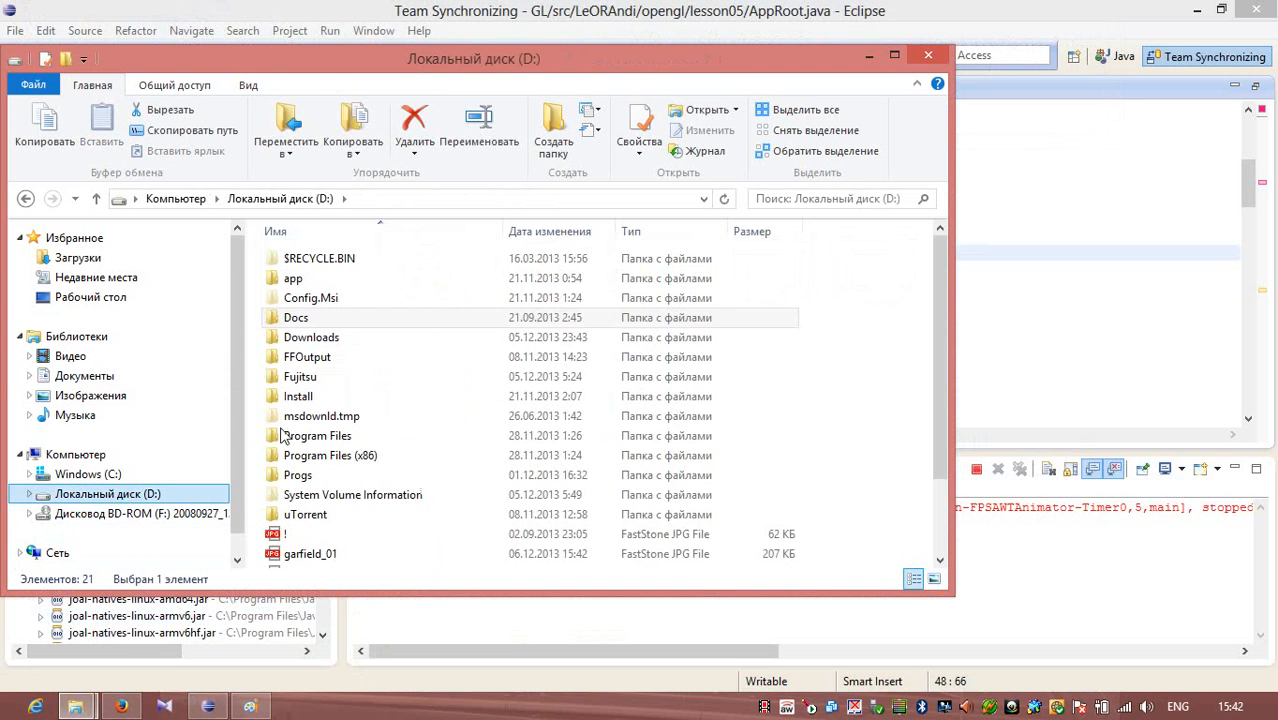
left_click(296, 317)
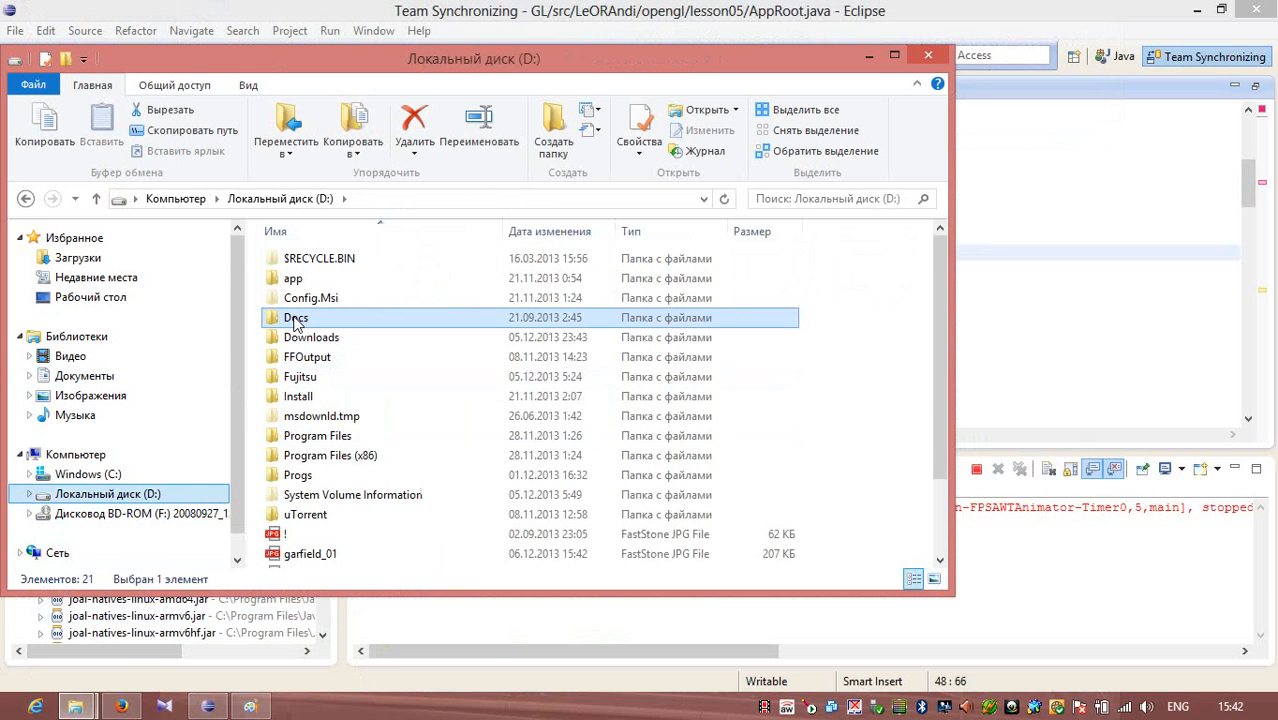
left_click(310, 553)
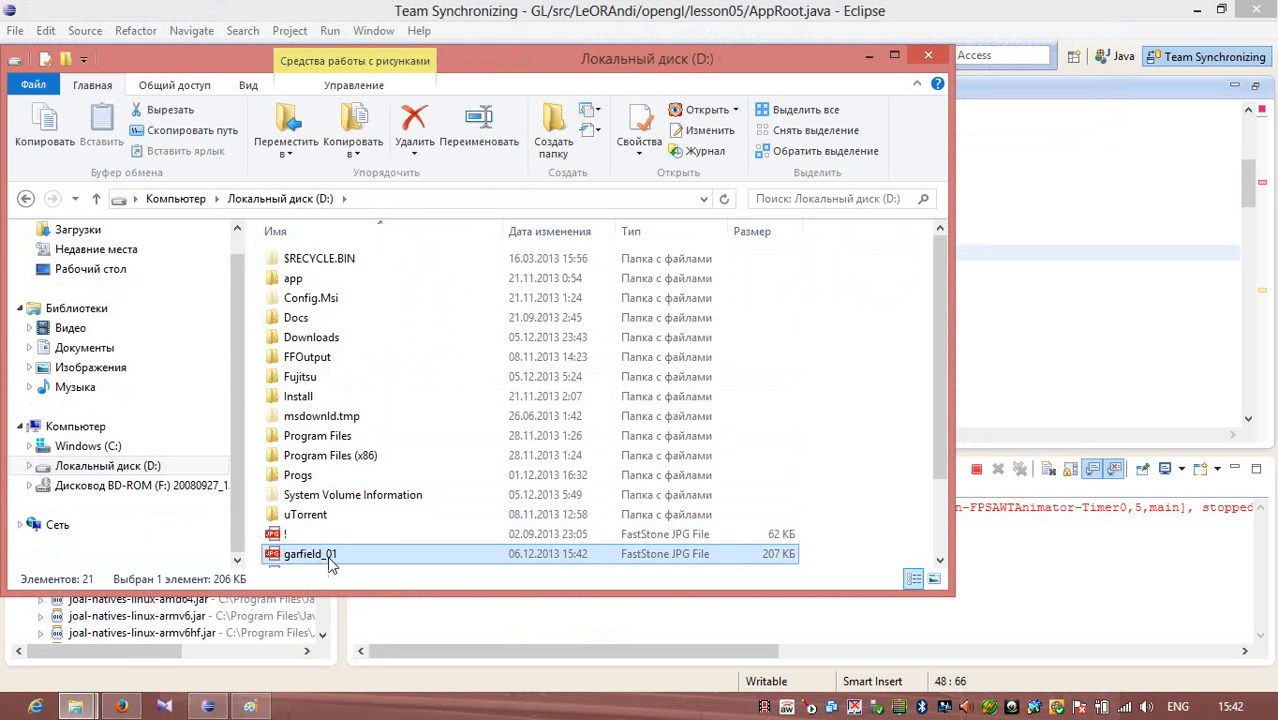
mouse_move(76, 706)
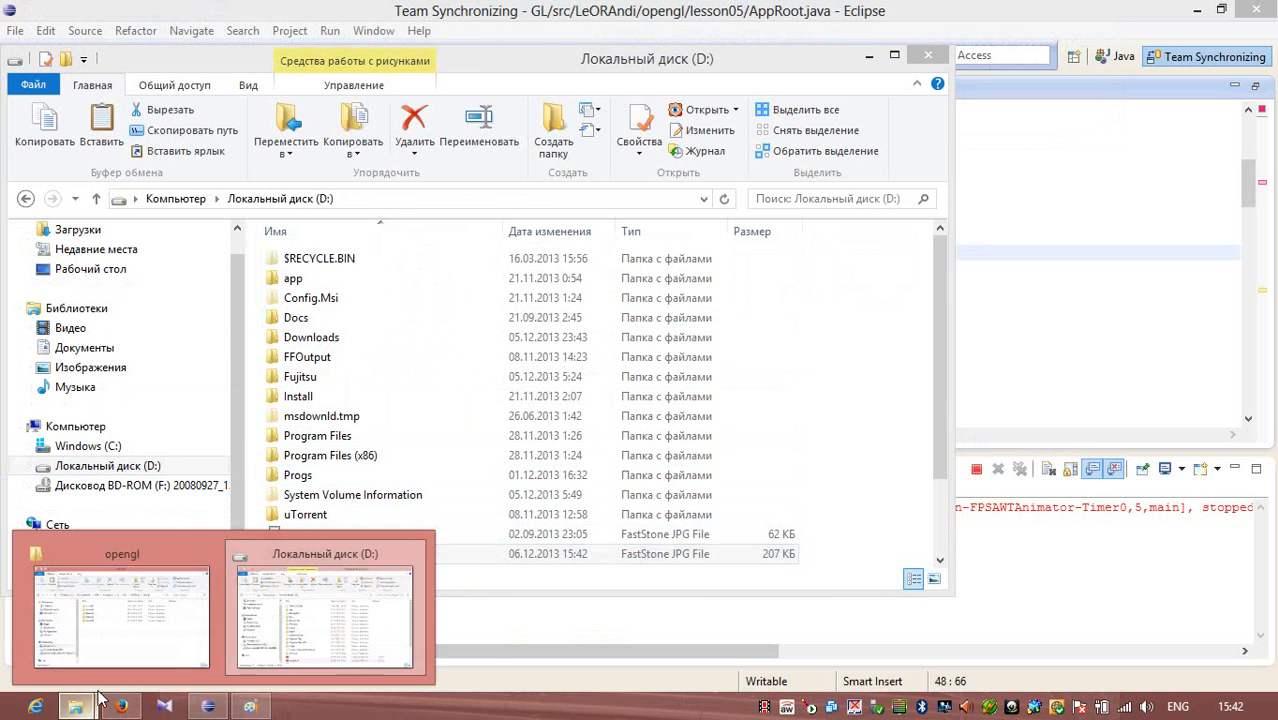
Create a data folder inside bin/LeORAndi/opengl/lesson05 and paste the image there
left_click(121, 615)
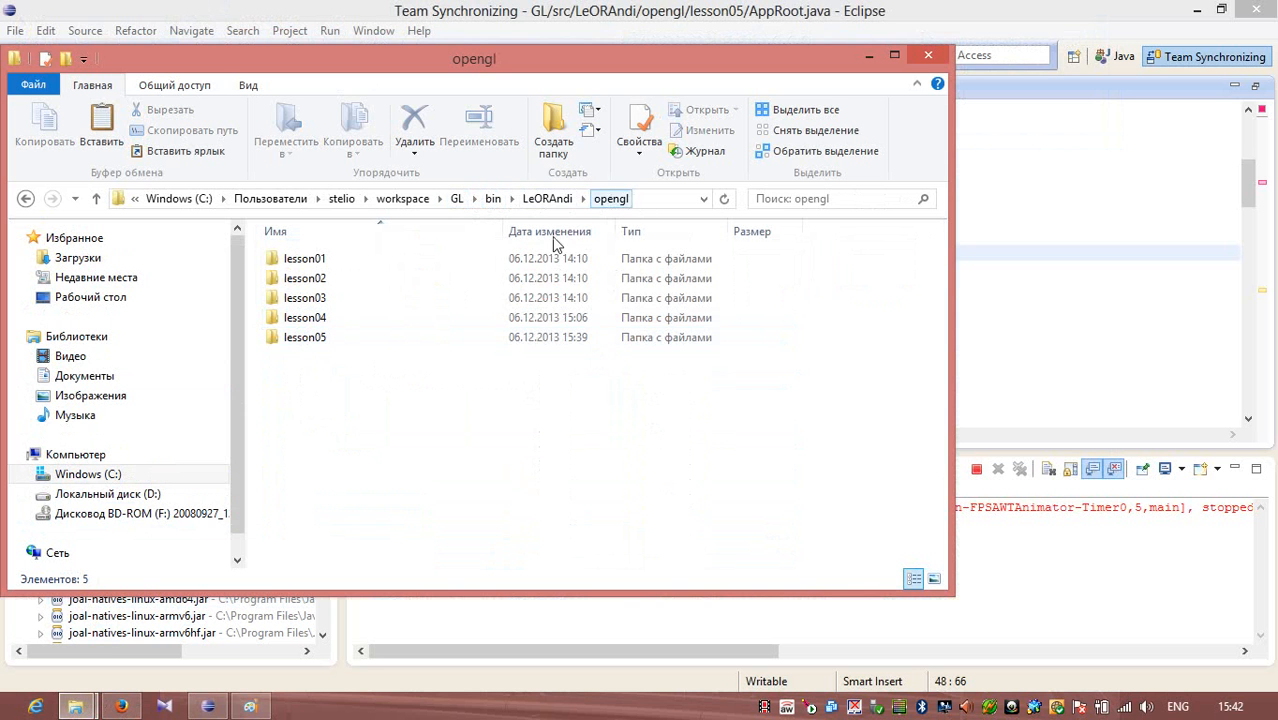
double_click(304, 337)
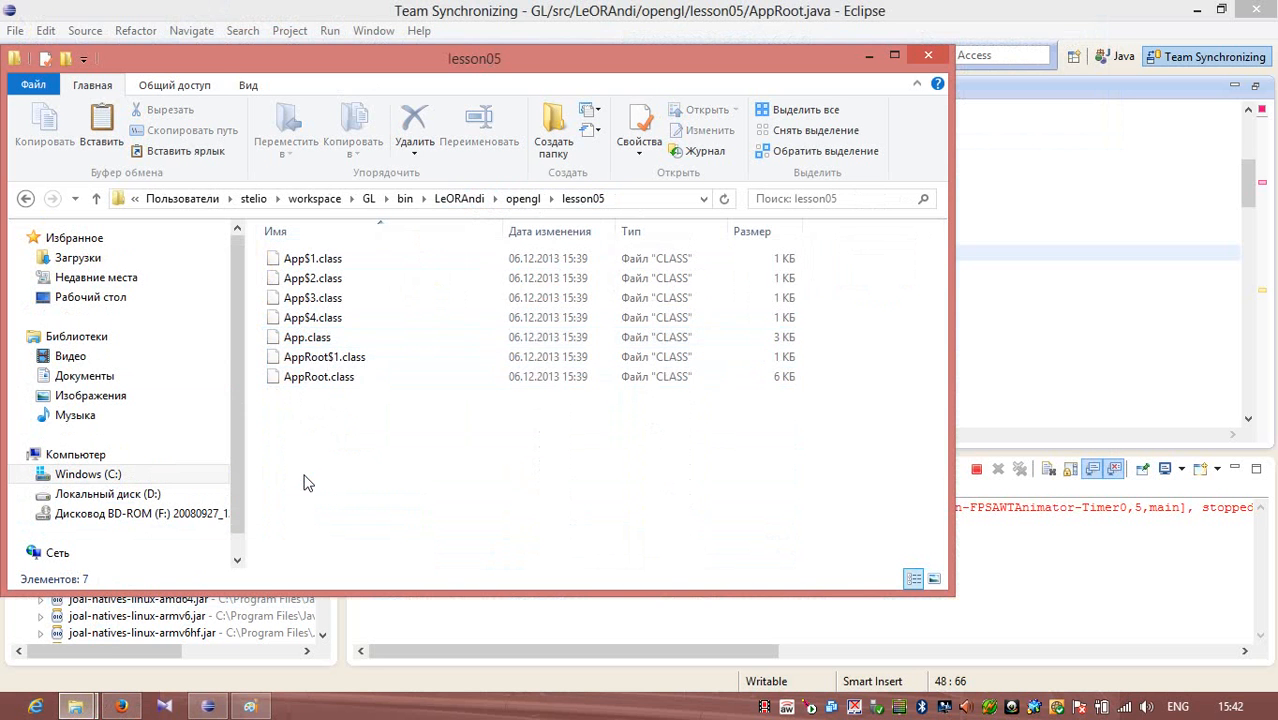
left_click(553, 120)
type("data")
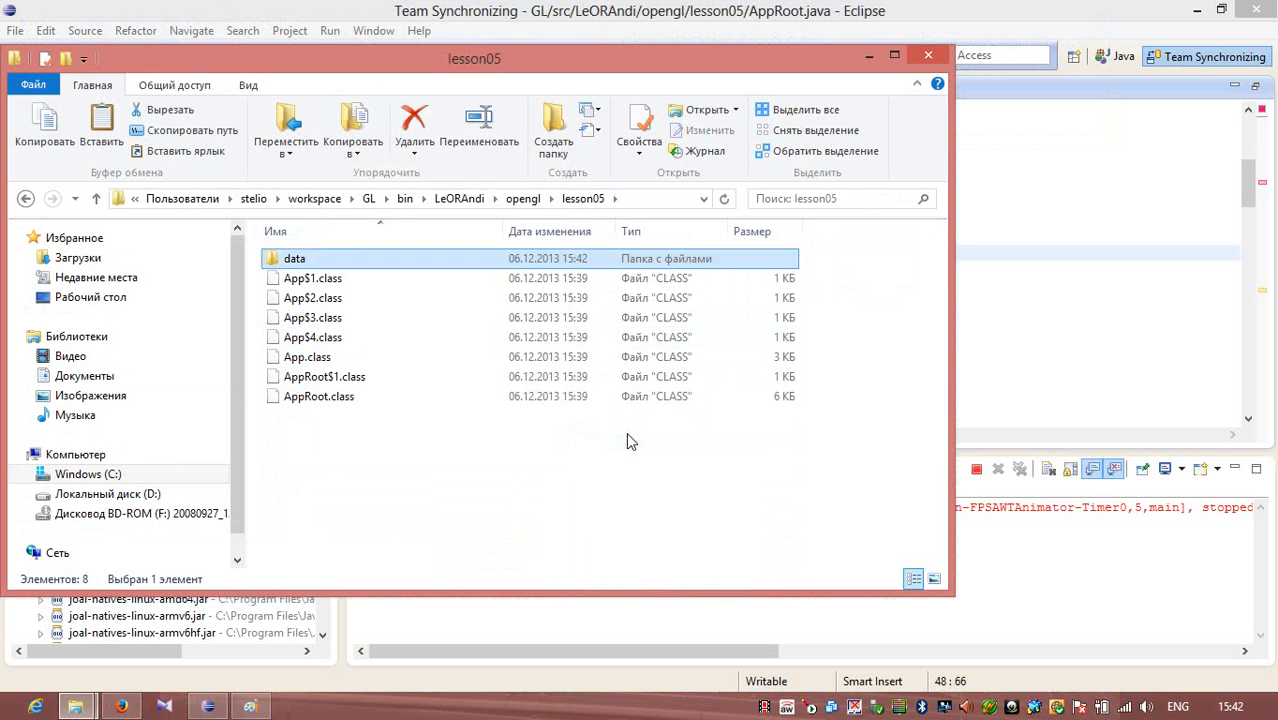
double_click(295, 258)
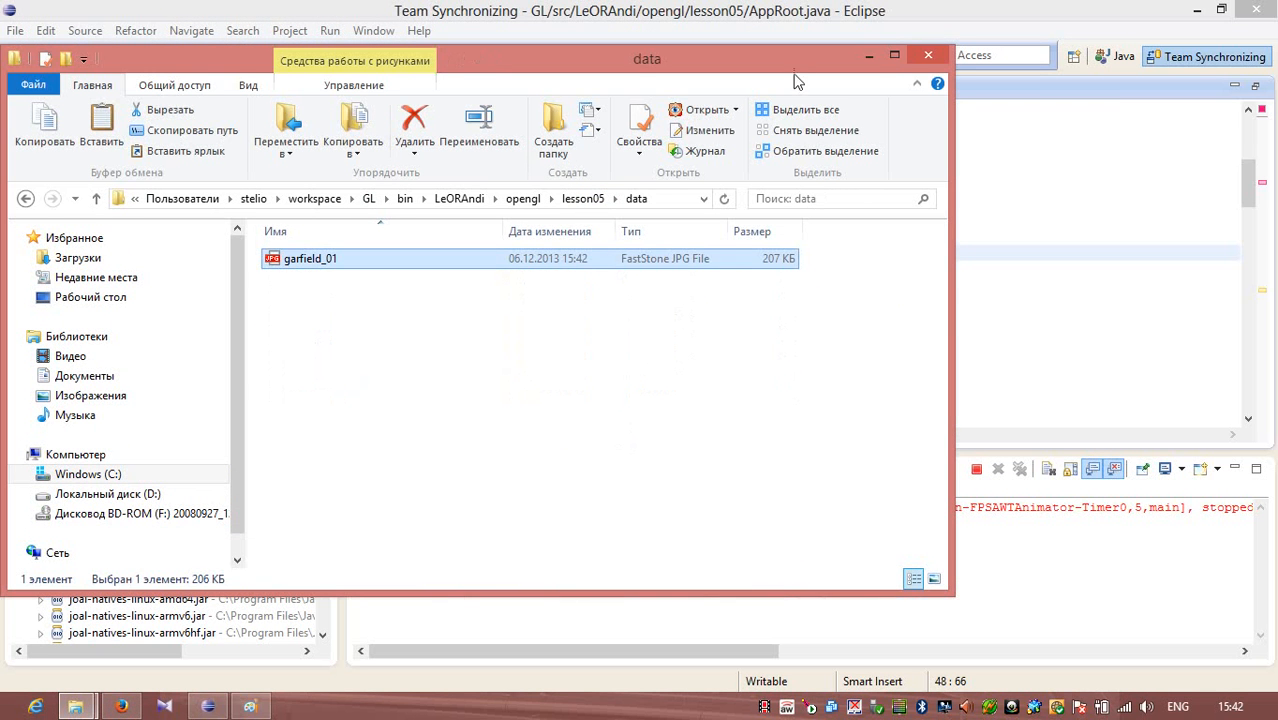
left_click(107, 465)
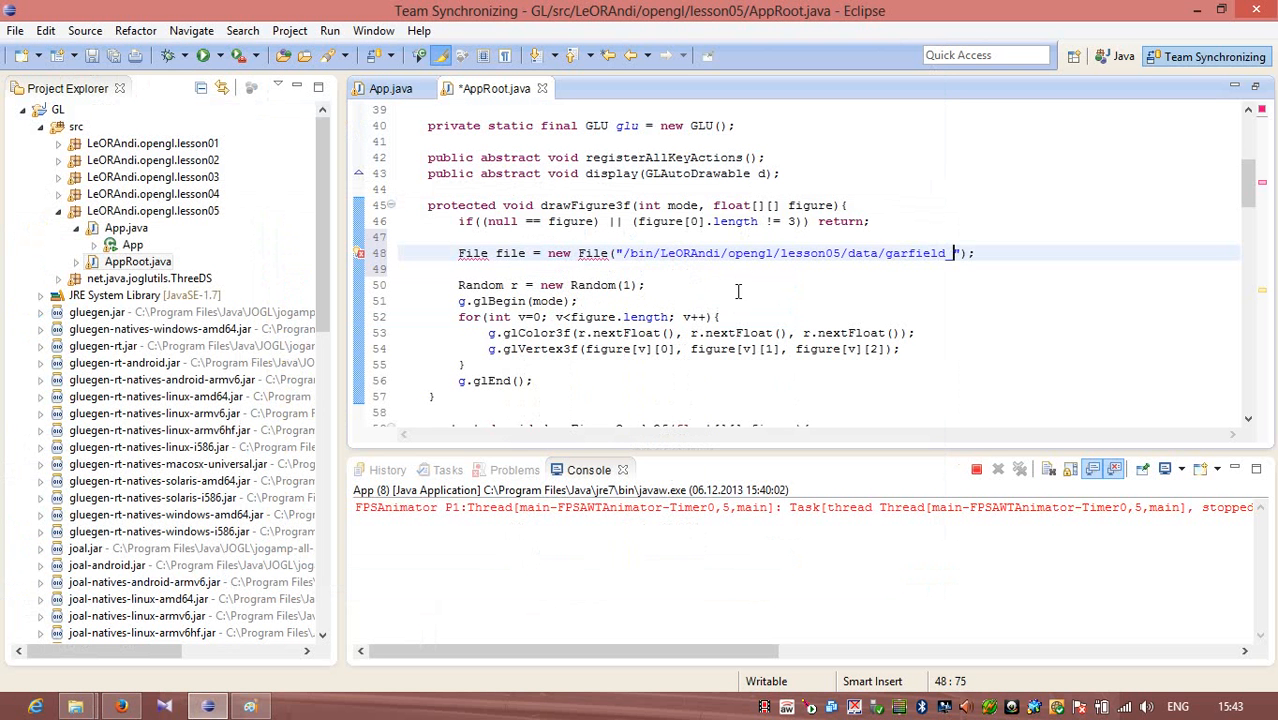
Complete the File path so it ends in data/garfield_01.jpg
type("01.")
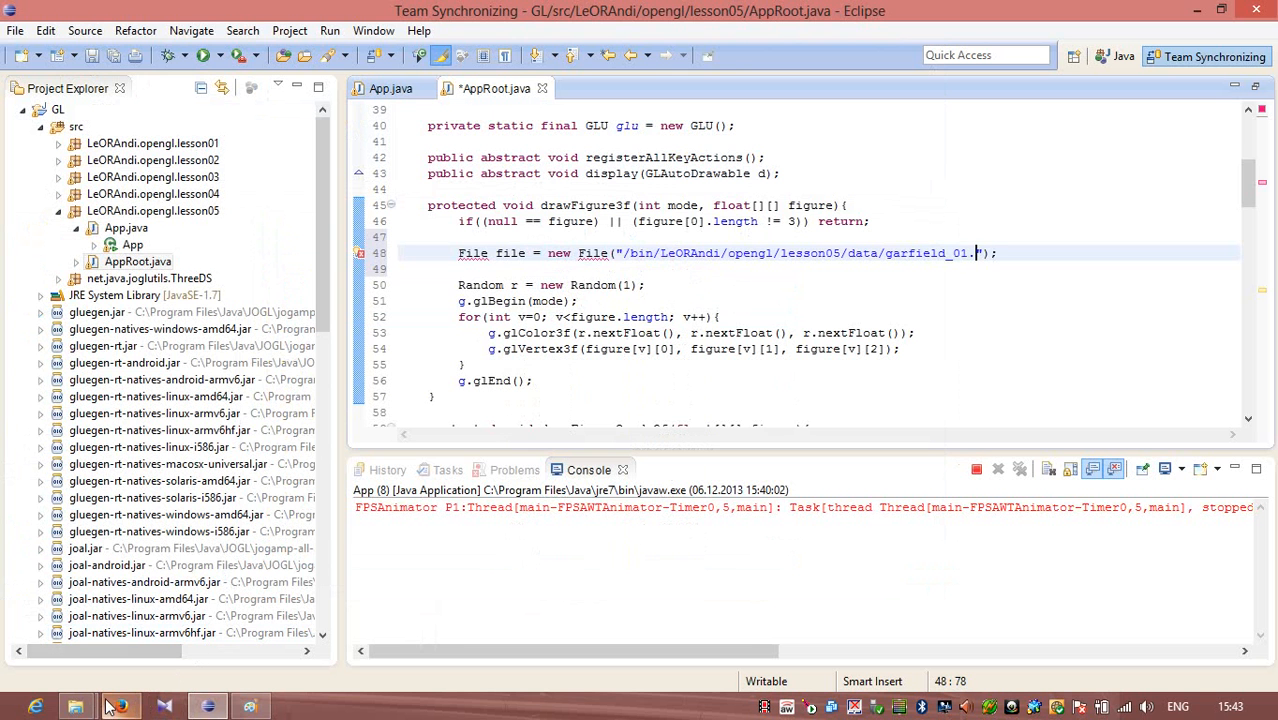
left_click(75, 706)
type("jp")
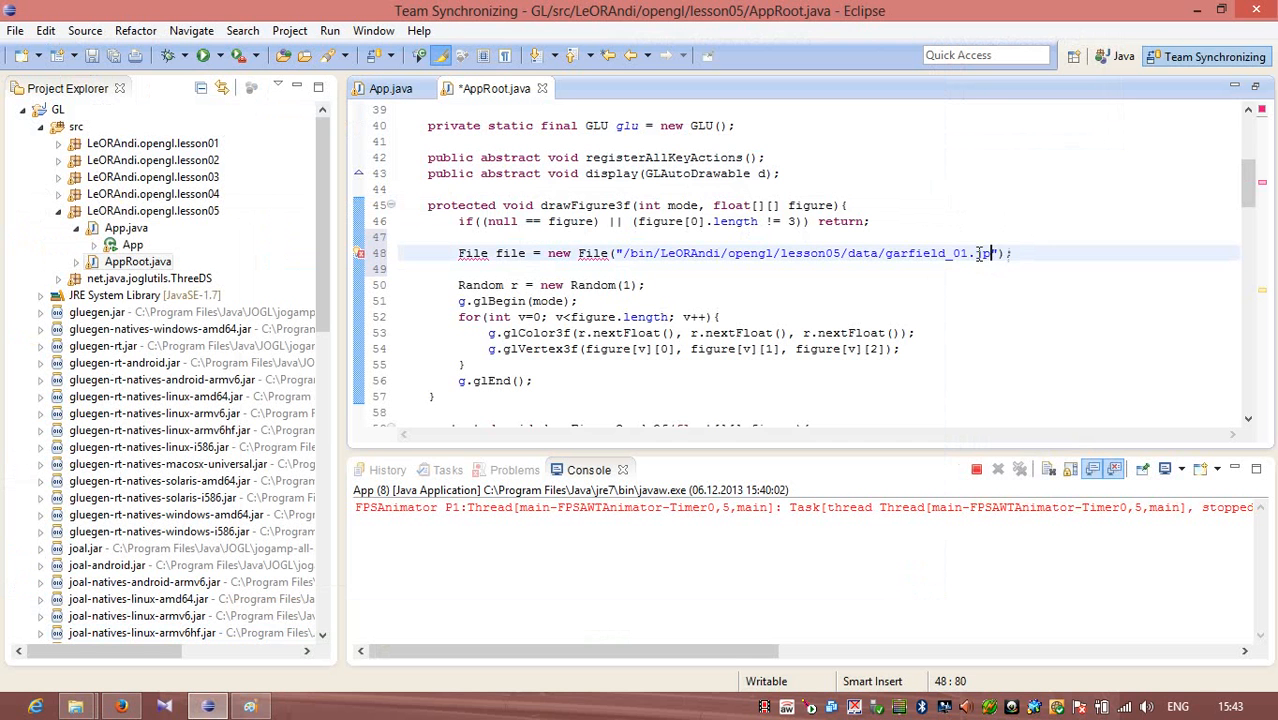
type("g")
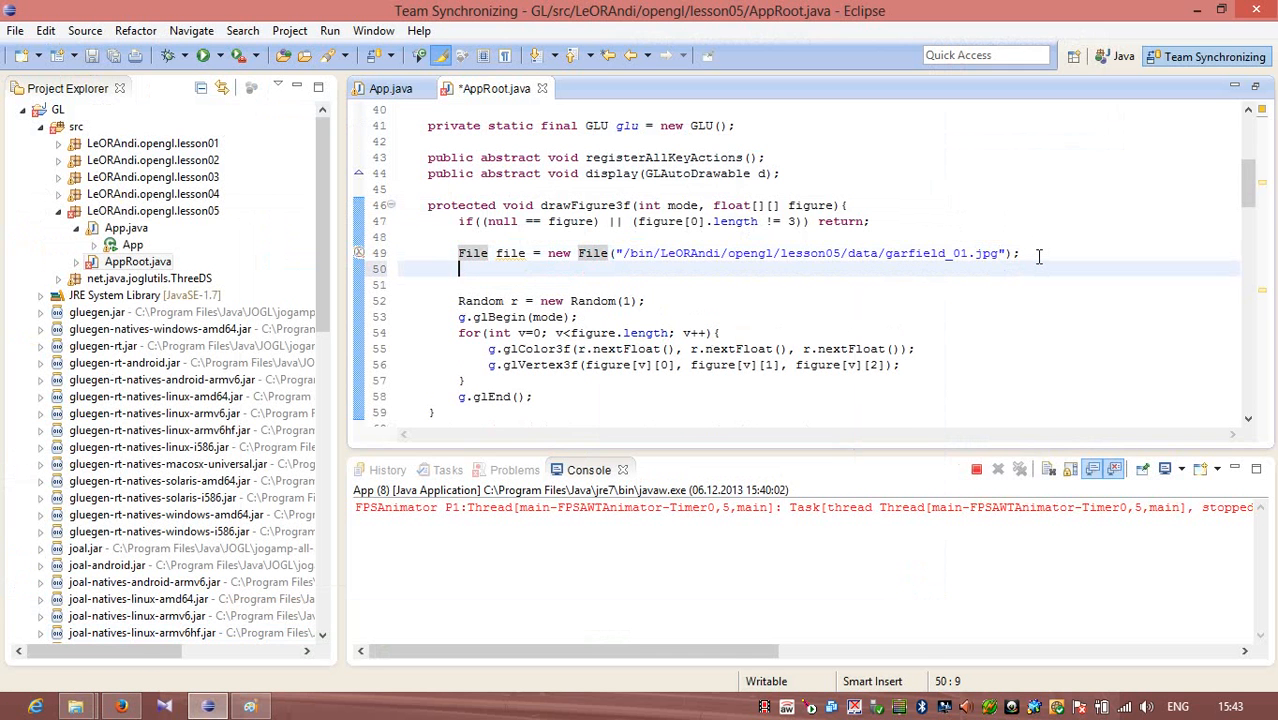
Add Texture texture = TextureIO.newTexture(file, true); below the File line
type("Texture t")
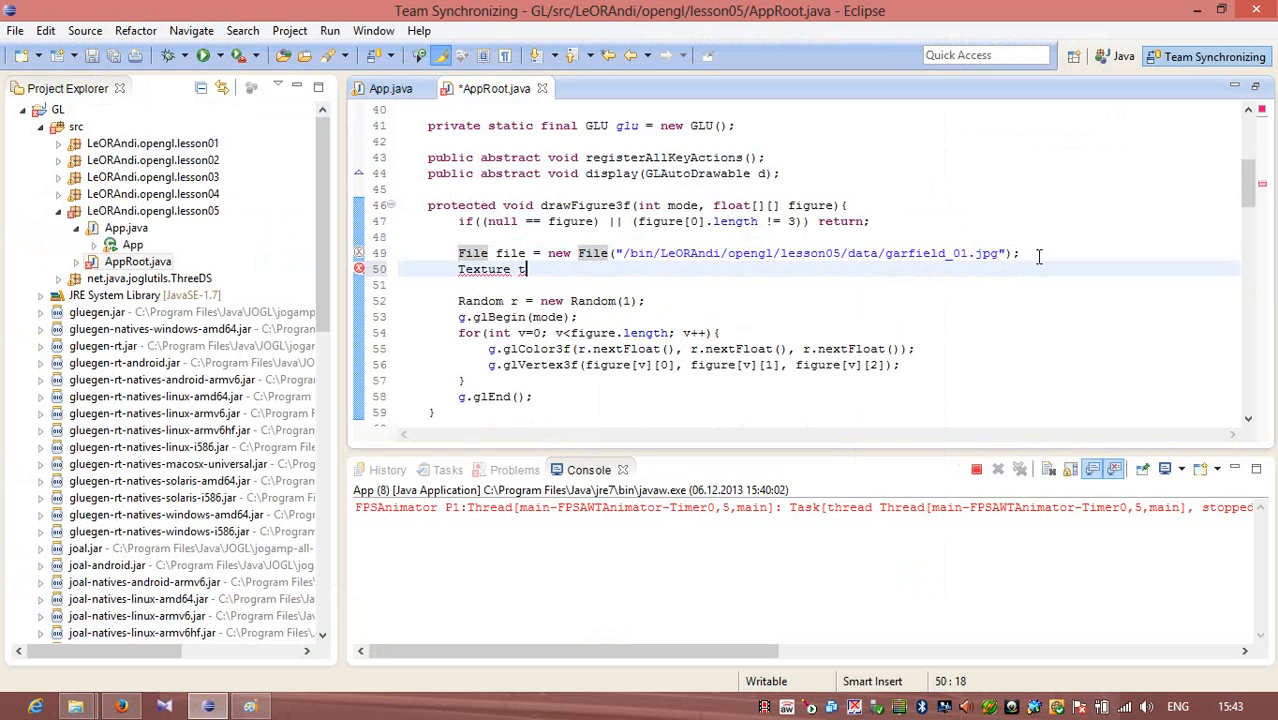
type("exture =")
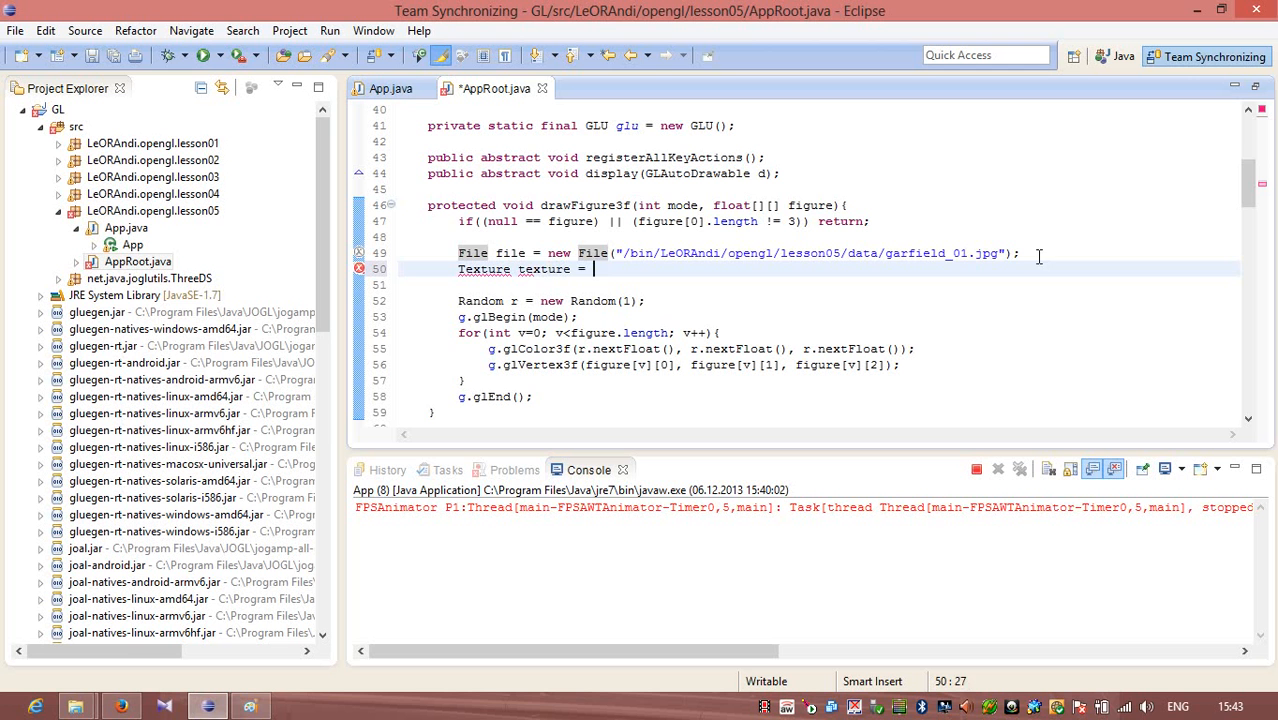
type("Texture")
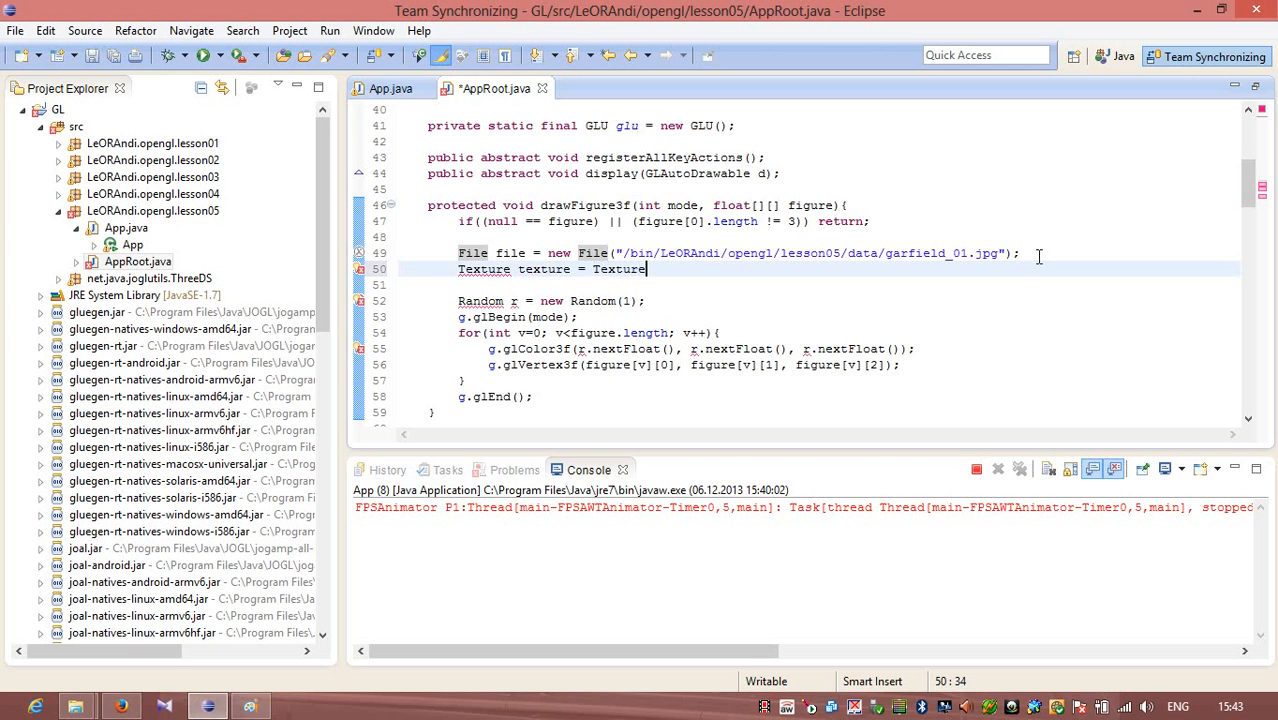
type("IO.")
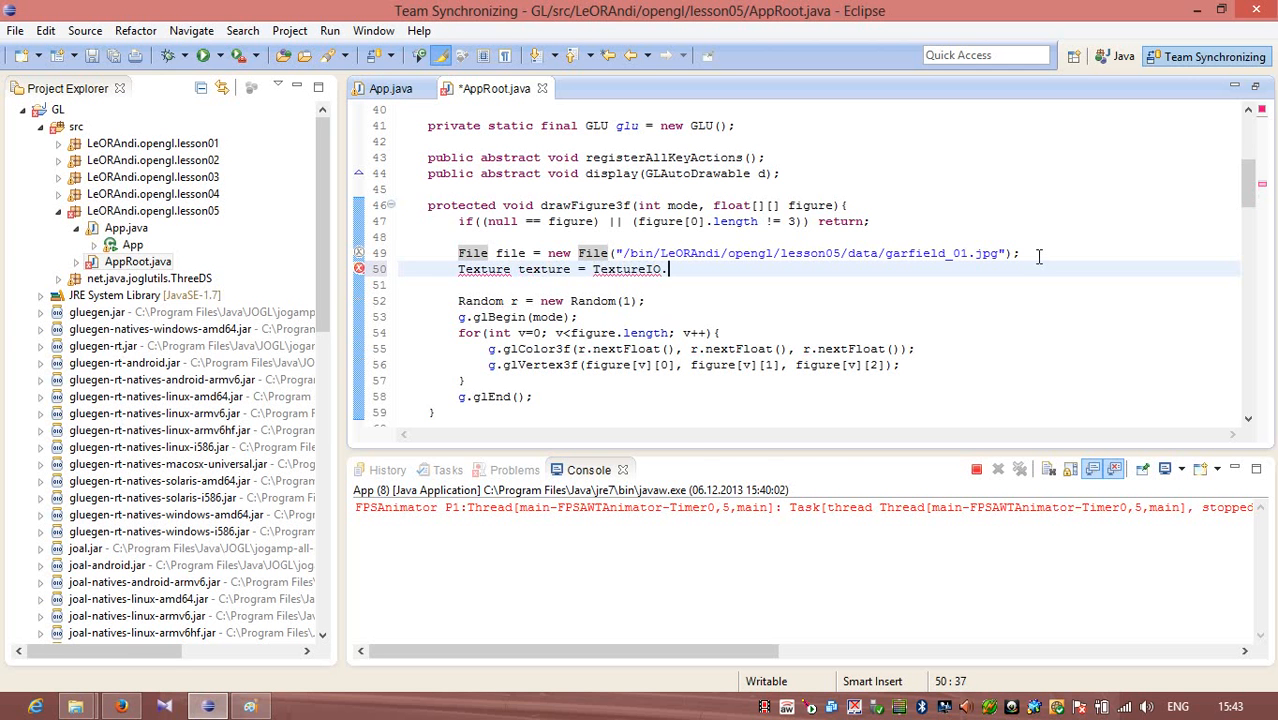
type("newTexture(fi")
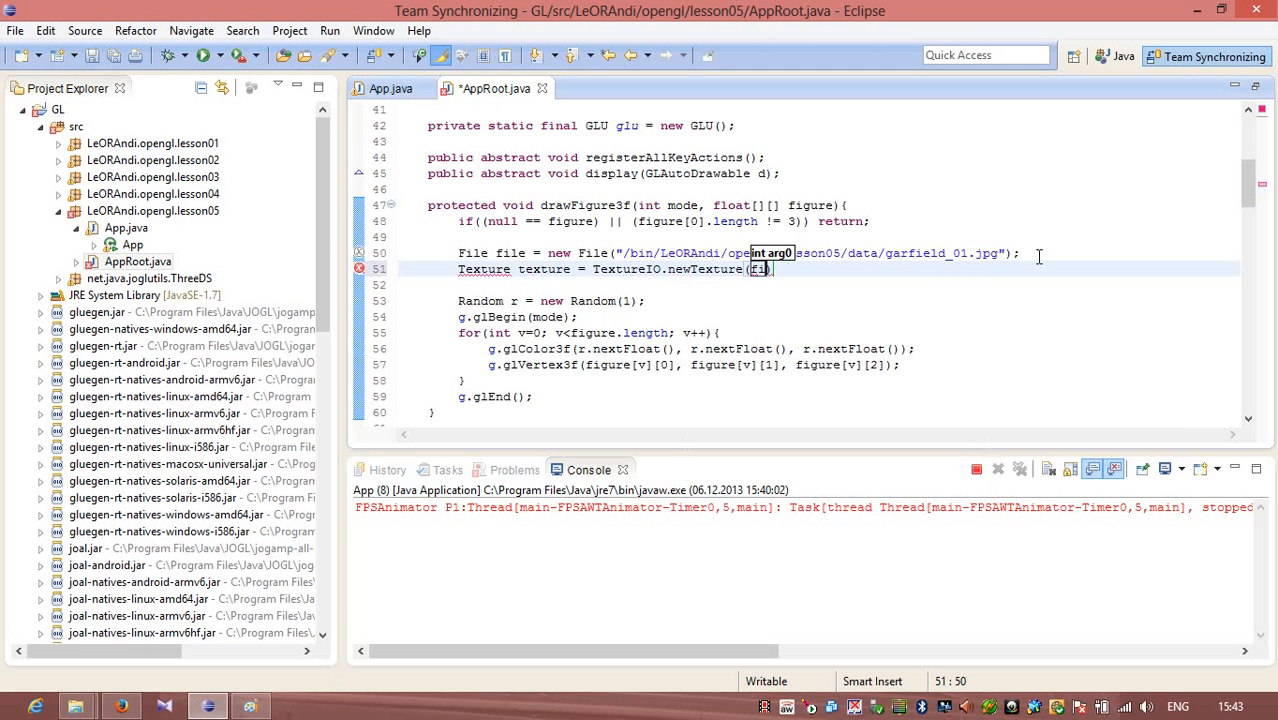
type("file,")
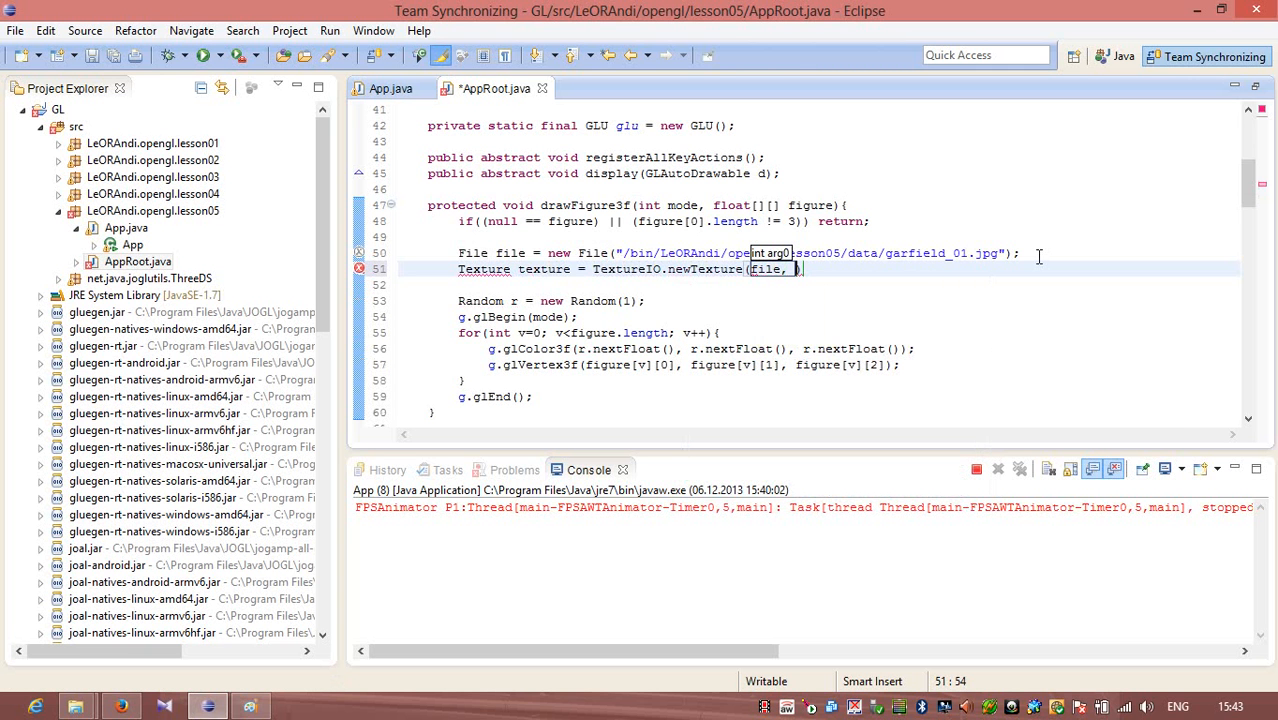
type("true")
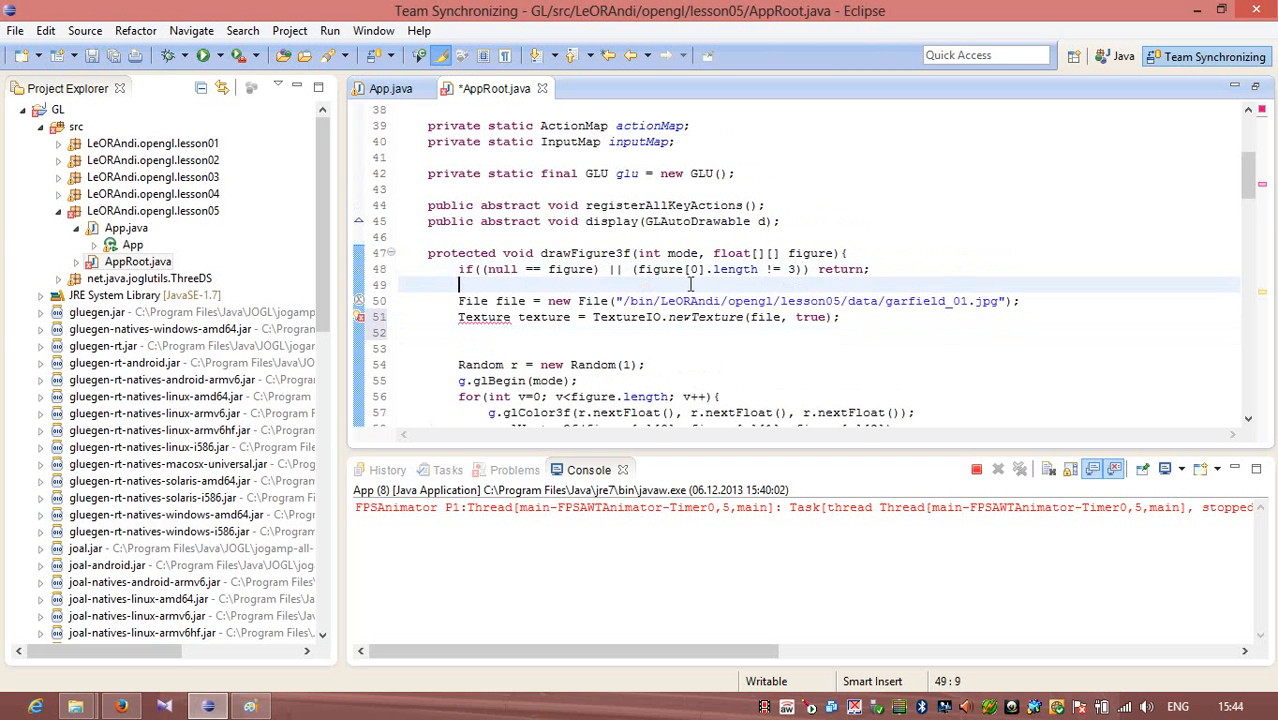
Declare int iTexture and assign iTexture = texture.getTextureObject(g); after loading
type("int")
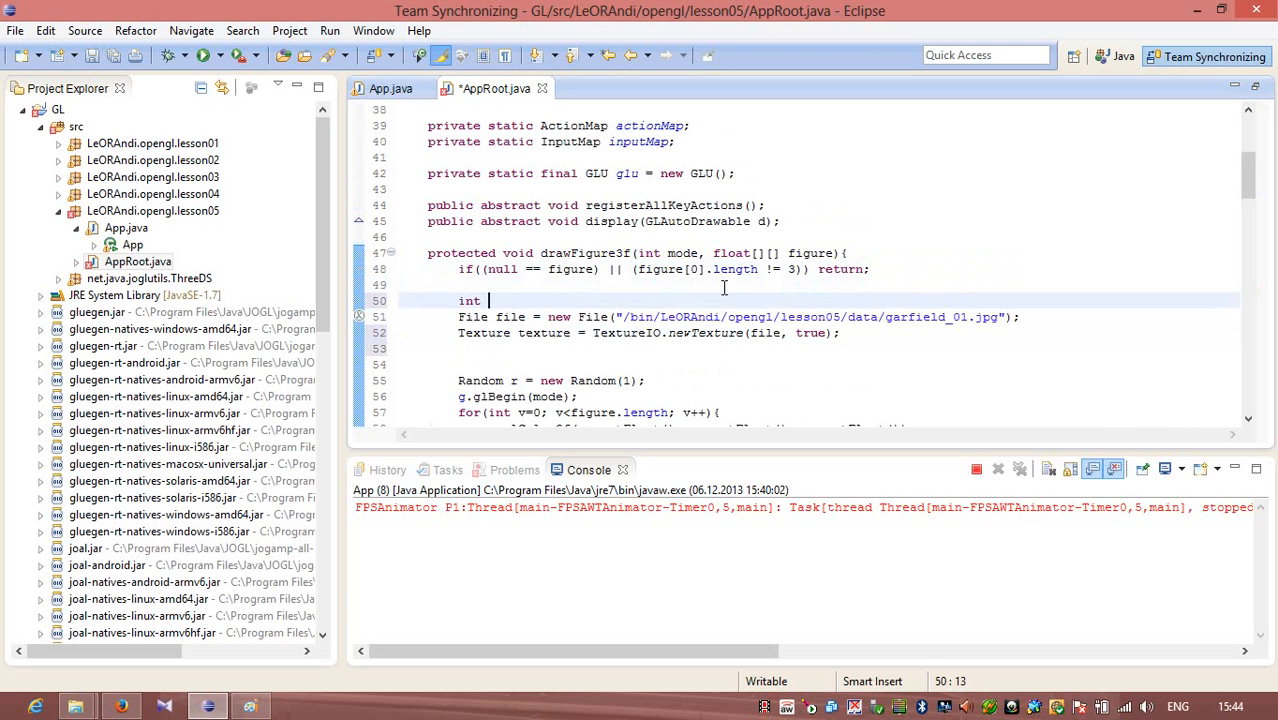
type("te")
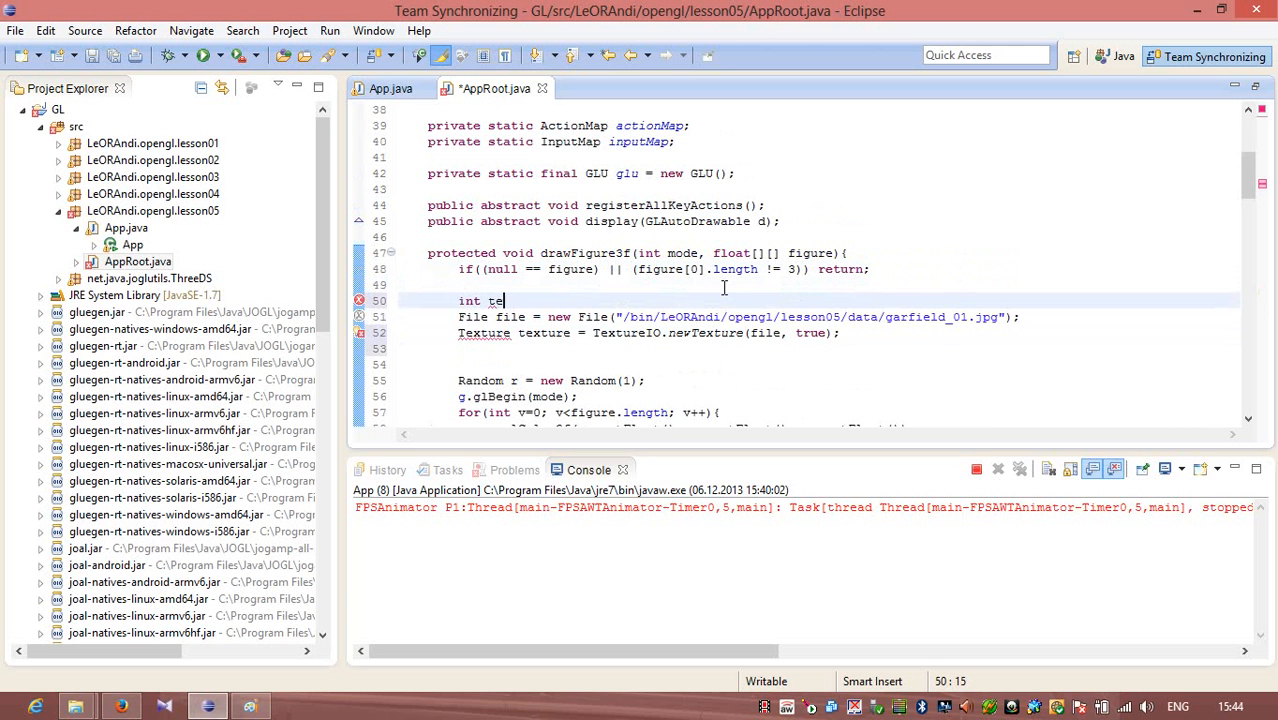
type("xture;")
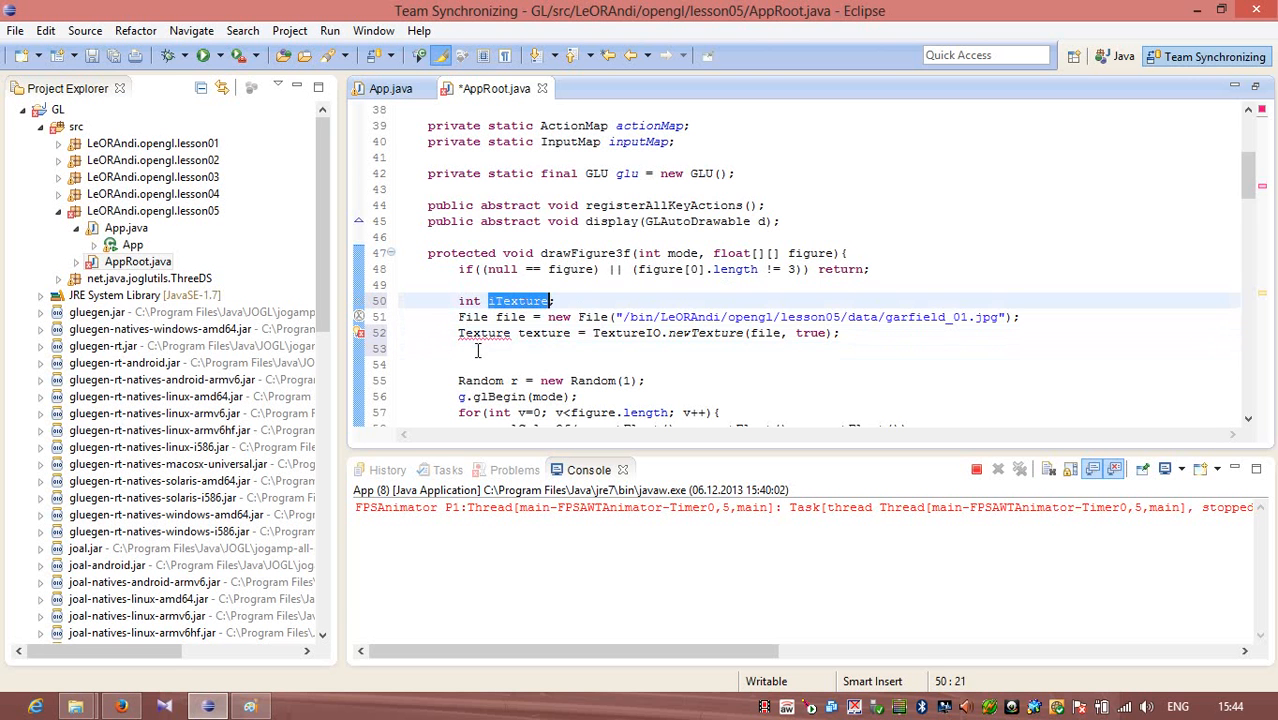
type("iTexture =")
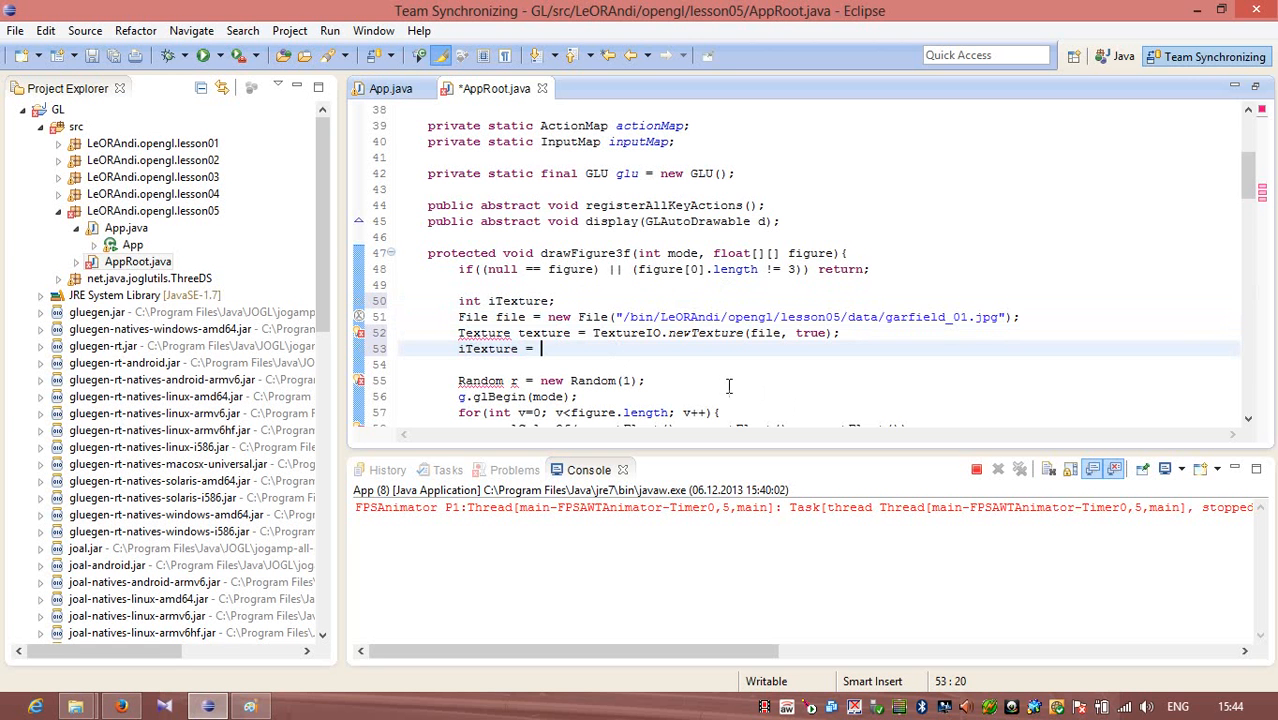
type("texture")
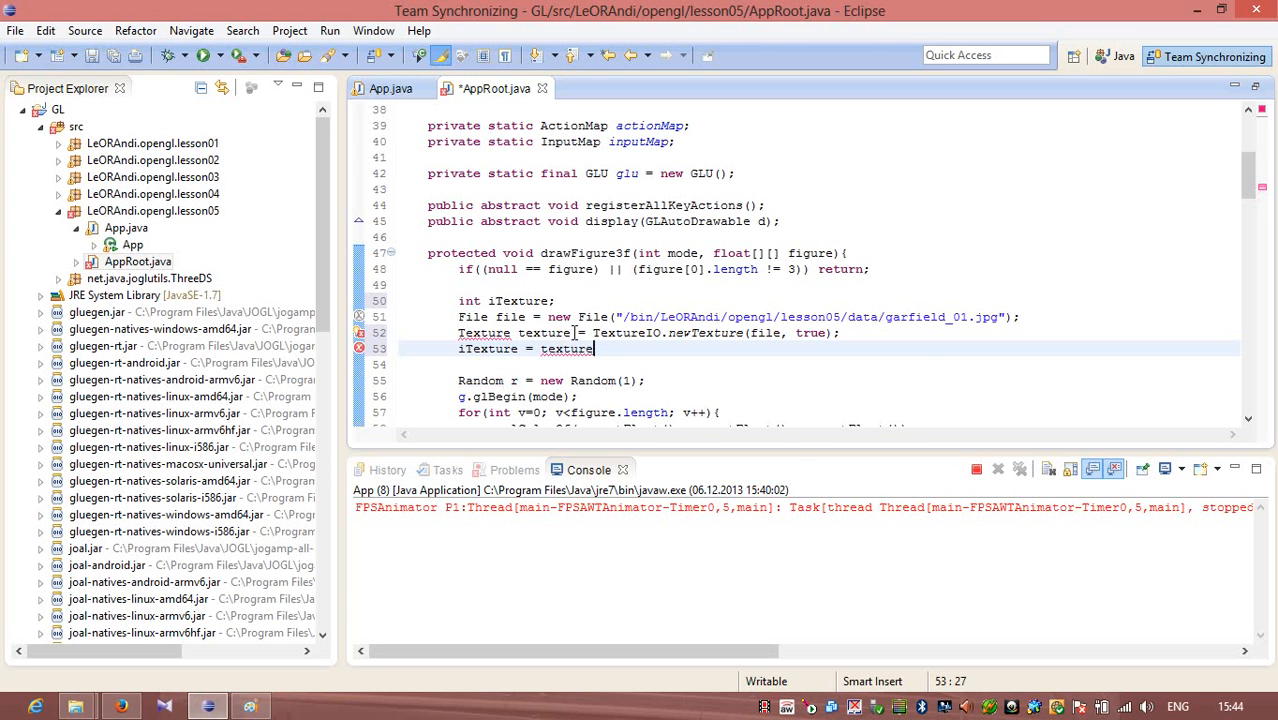
type(".getTextureObject();")
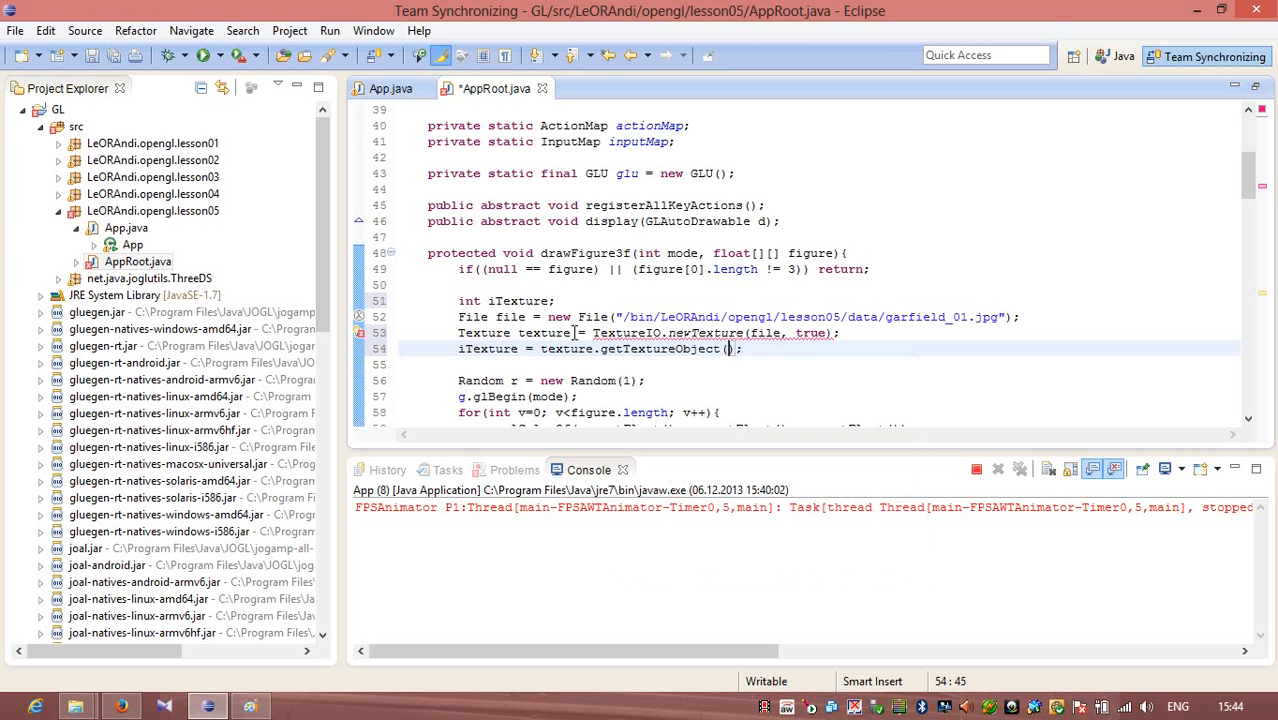
type("g")
left_click(819, 364)
type("}")
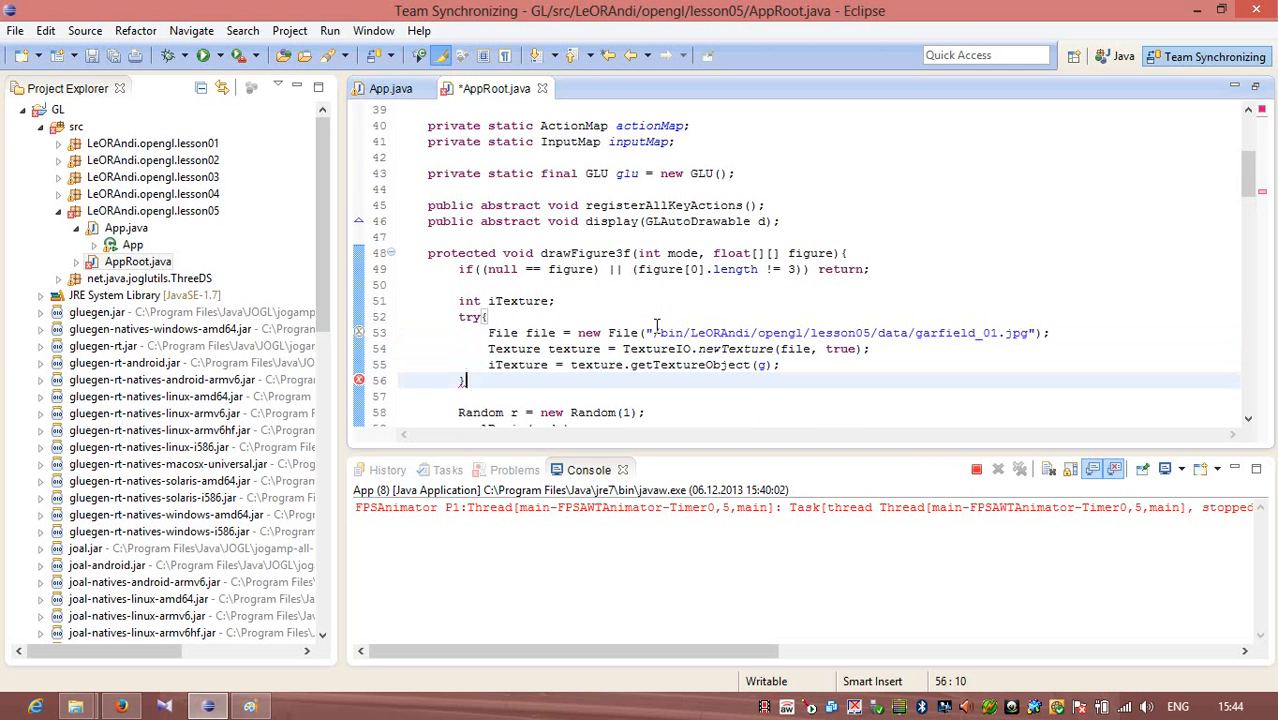
Close the try block with catch(IOException ex){ ex.printStackTrace(); } and save
type("catch(){")
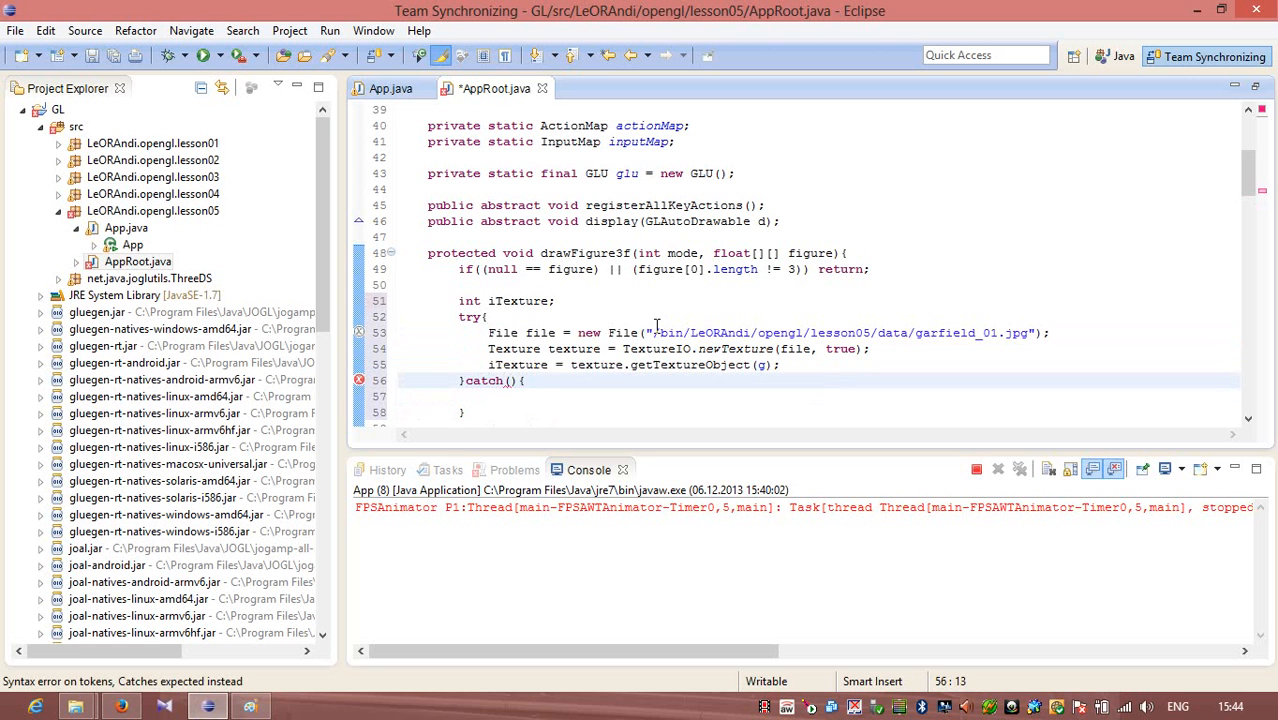
type("IO")
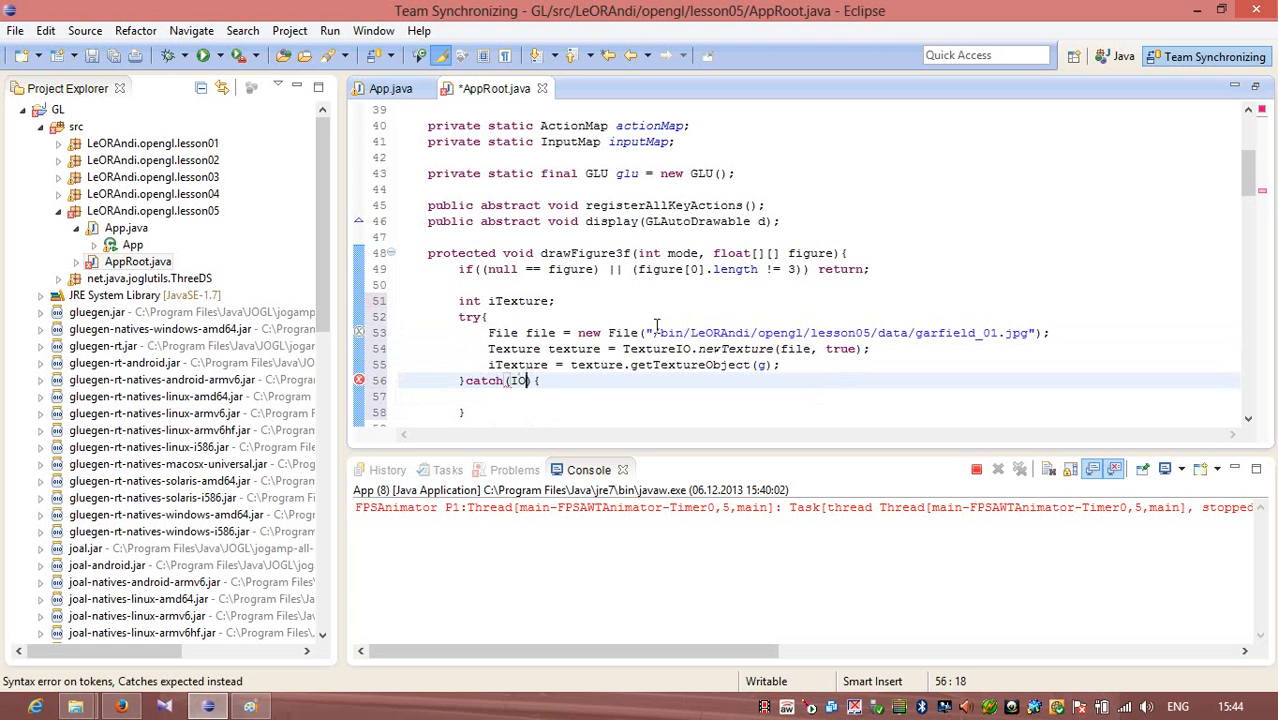
type("Exception ex")
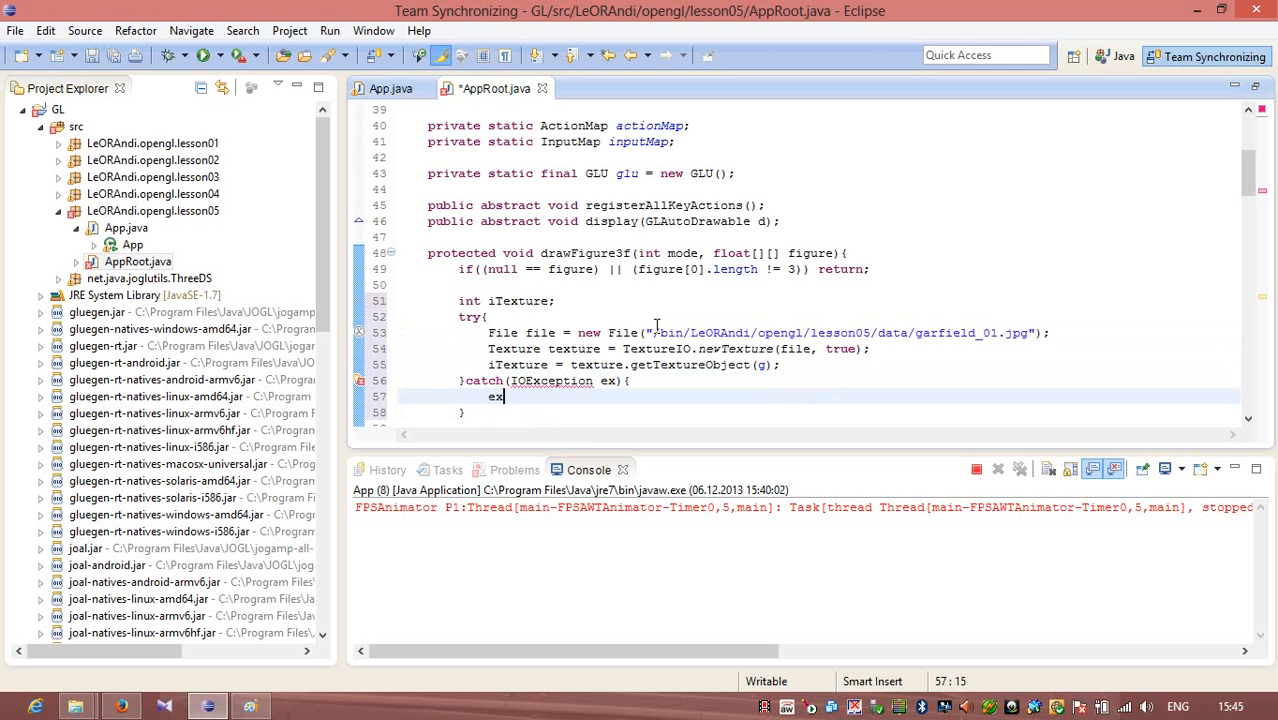
type(".printStrack")
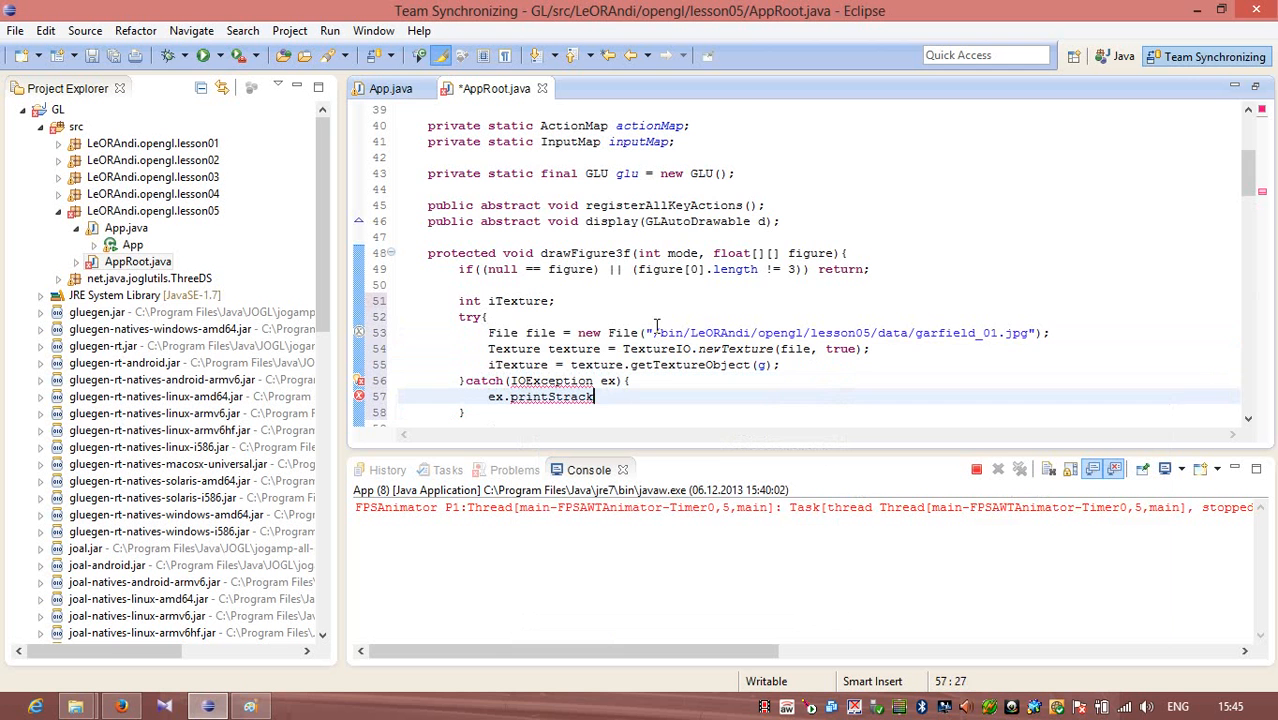
type("Trace();")
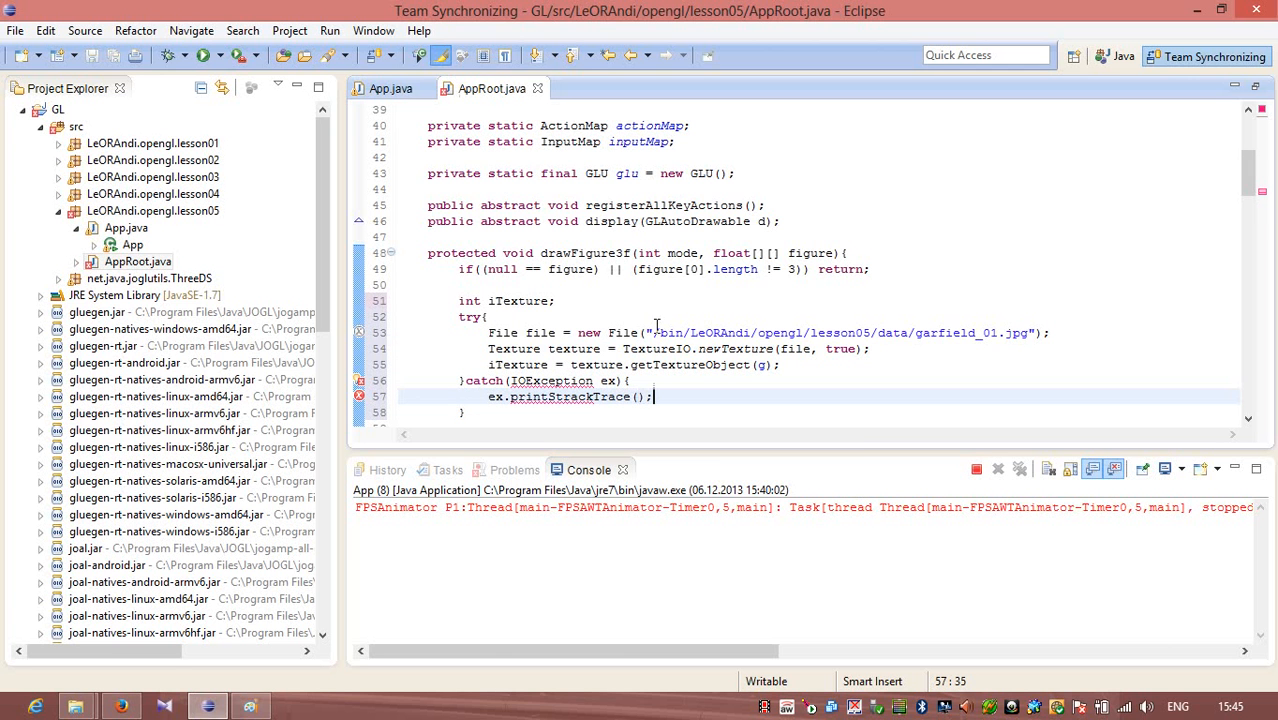
left_click(550, 381)
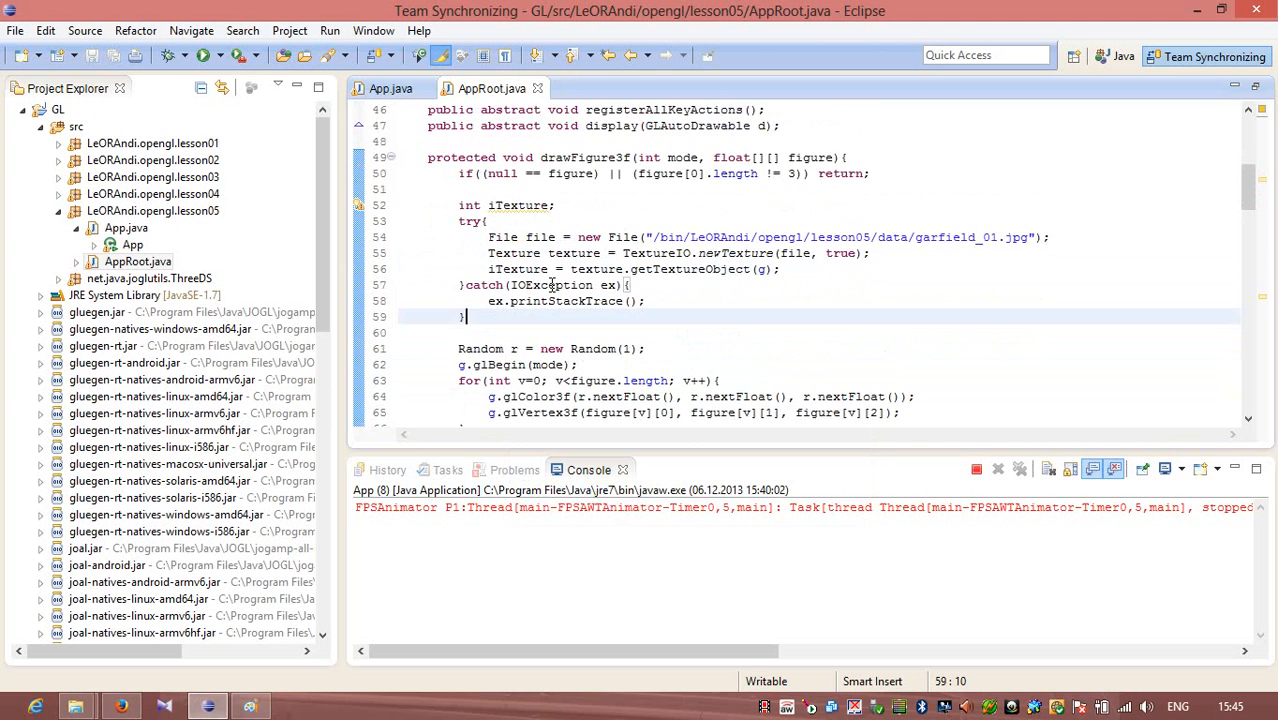
Add g.glEnable(GL2.GL_TEXTURE_2D); after the catch block and save
scroll("down", 3)
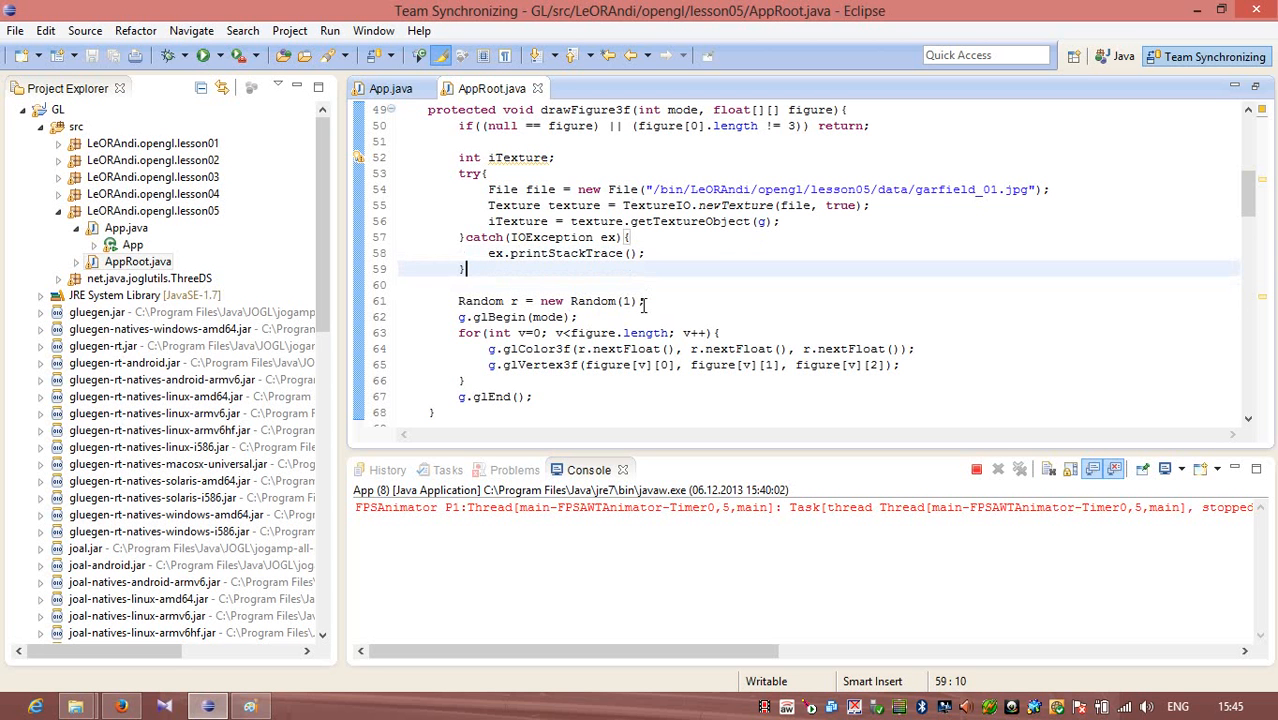
type("g.")
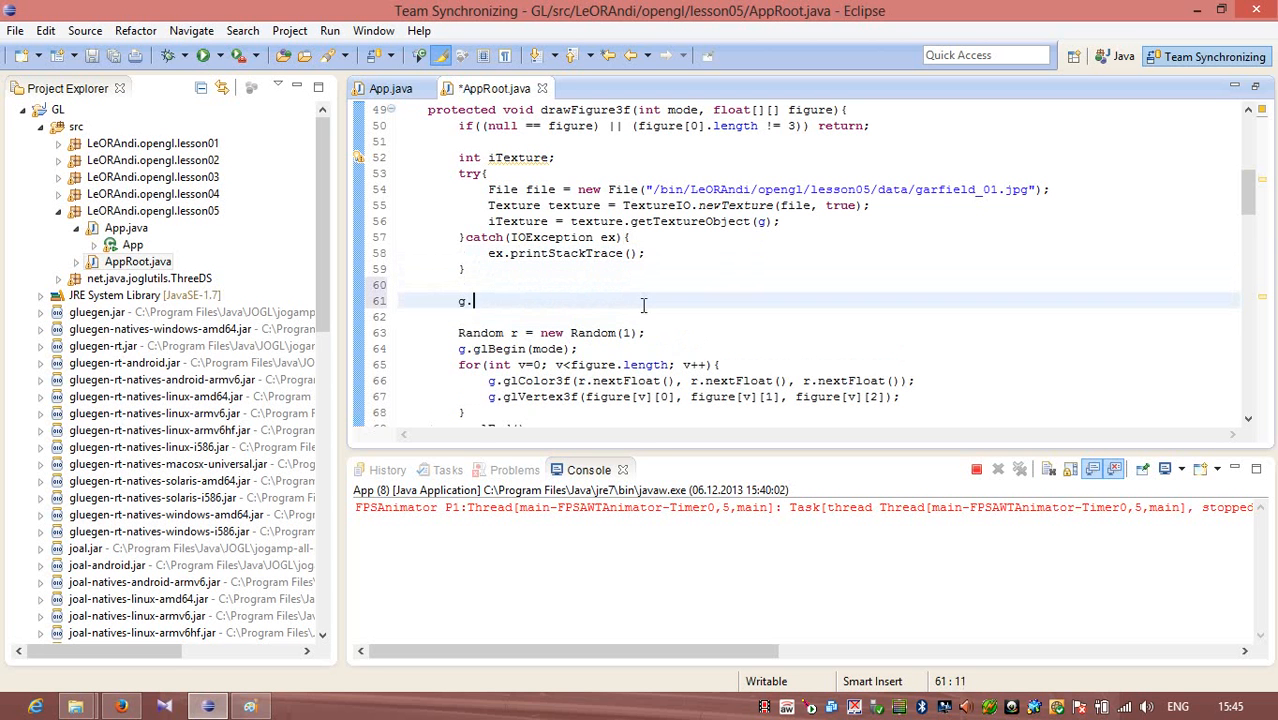
type("g")
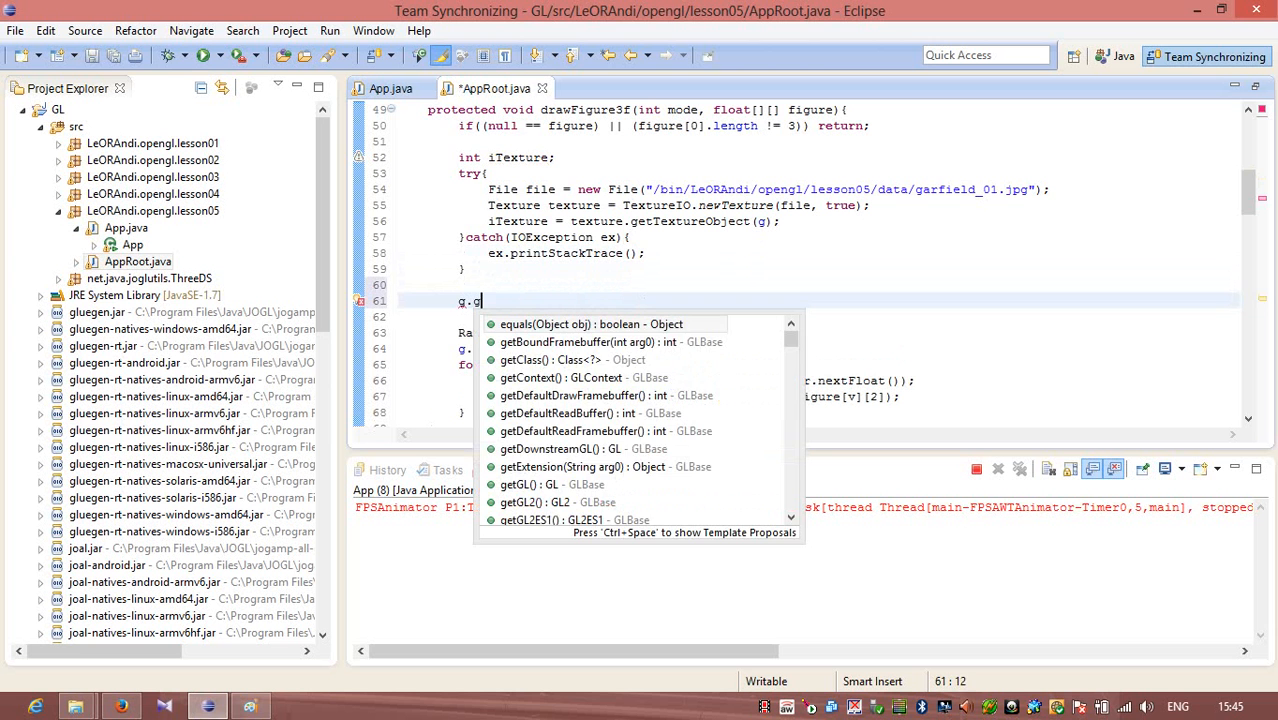
type("lEnable(g.")
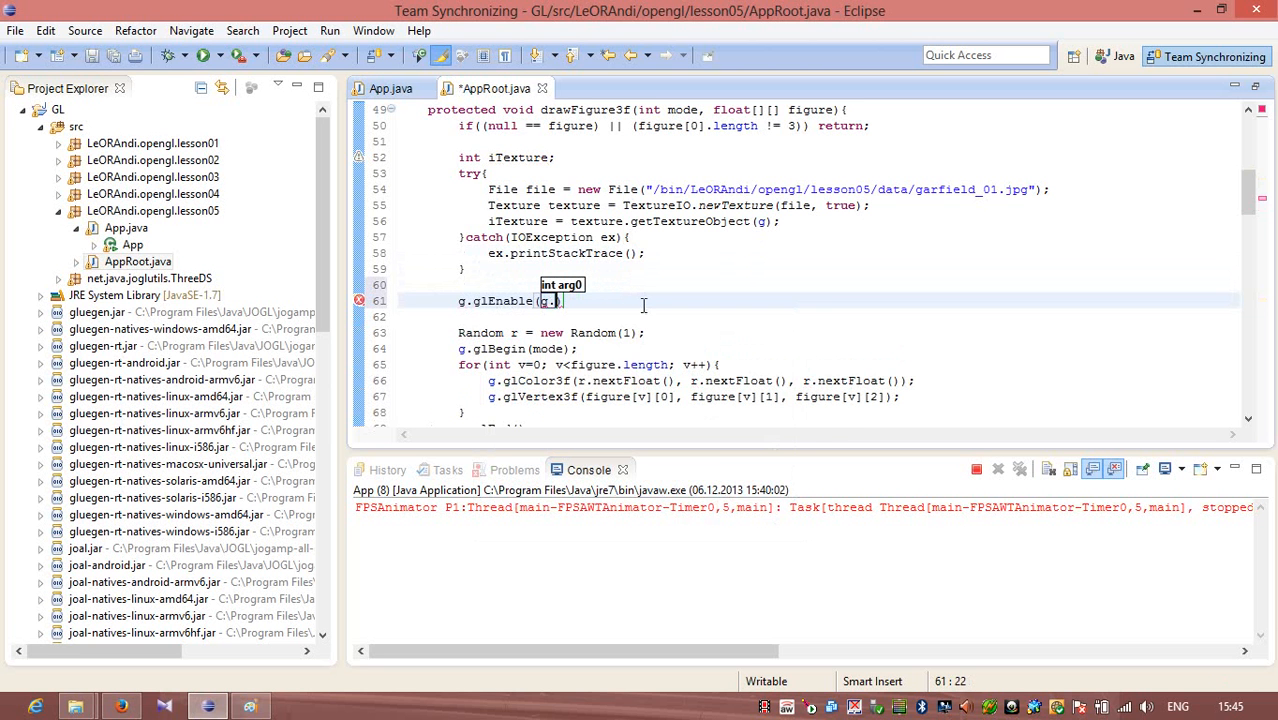
type("g")
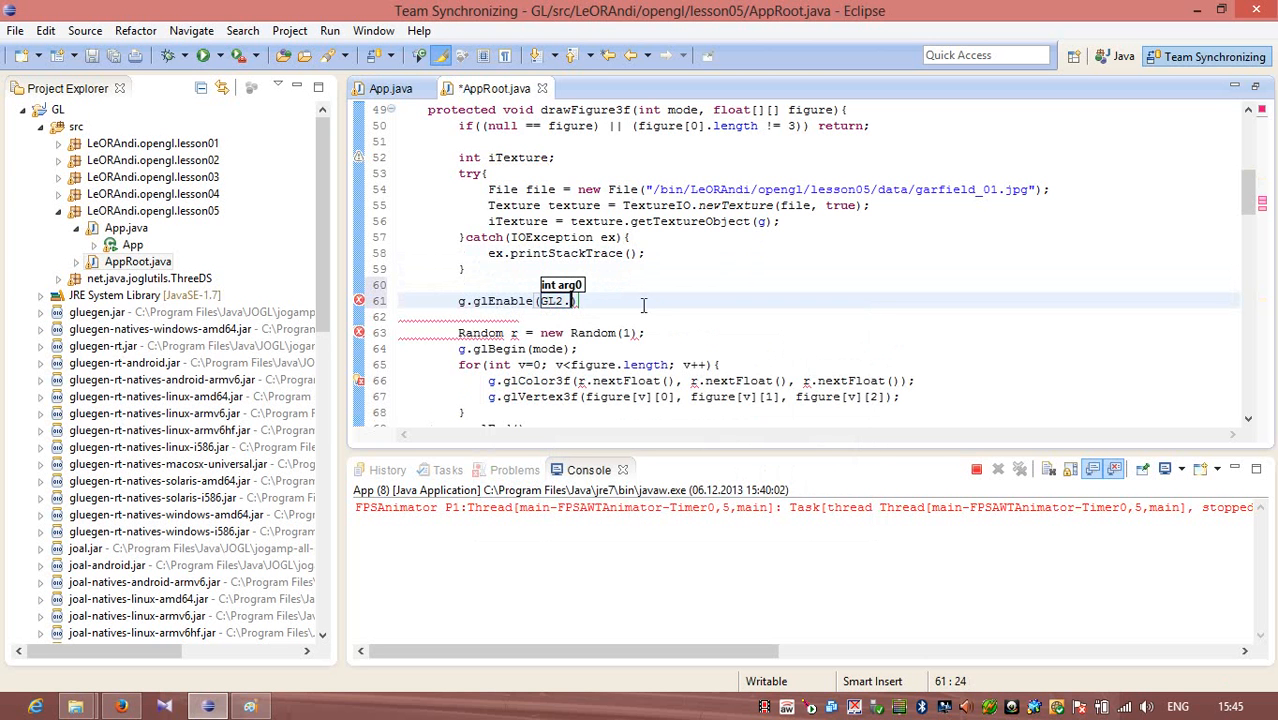
type("GL")
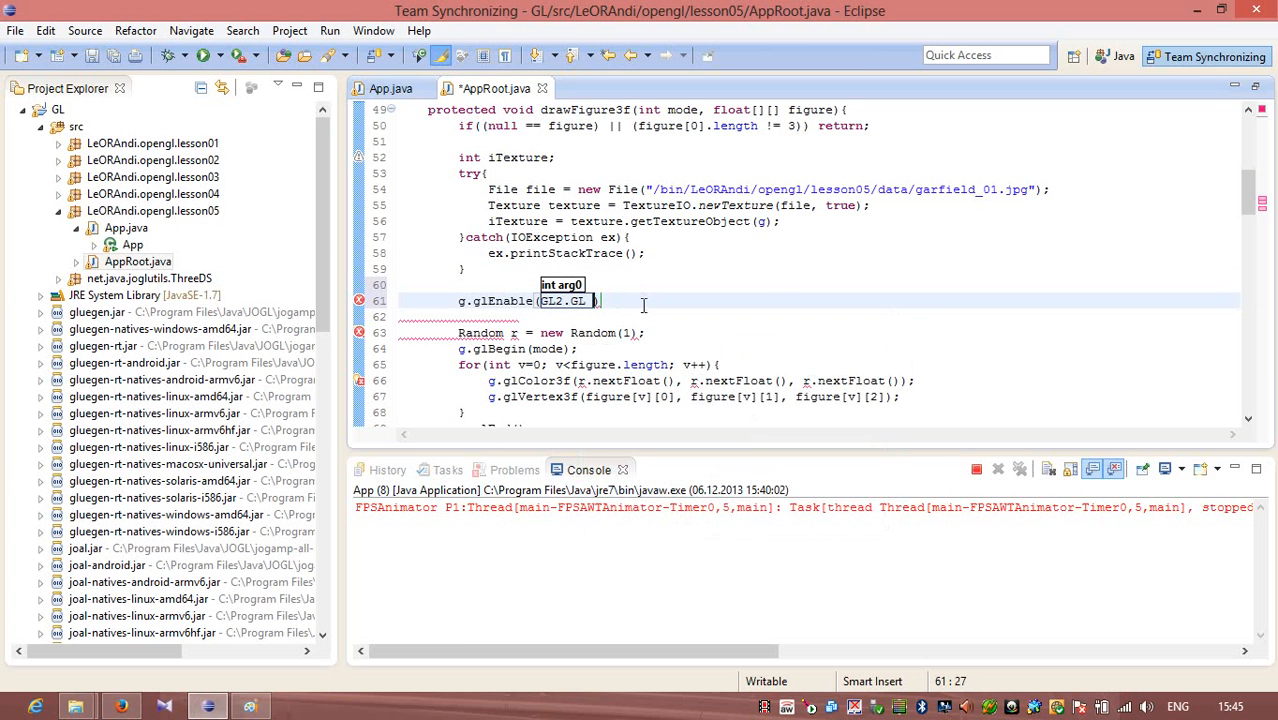
type("_Text")
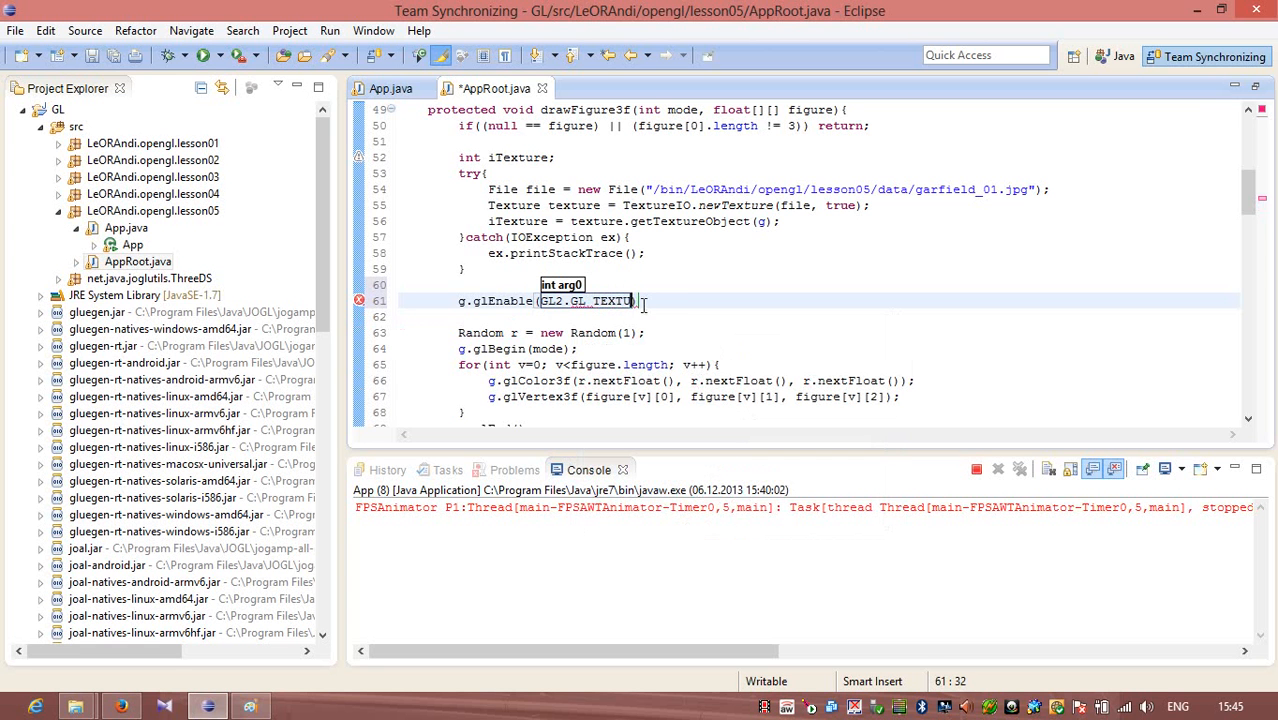
type("_2D")
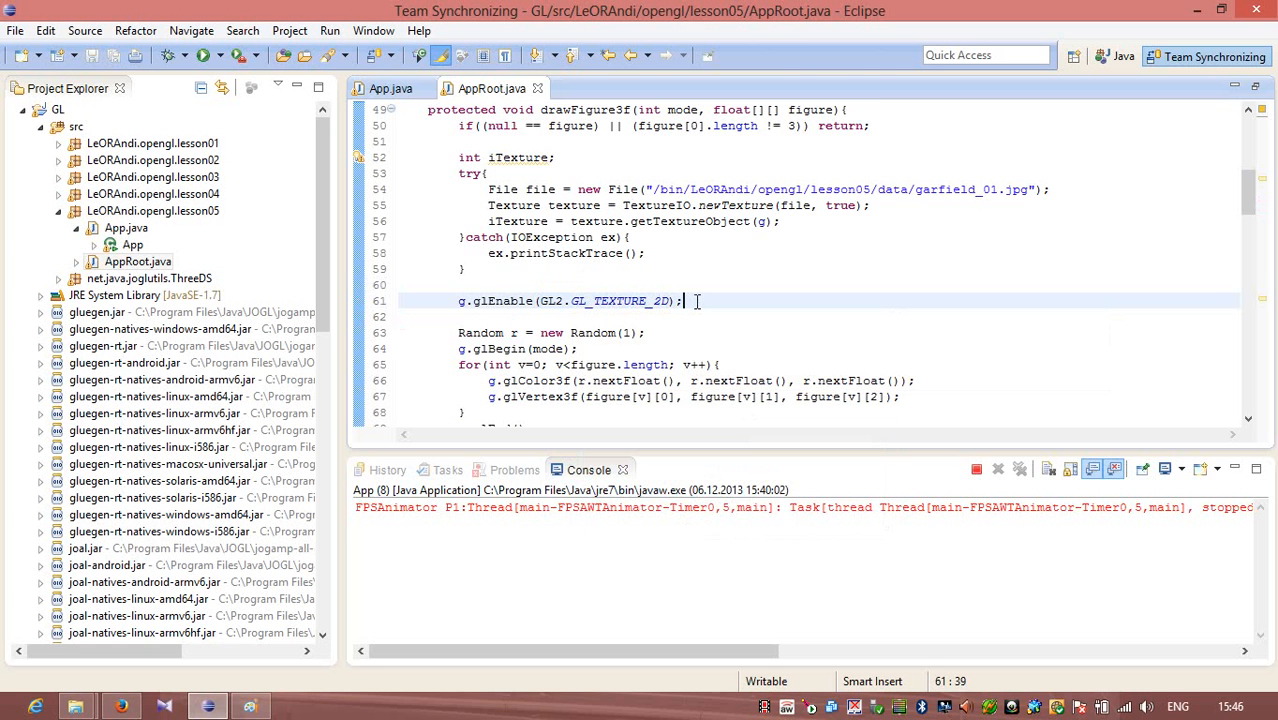
mouse_move(704, 318)
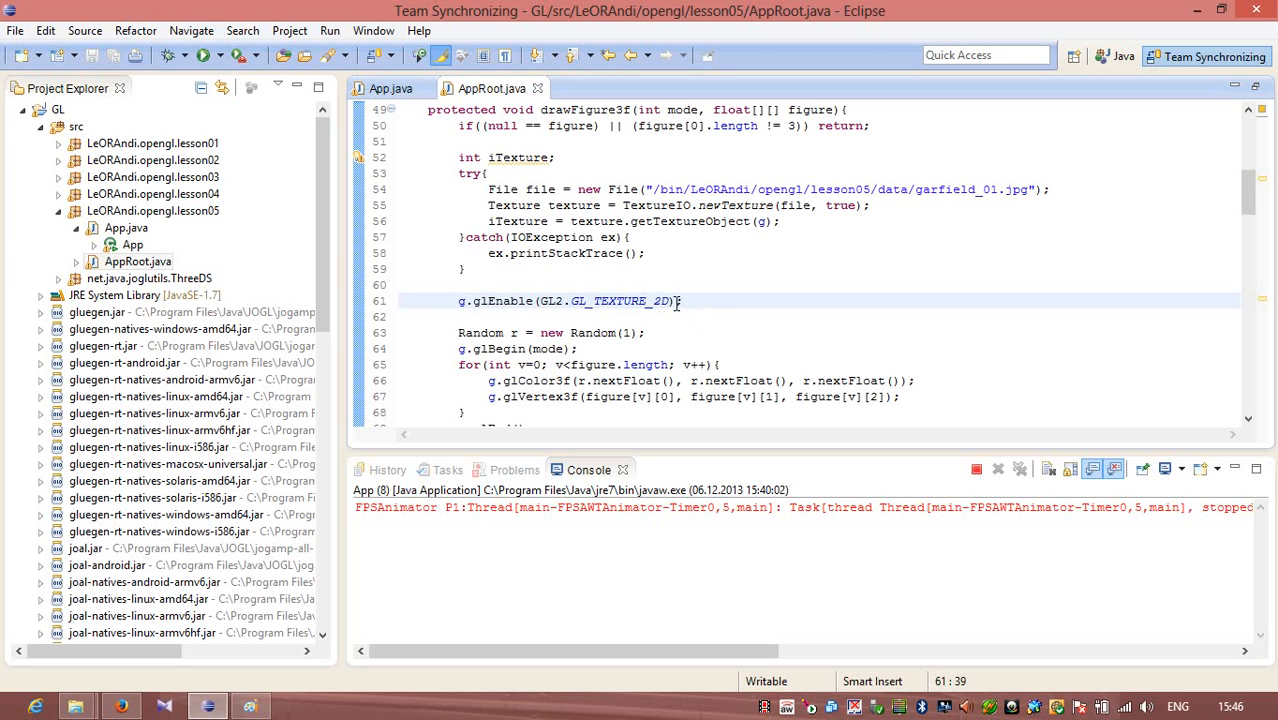
mouse_move(705, 328)
type("g.")
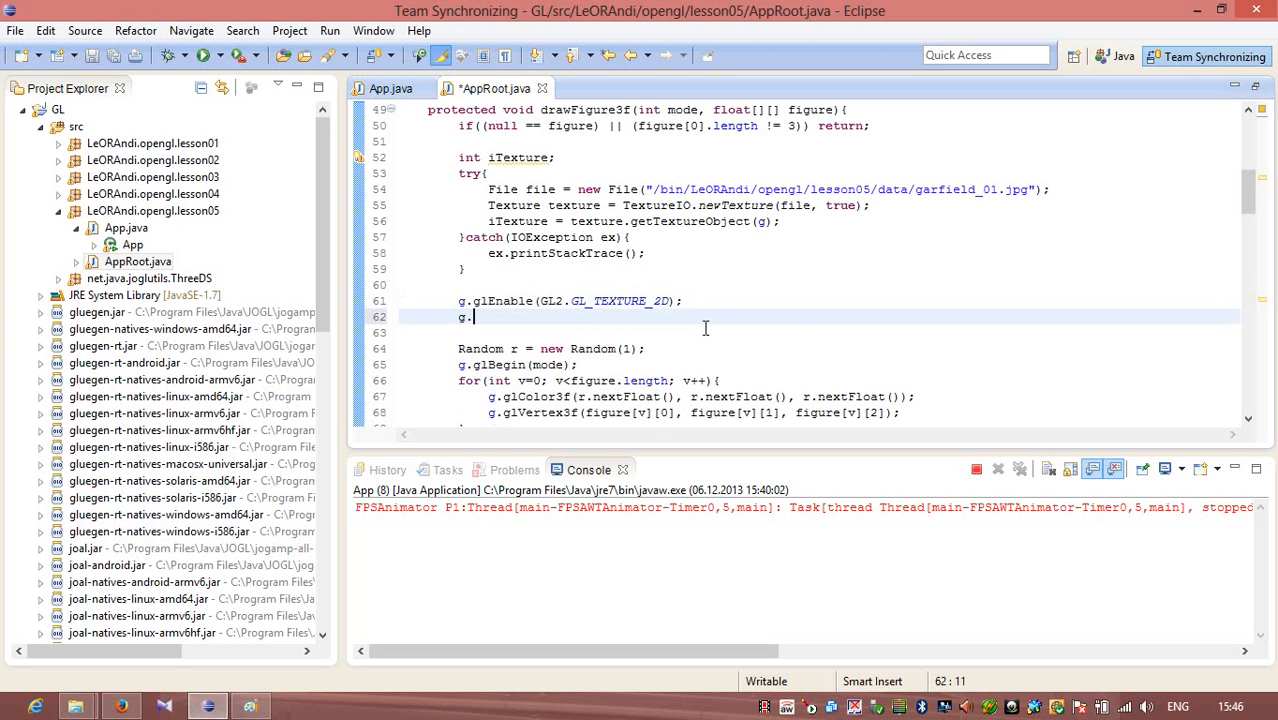
Add g.glBindTexture(GL2.GL_TEXTURE_2D, iTexture); after glEnable in drawFigure3f and save AppRoot.java
type("l")
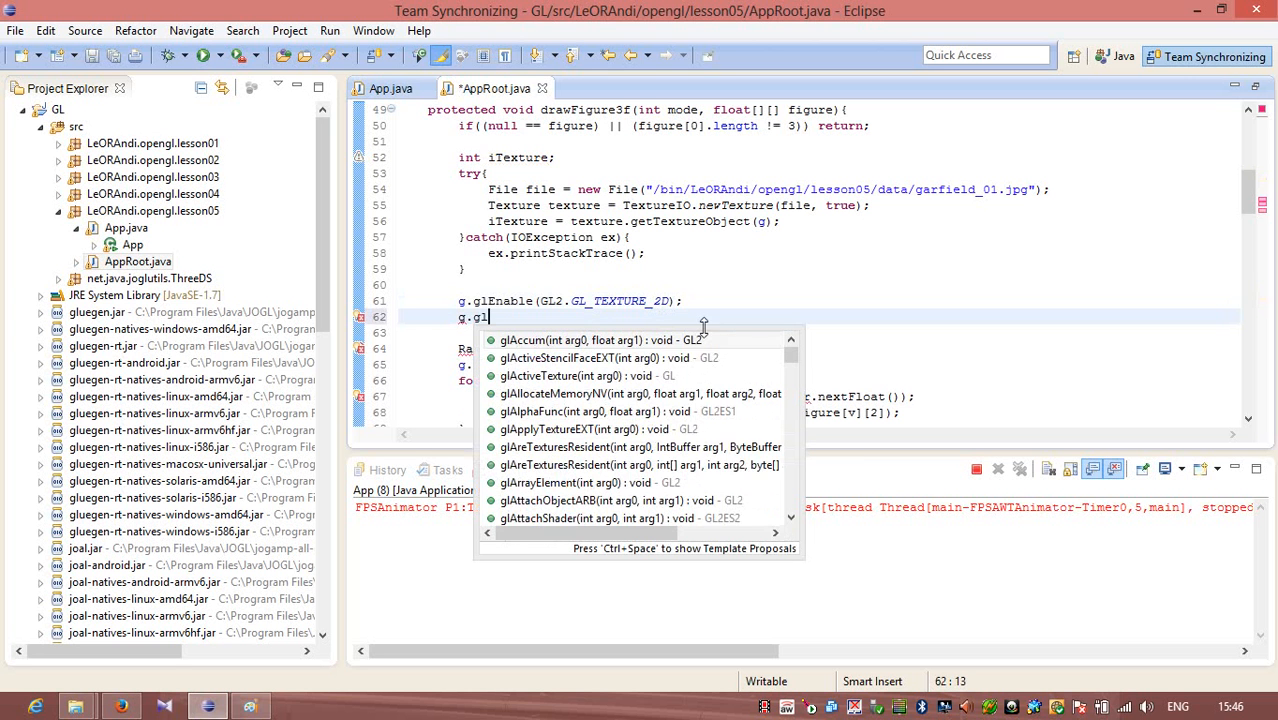
type("BindTexture(GL_TEXTURE_2D, arg1")
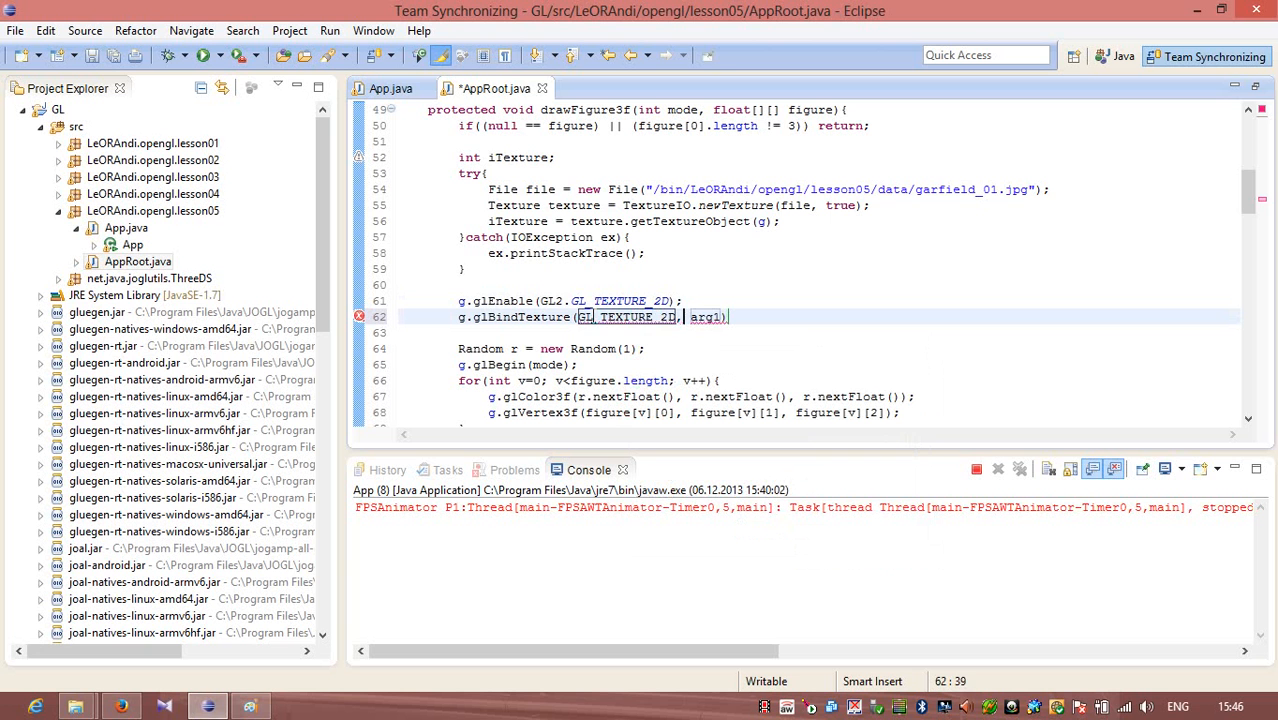
double_click(705, 317)
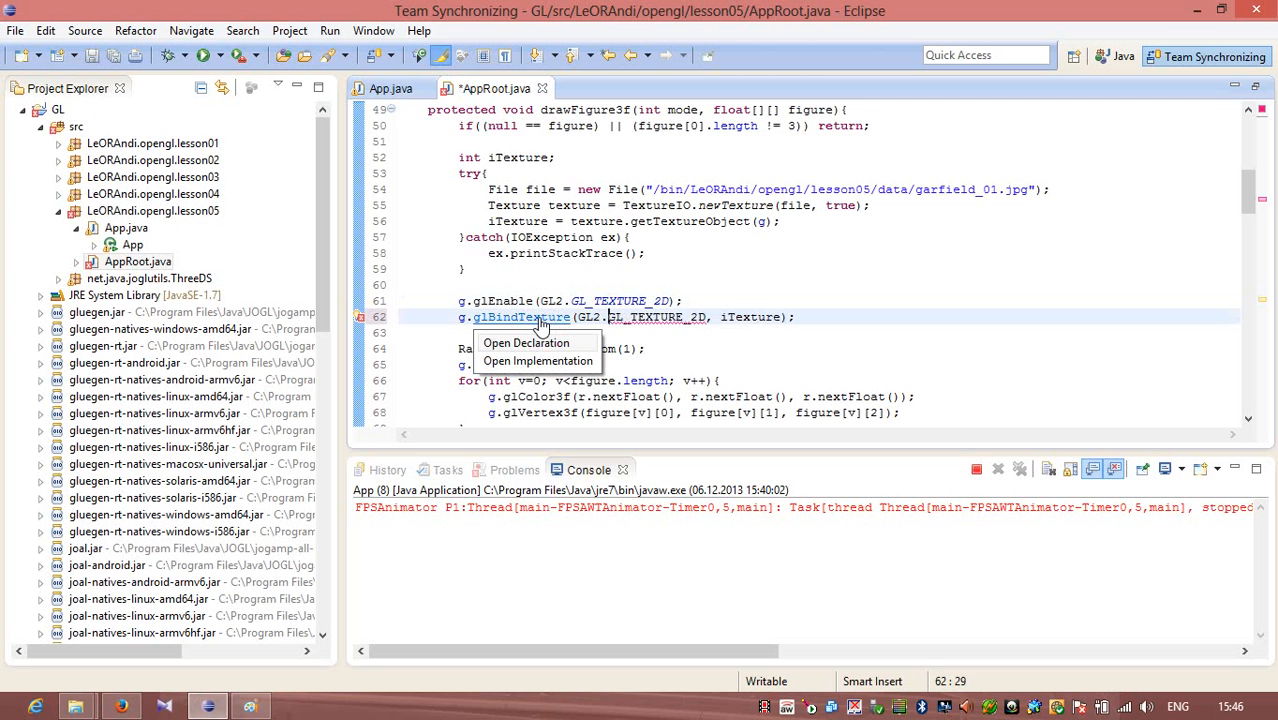
left_click(526, 342)
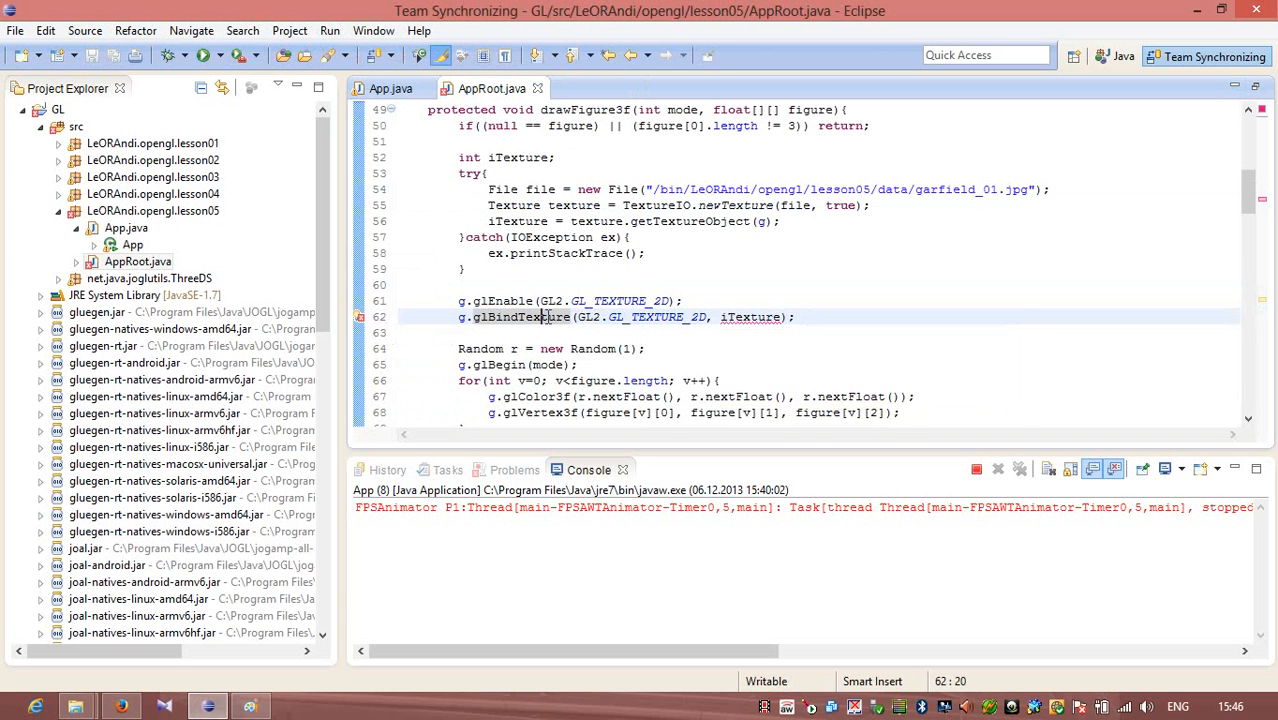
mouse_move(751, 317)
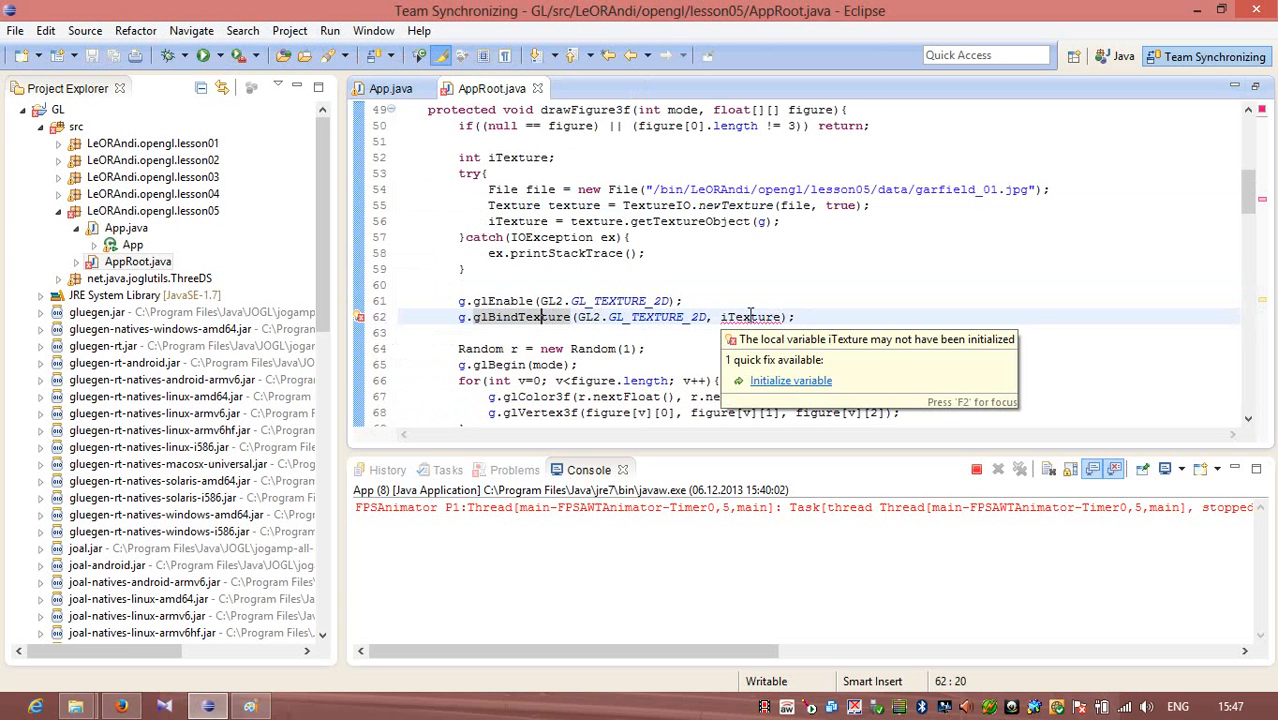
Initialise the iTexture declaration to 0 to clear the uninitialized-variable error, then save
left_click(497, 157)
type(" = ")
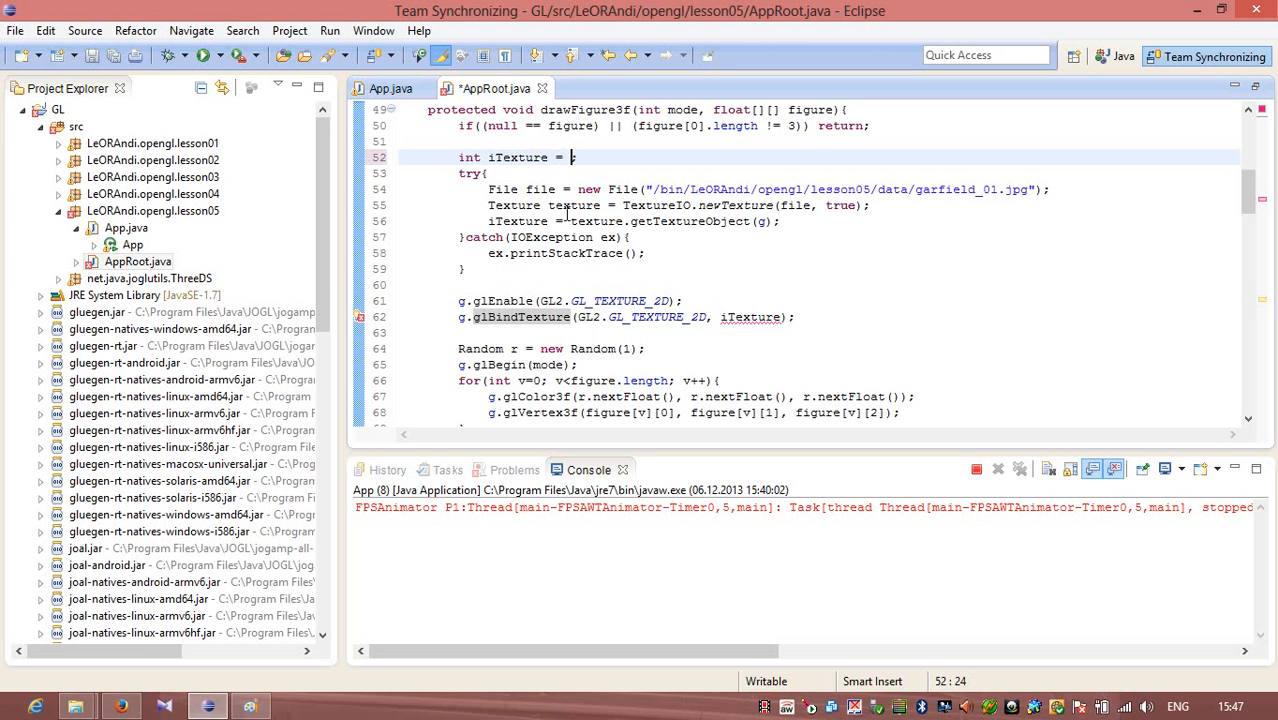
type("null")
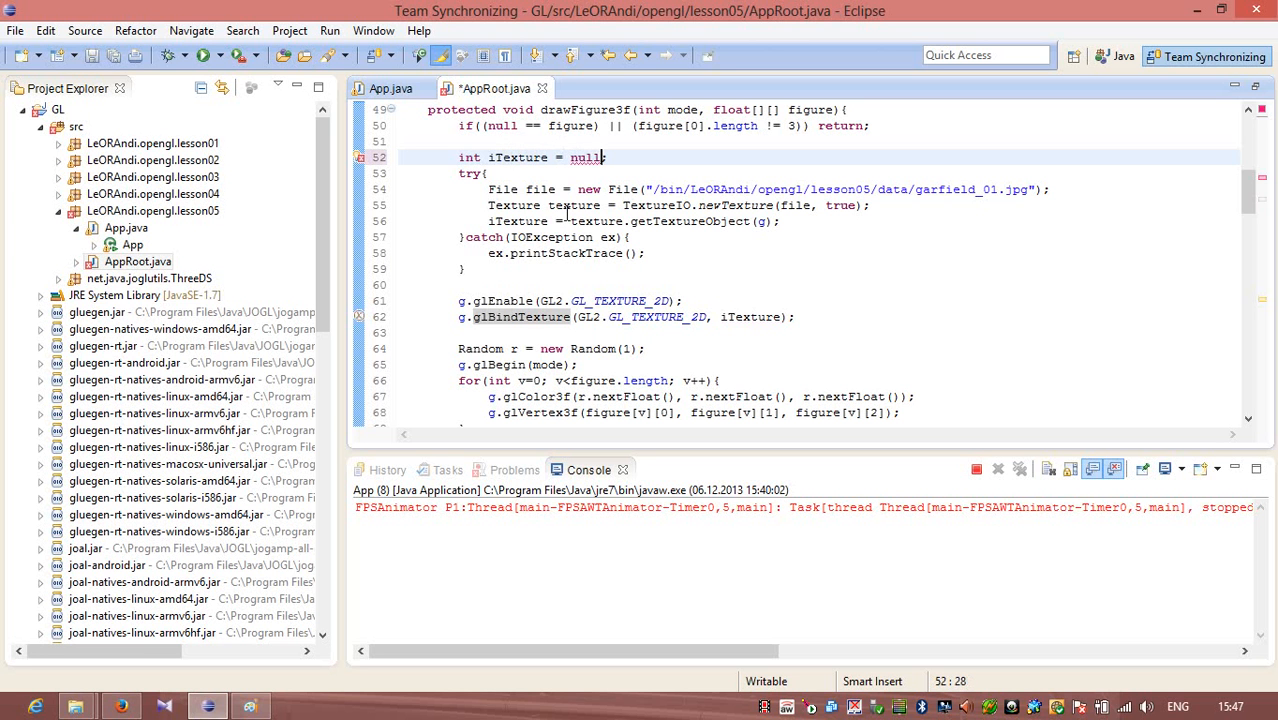
type("g")
type("0")
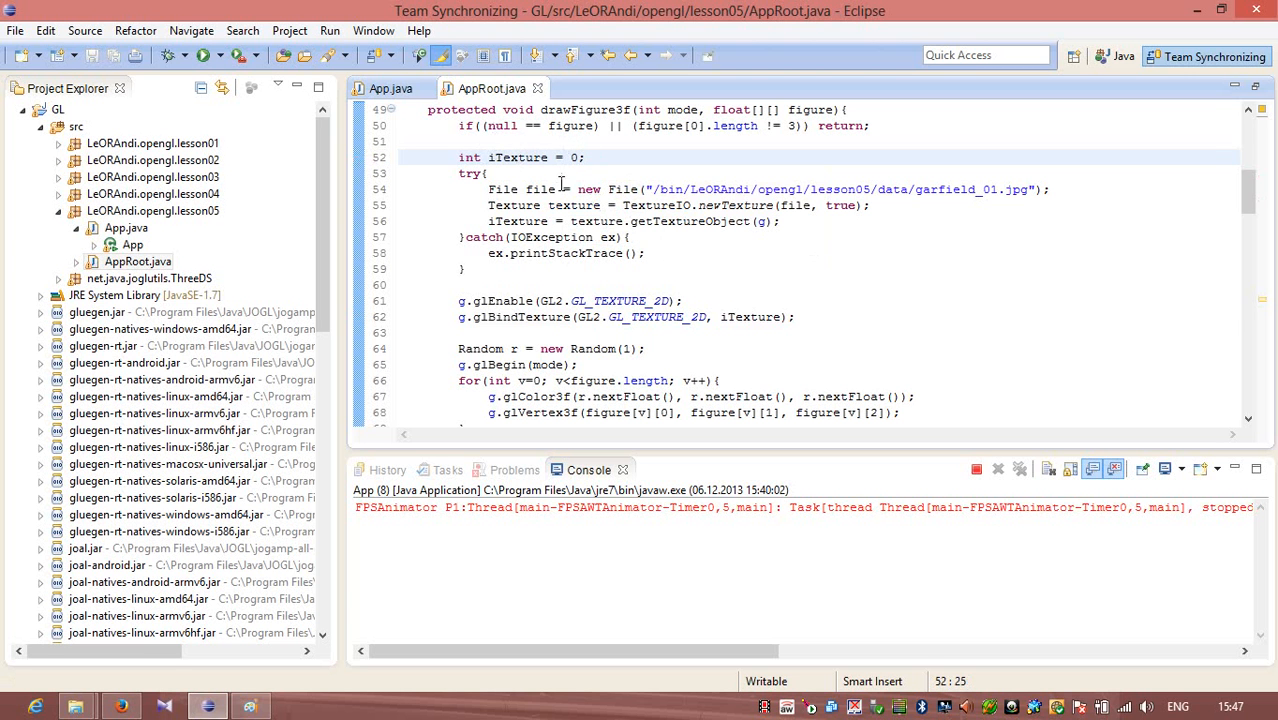
left_click(794, 317)
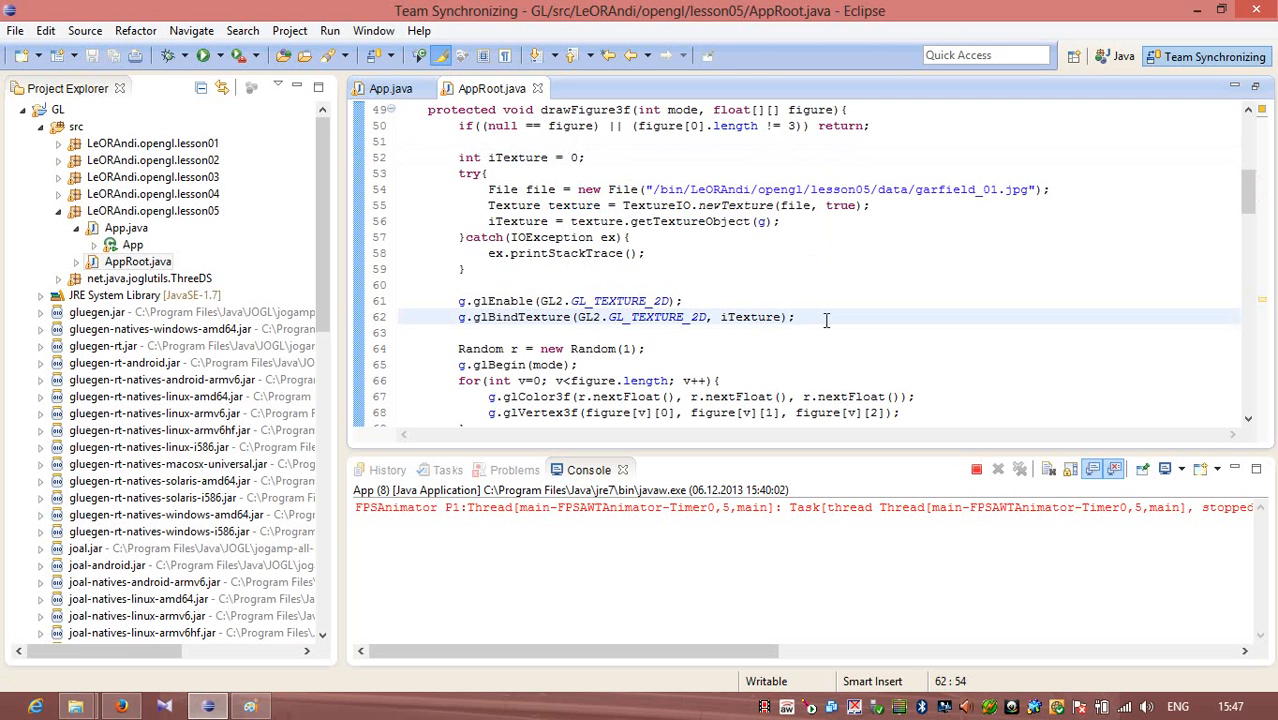
scroll("down", 3)
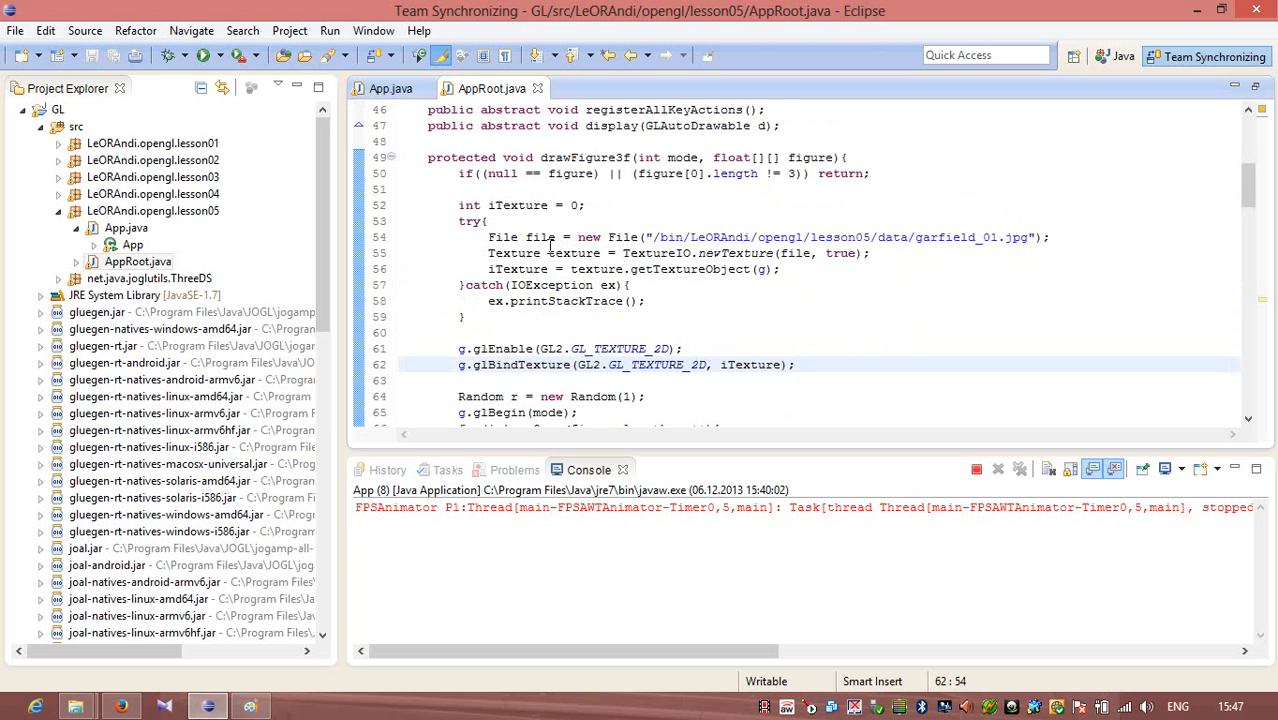
scroll("down", 3)
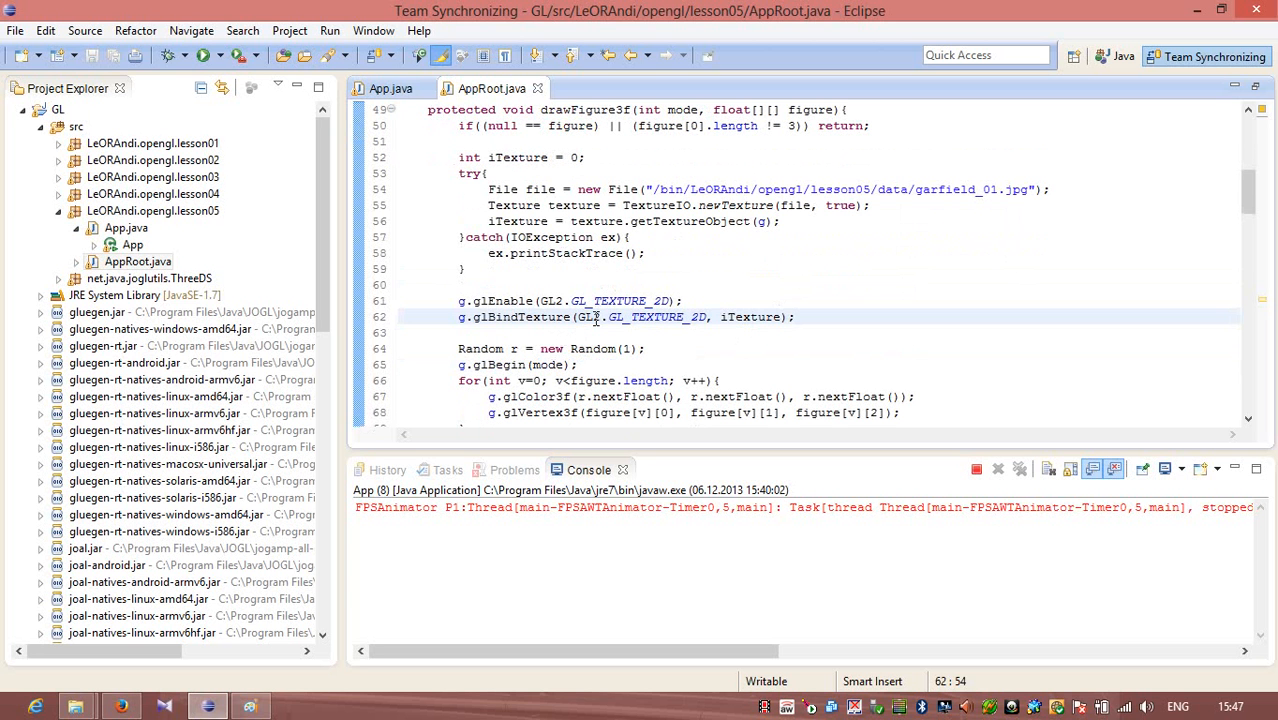
mouse_move(657, 317)
type("in")
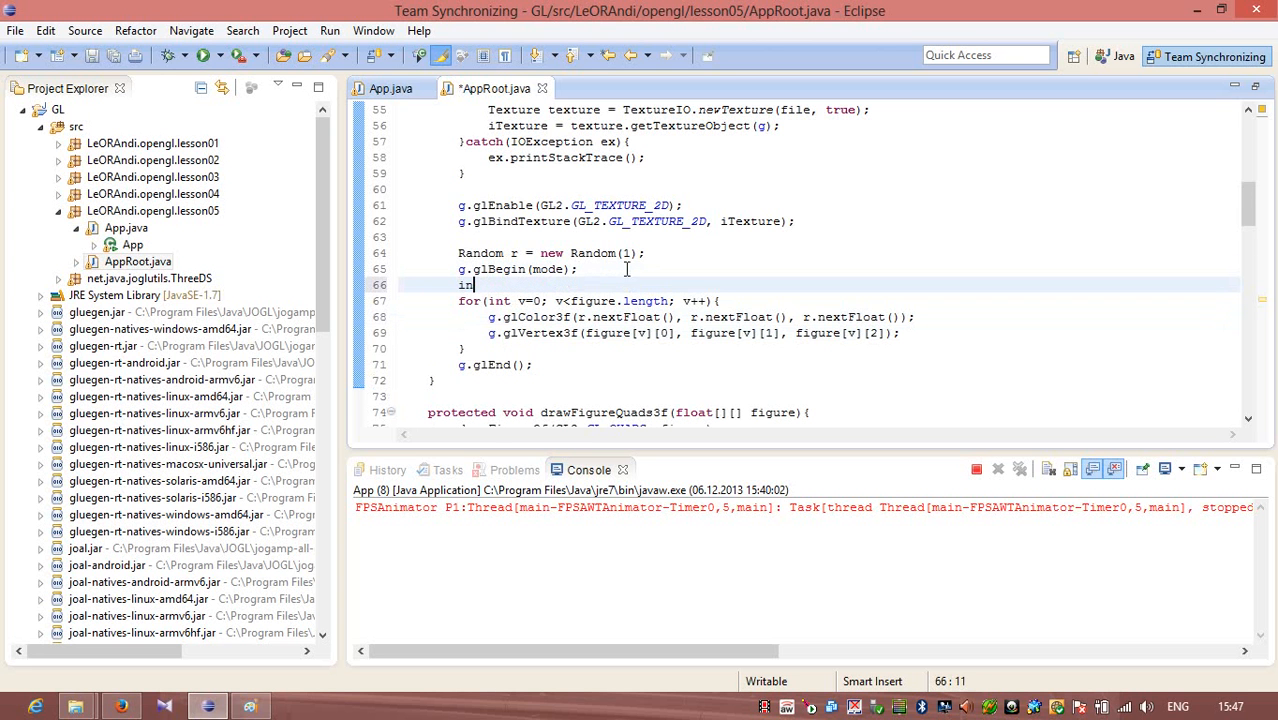
Declare int counter = 0 before the loop and reset it with if (counter > 3) { counter = 0; }, then save
type("counter = 0;")
type("i")
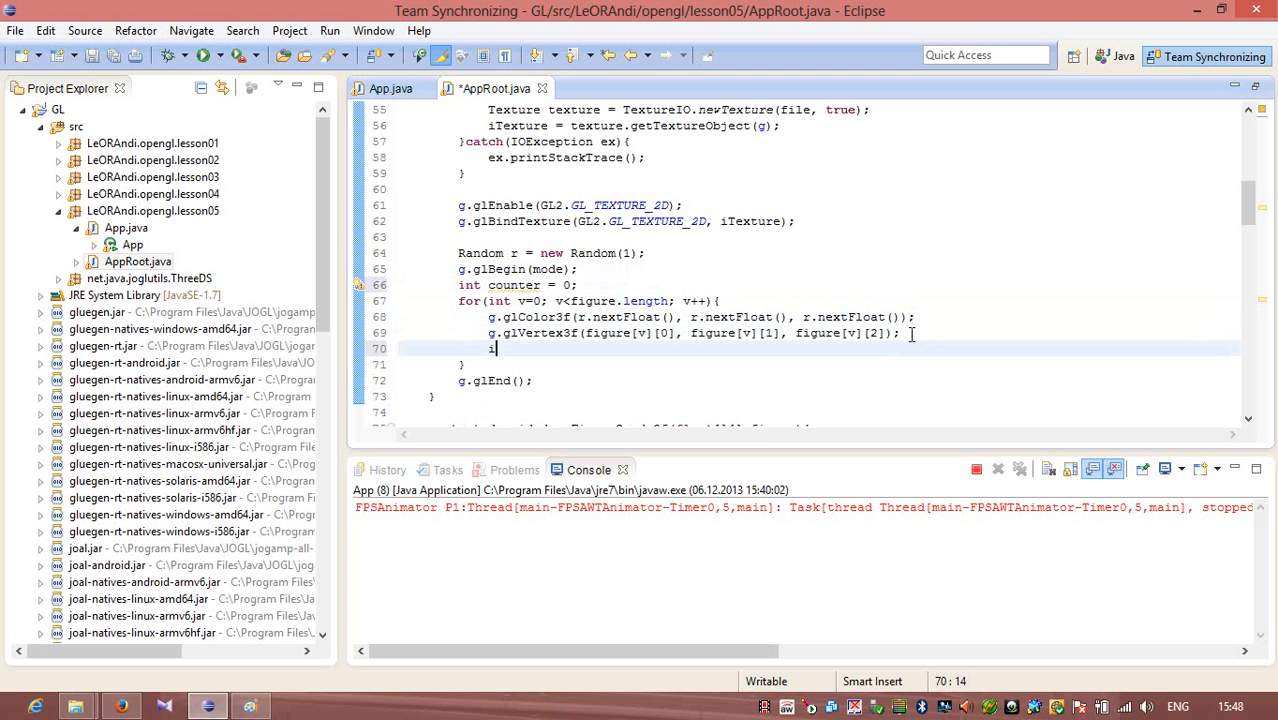
type("f counter > 3)")
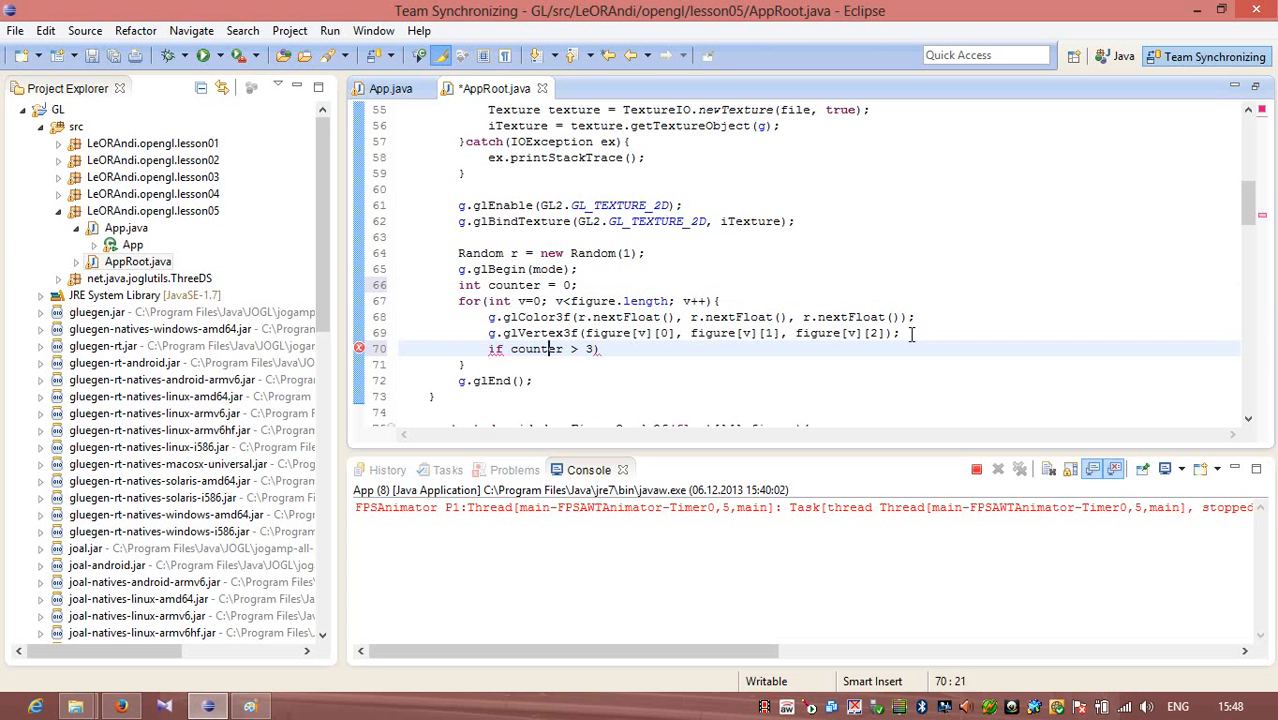
type("{")
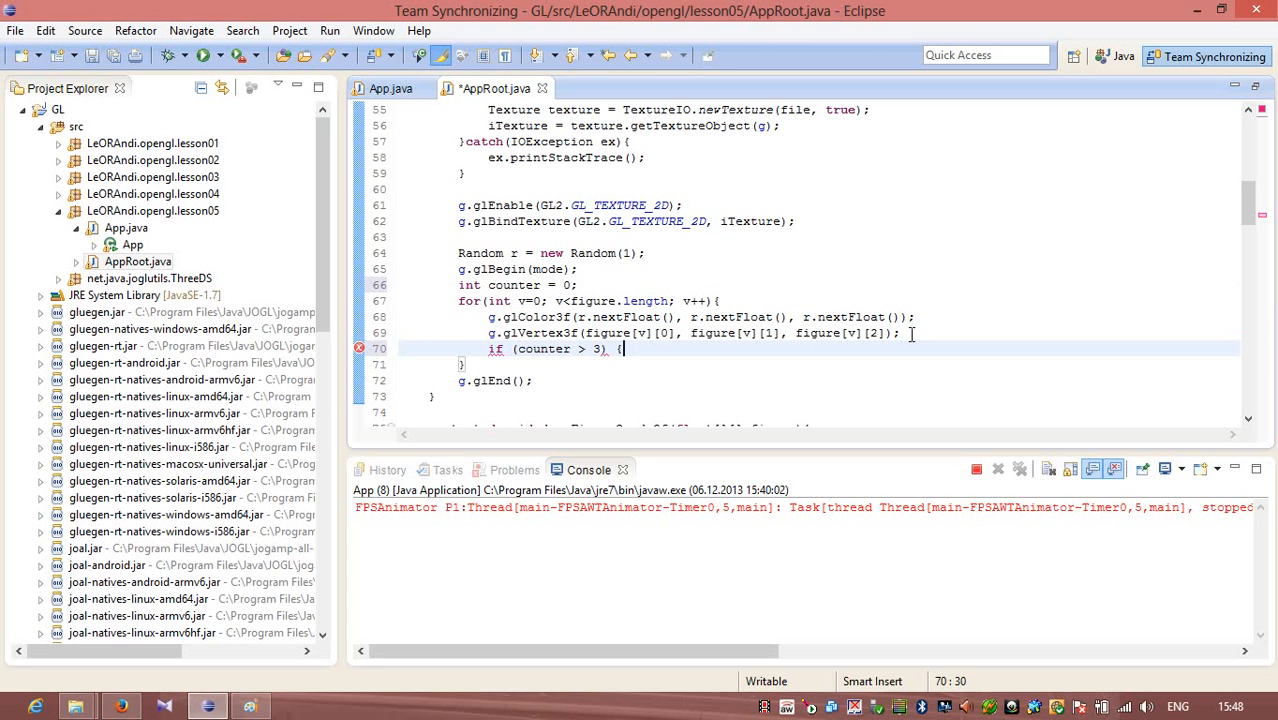
type("counter = 0;")
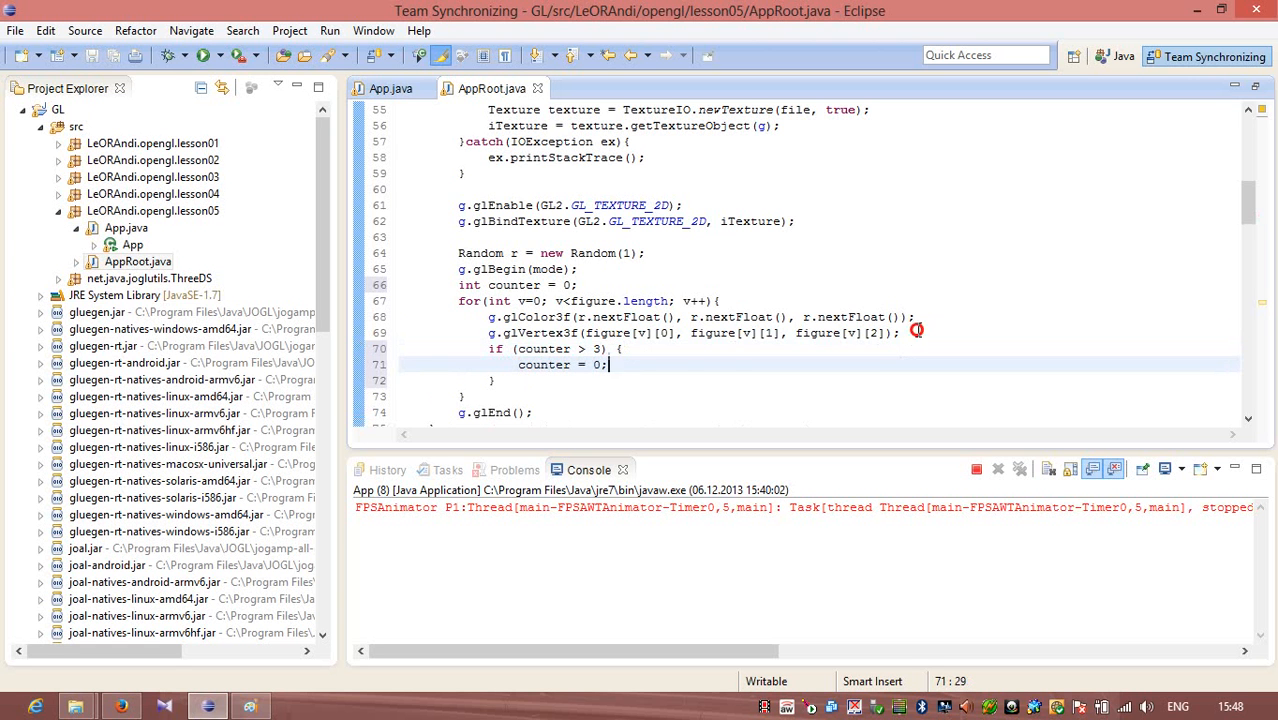
left_click(625, 348)
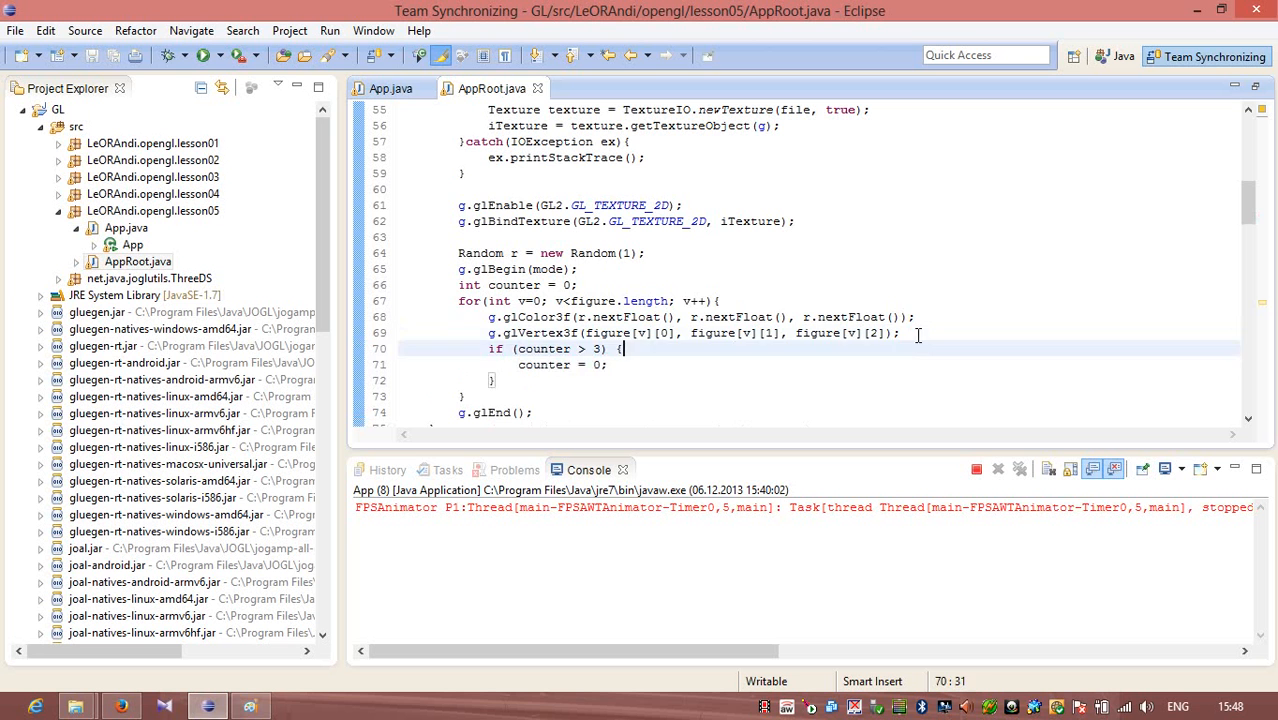
left_click(719, 301)
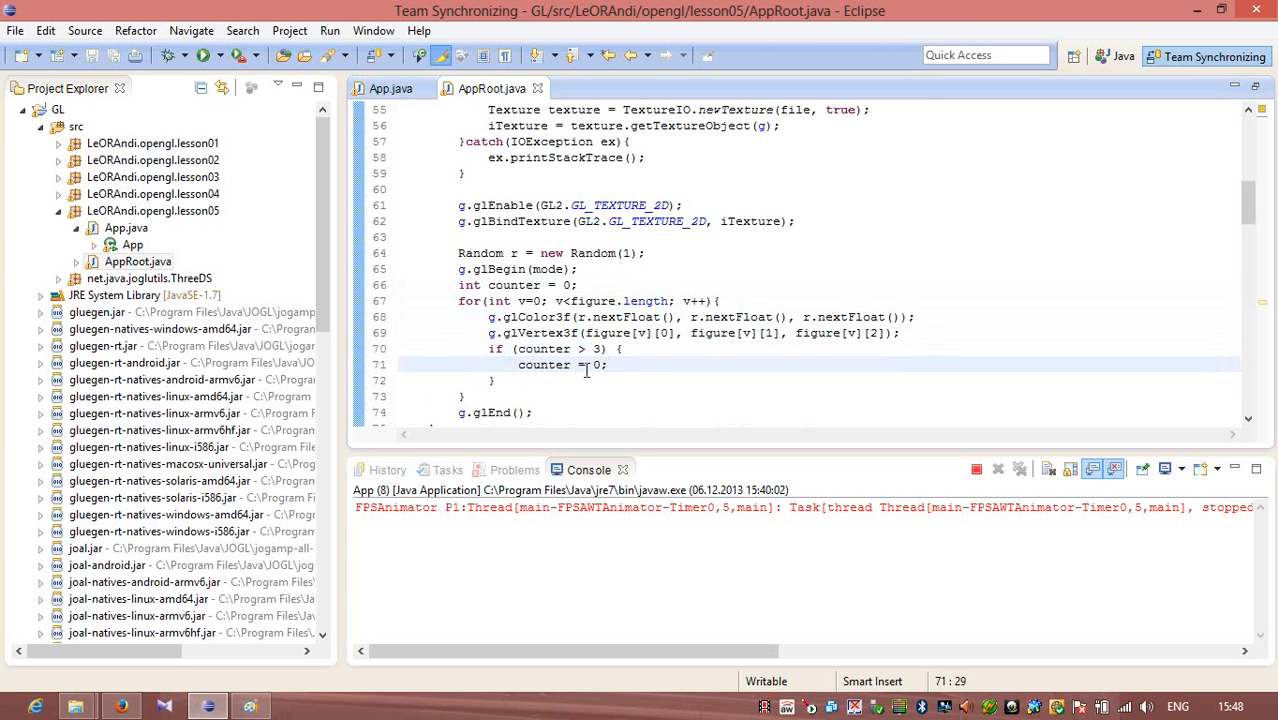
mouse_move(933, 335)
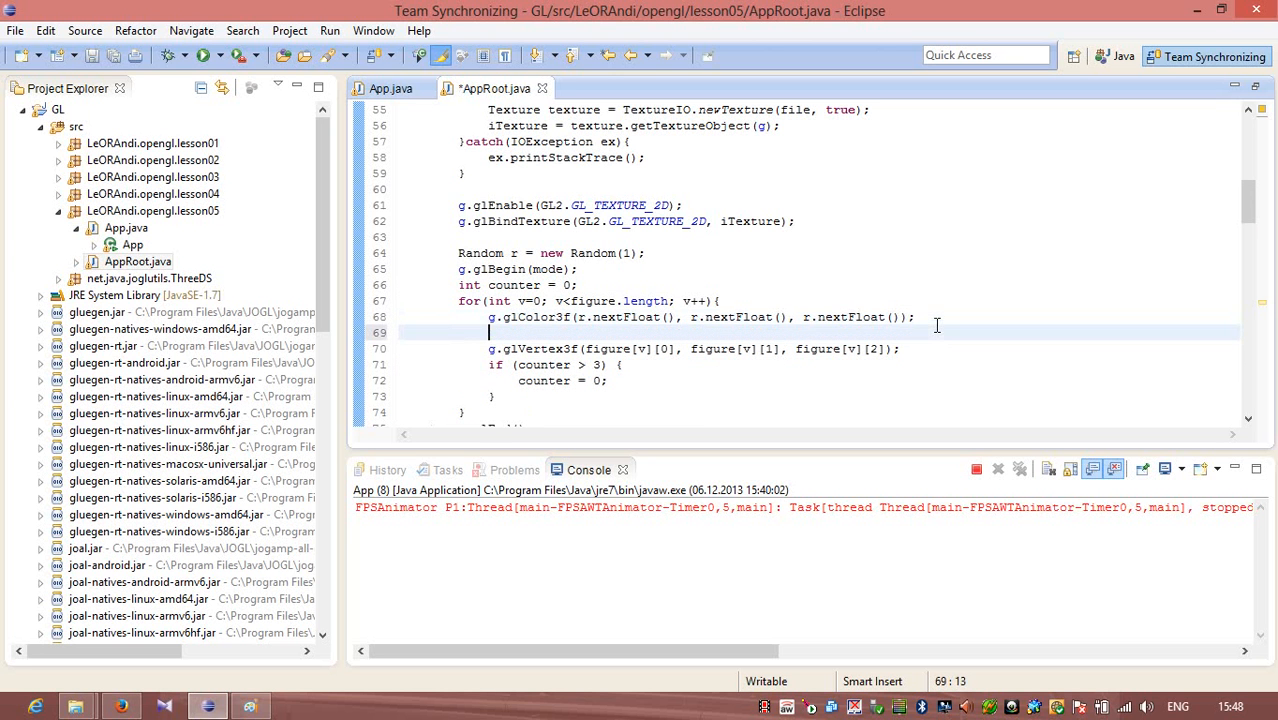
Give counter value 0 the texture coordinate g.glTexCoord2d(0, 0) inside the vertex loop
type("if(){}")
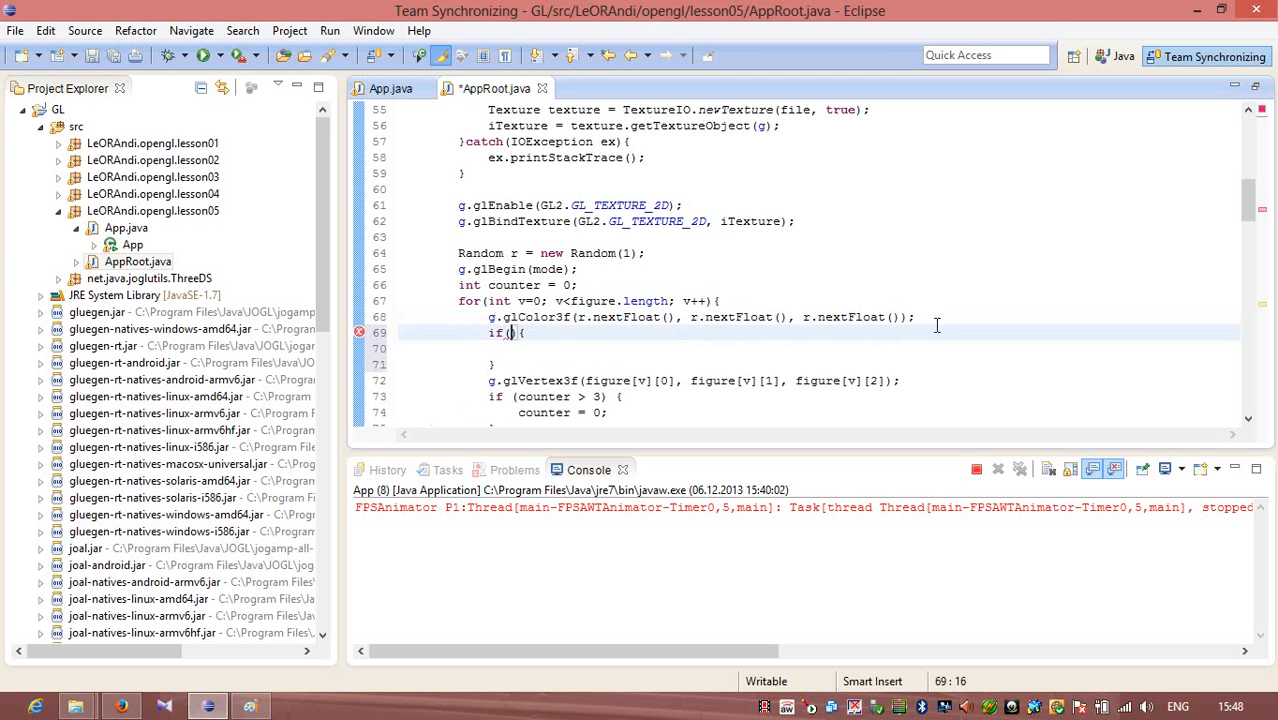
type("counter")
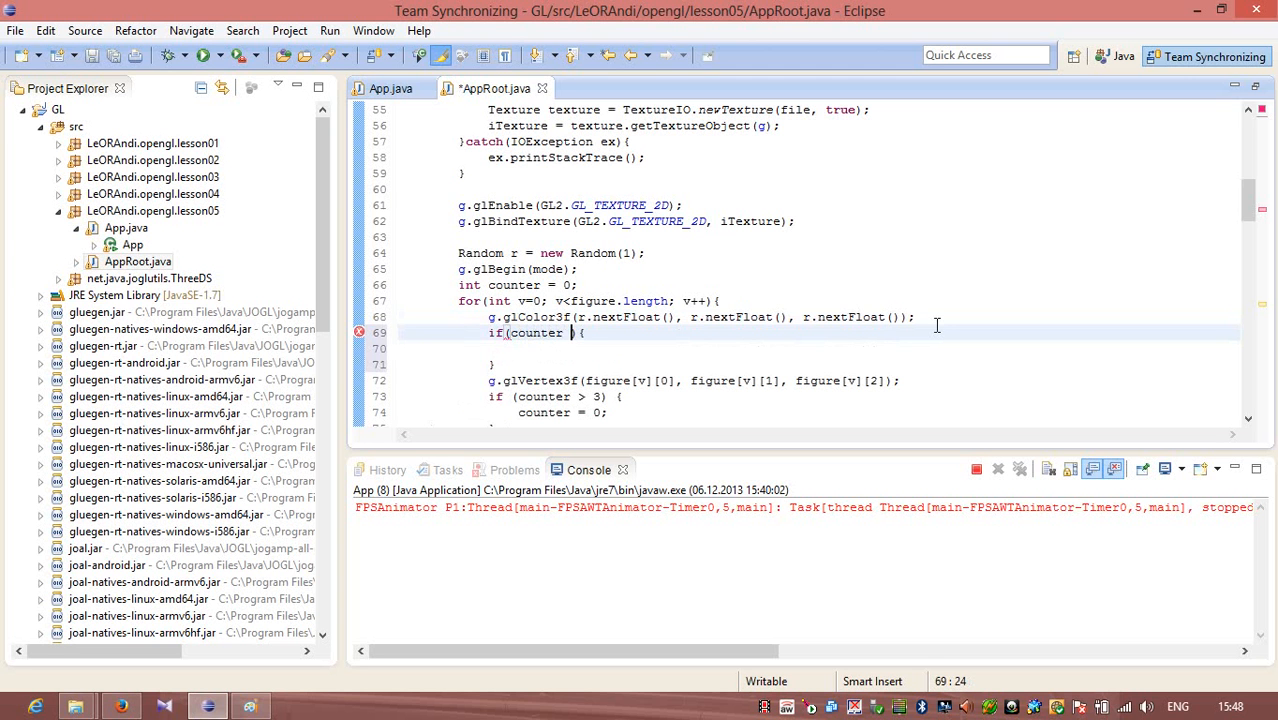
type("0 ==")
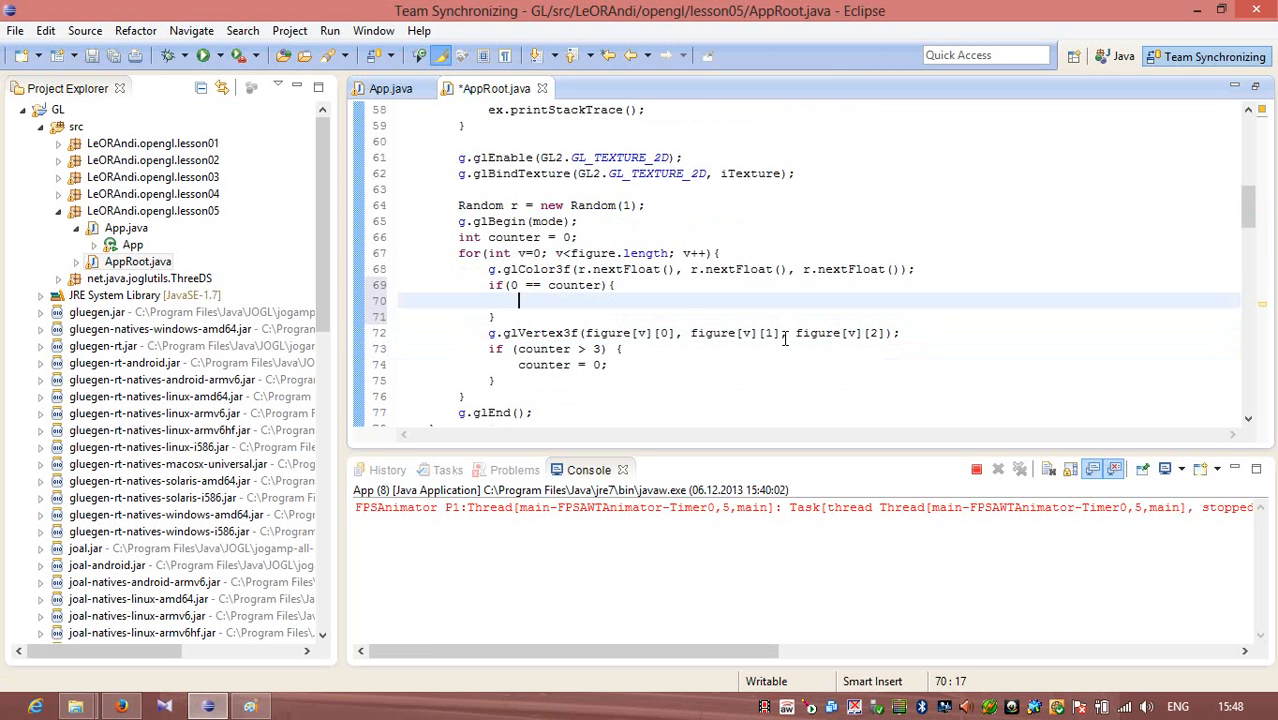
type("g.gl")
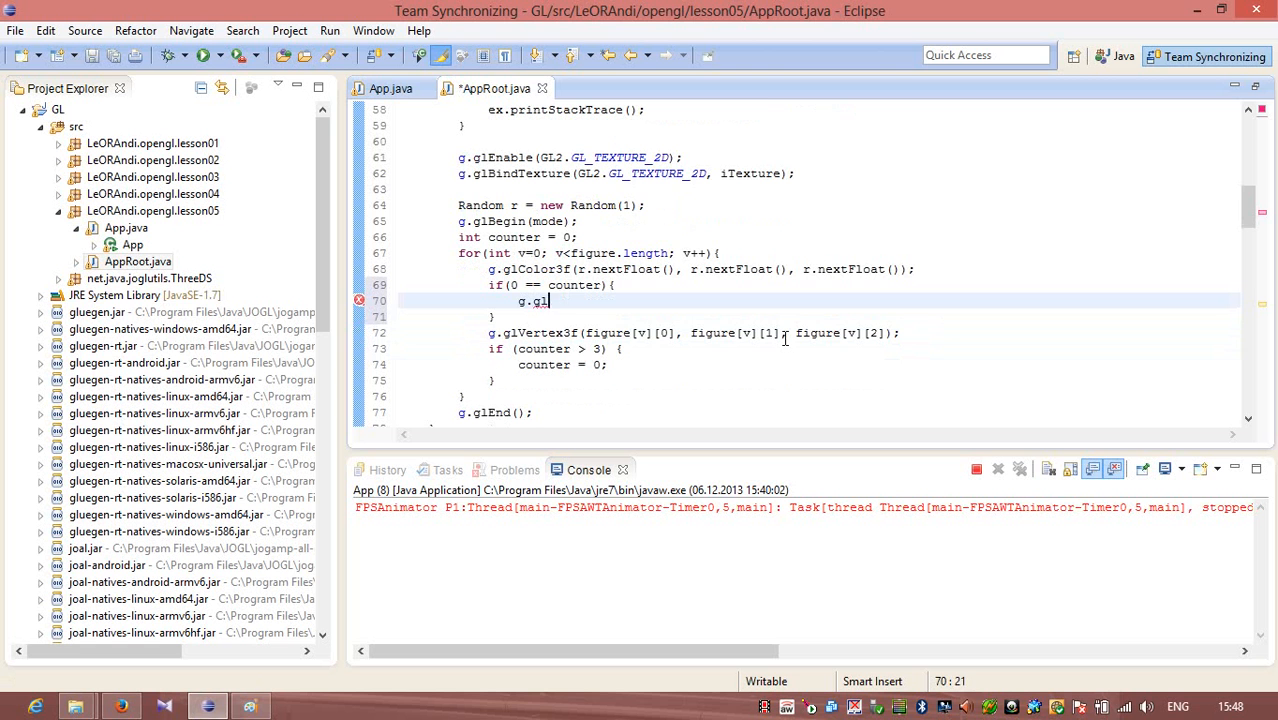
type("Text")
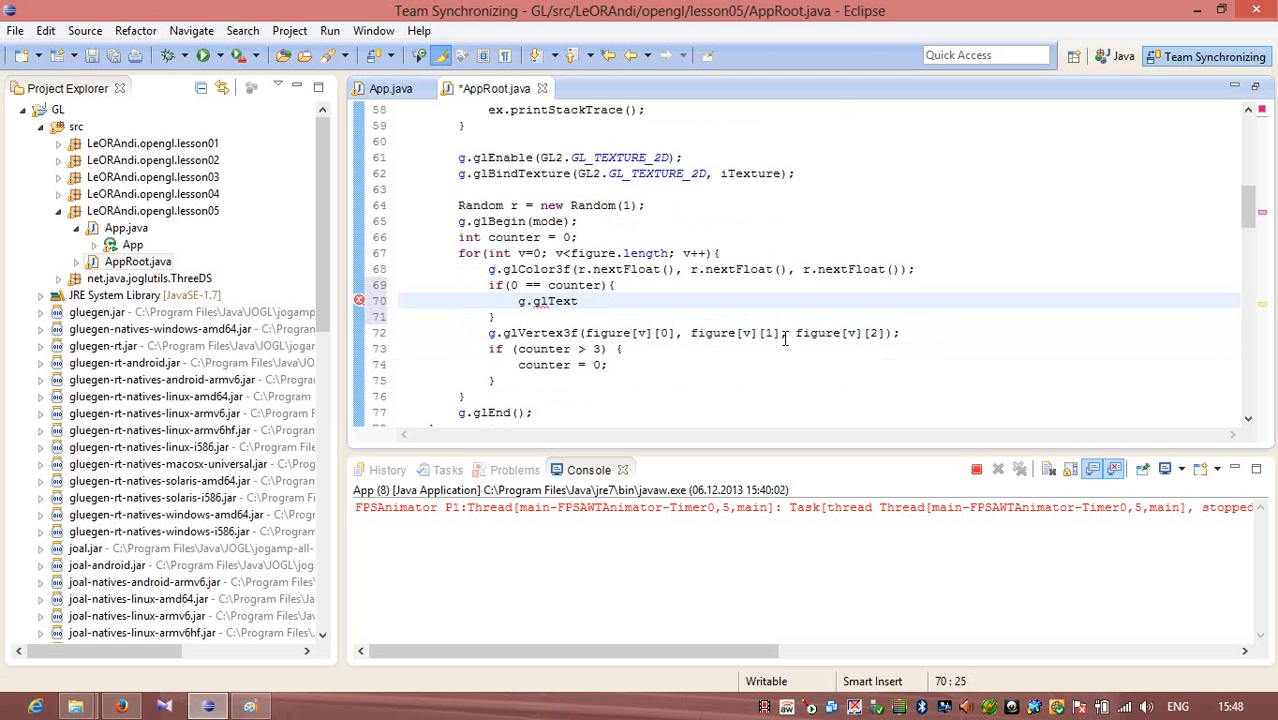
left_click(577, 301)
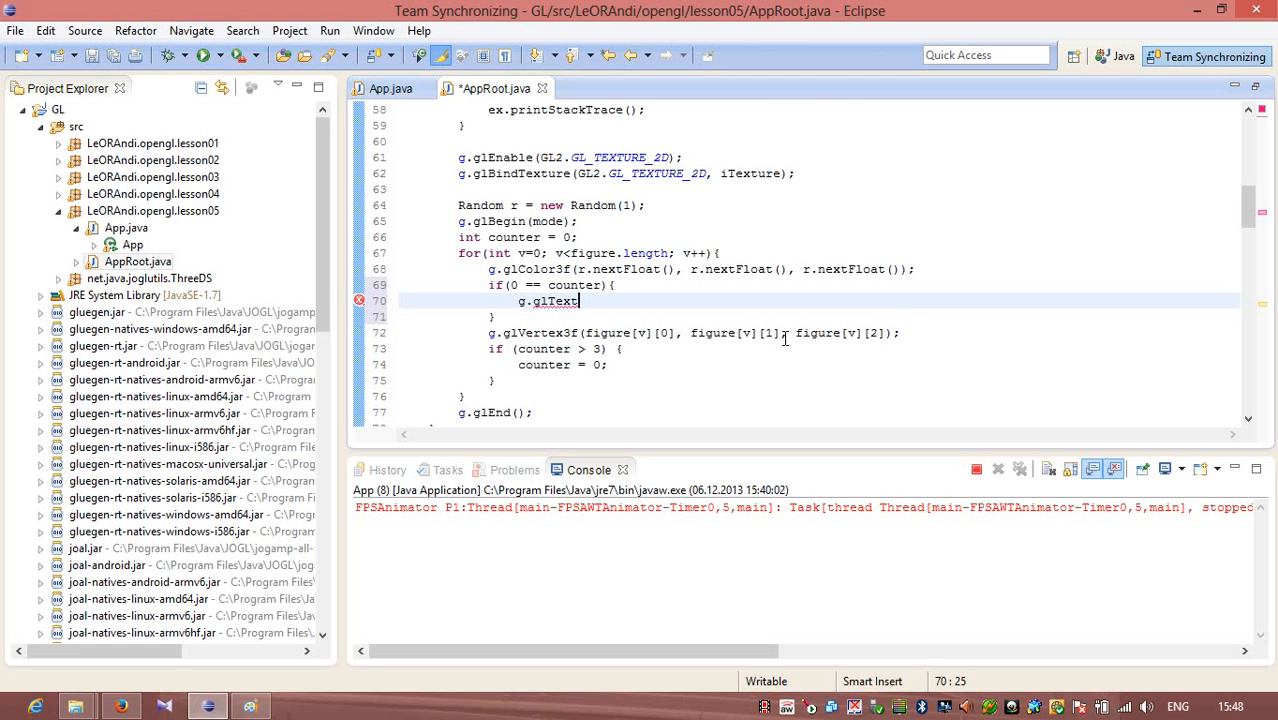
type("Coor")
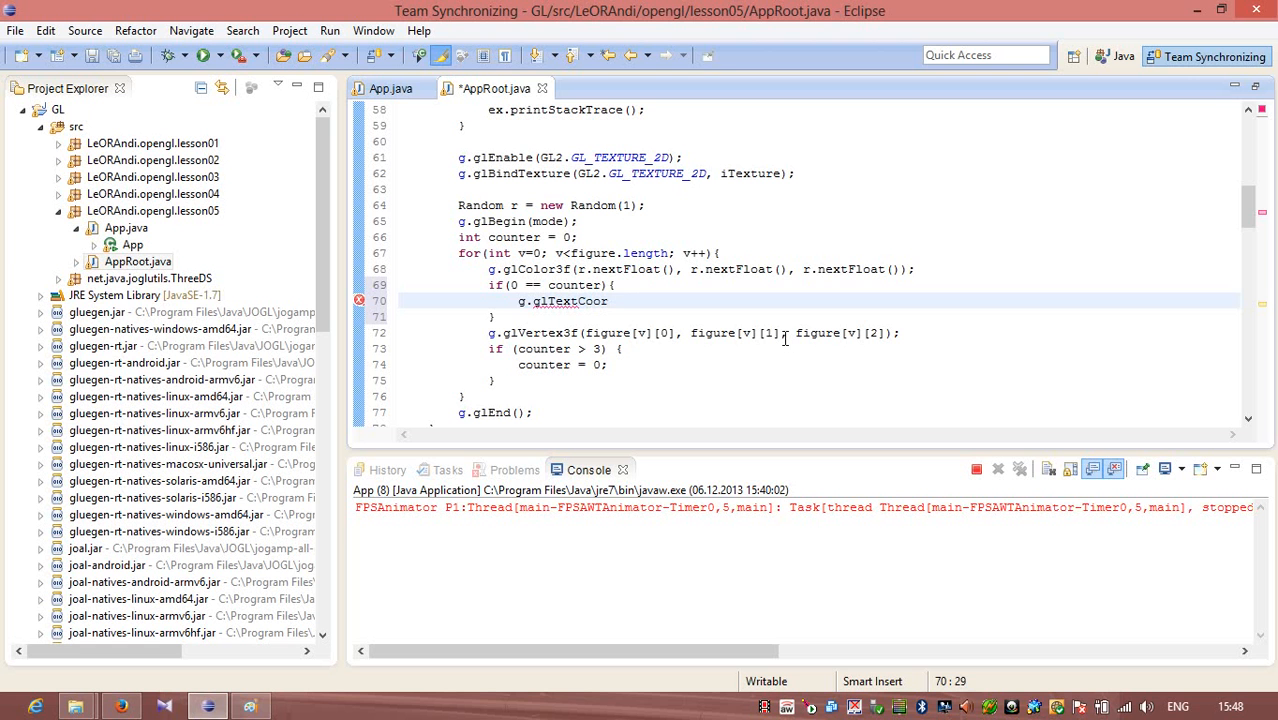
type("d2f")
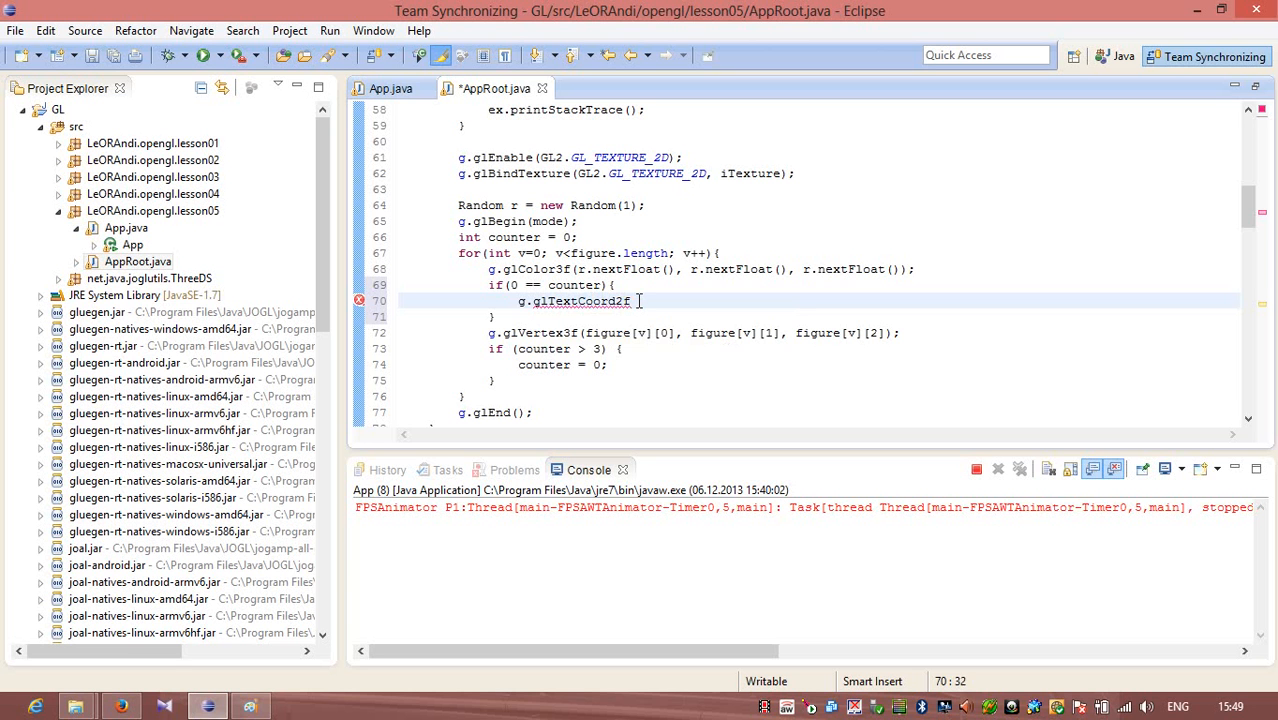
mouse_move(580, 301)
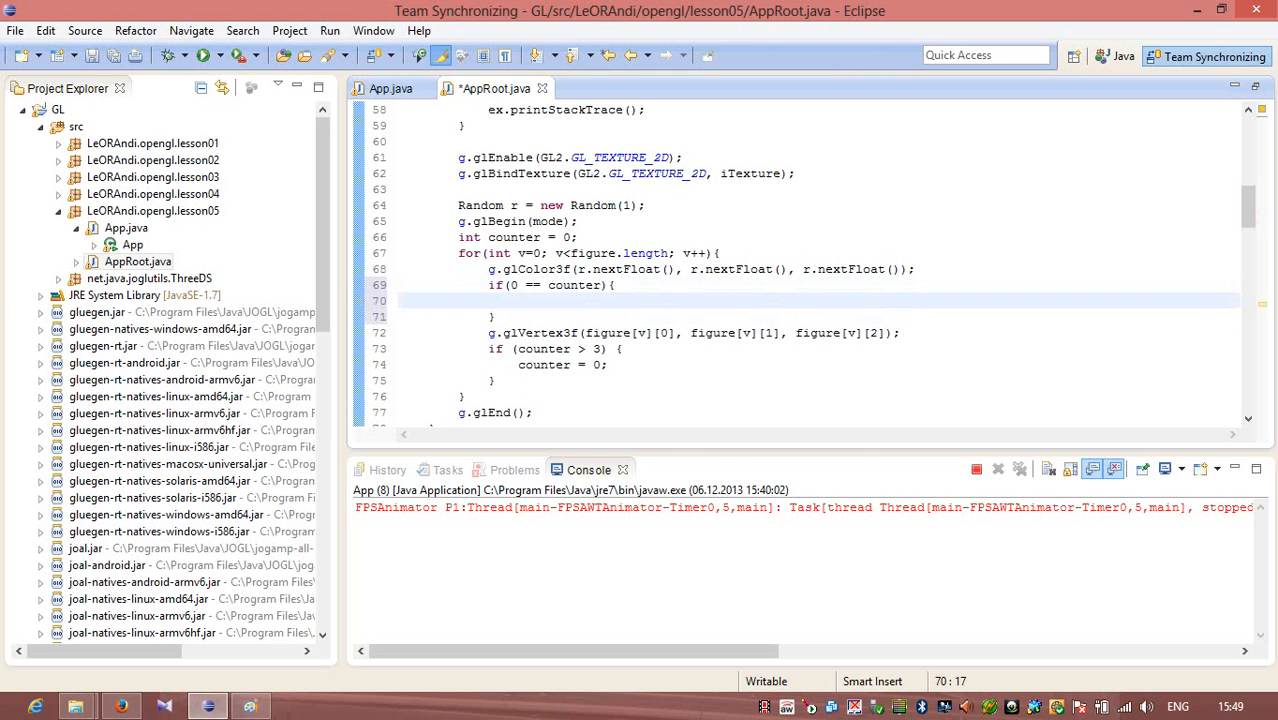
type(".")
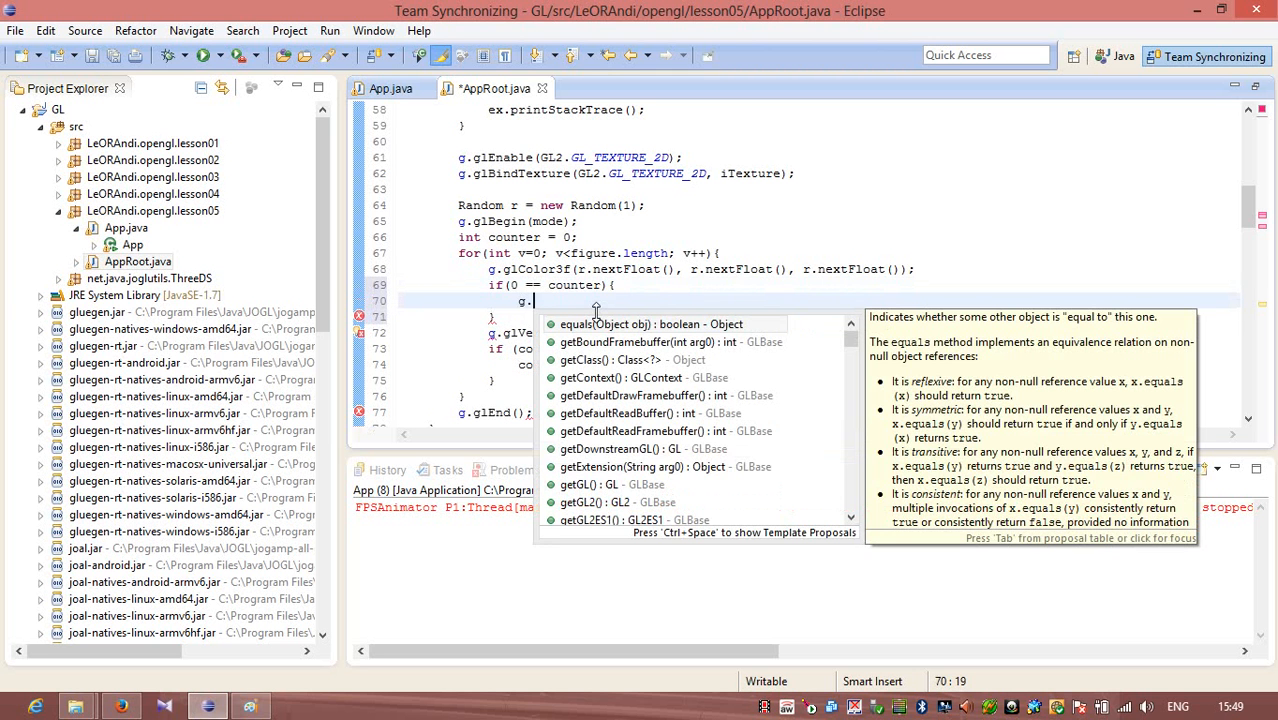
type("gl")
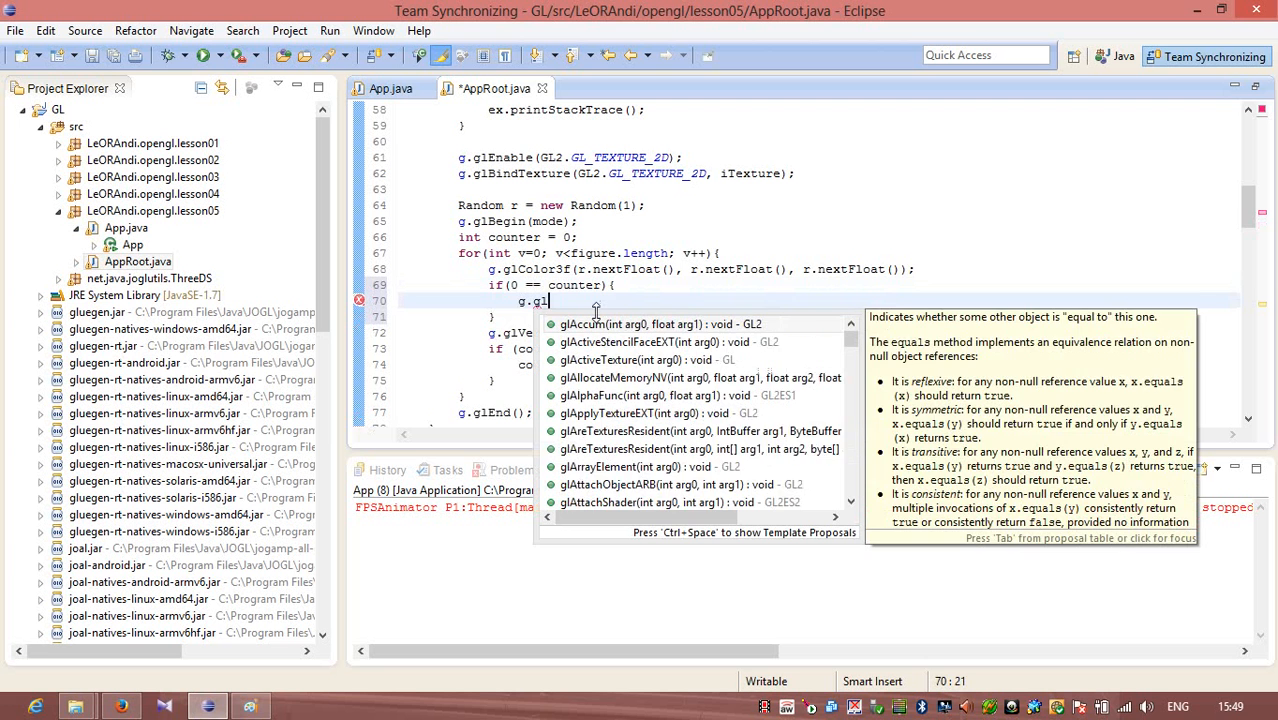
type("tex")
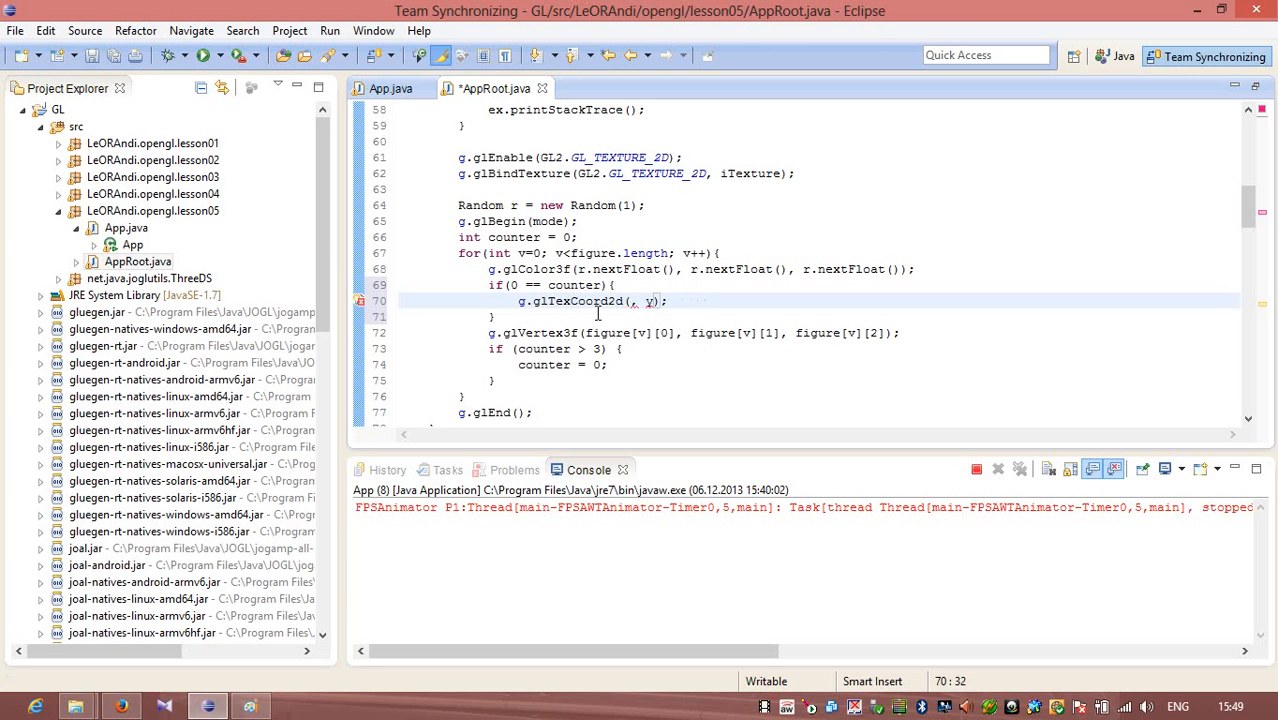
type("0,")
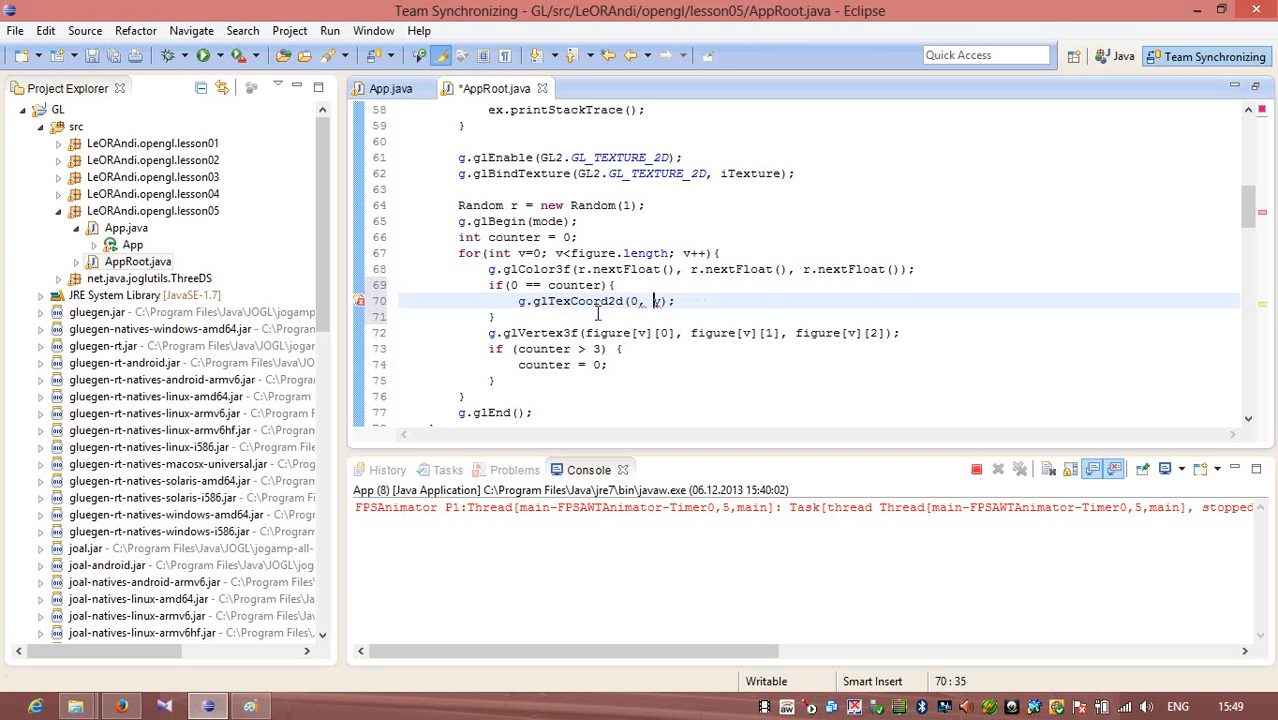
type("0")
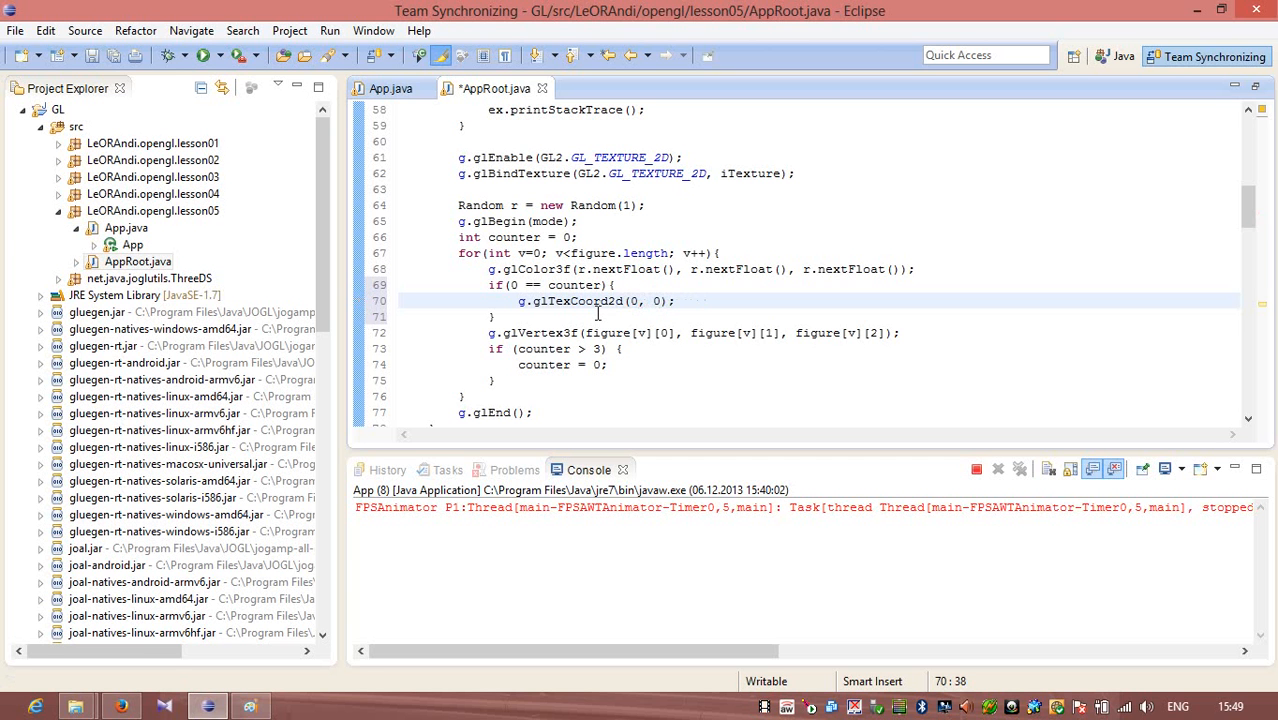
Add else-if branches for the other counter values with their glTexCoord2d calls, removing a stray comma
left_click(490, 285)
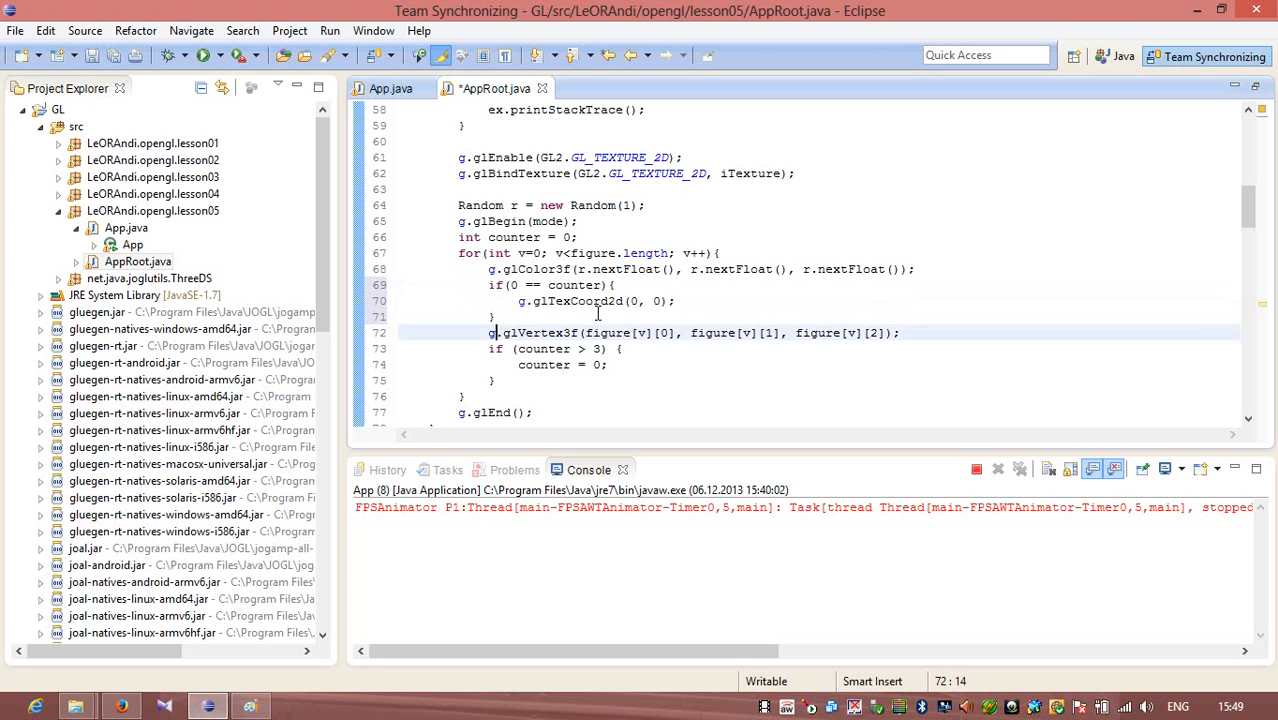
type("else")
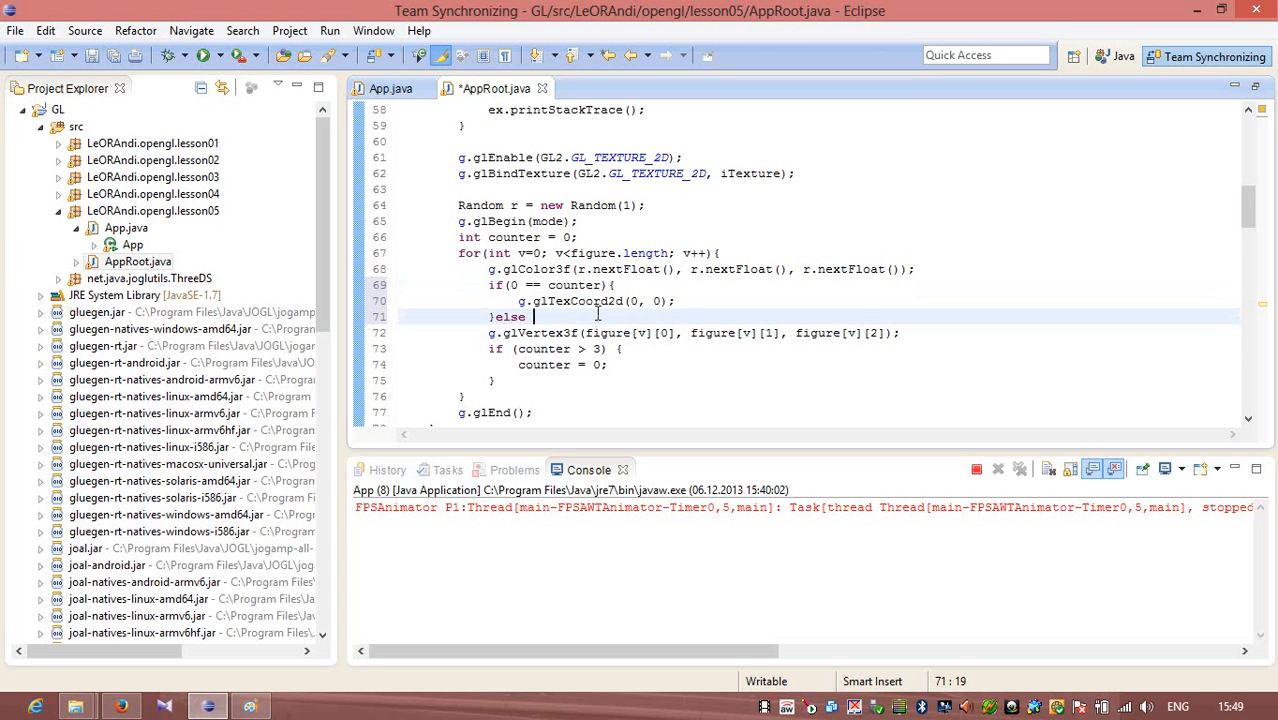
type("if(0 == counter){")
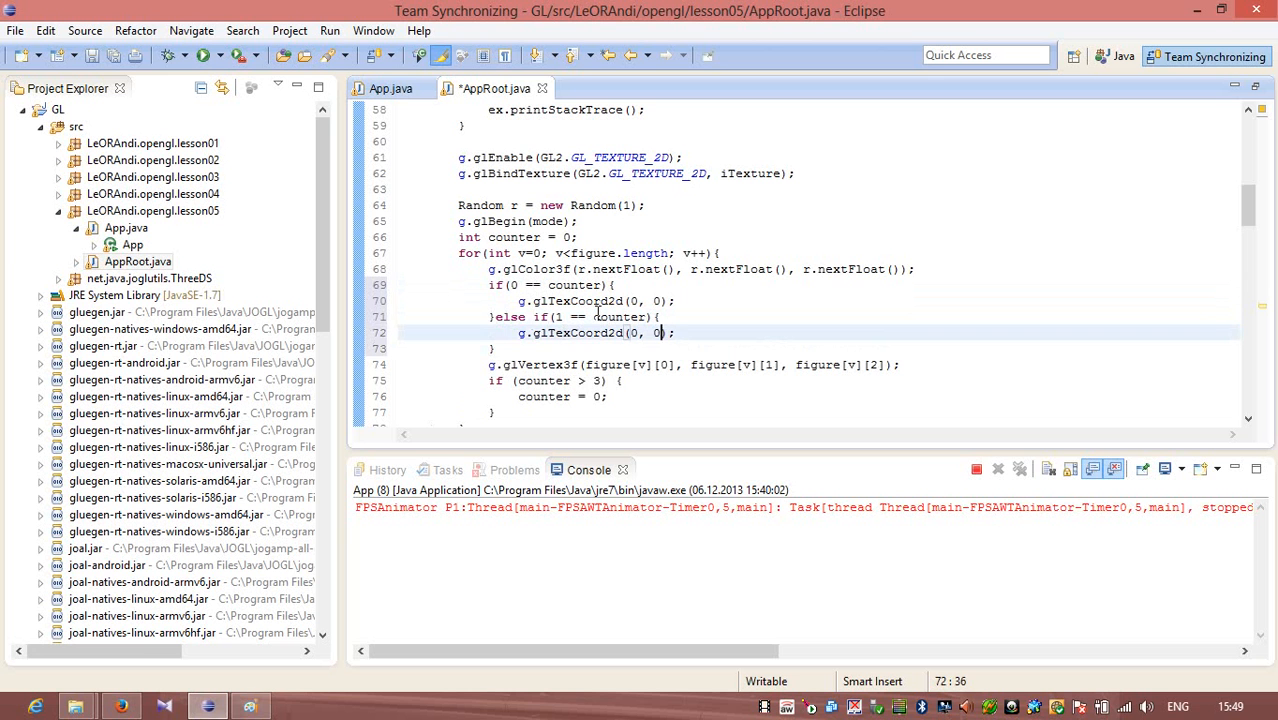
type("1")
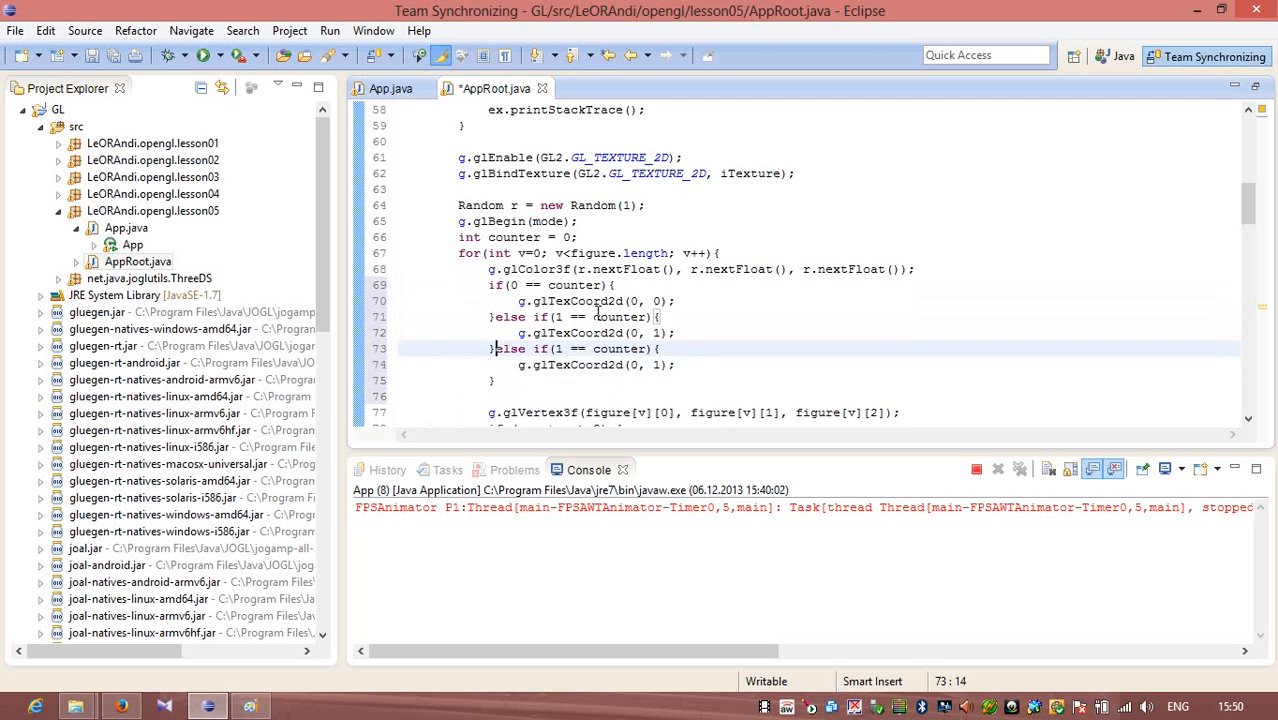
type("1")
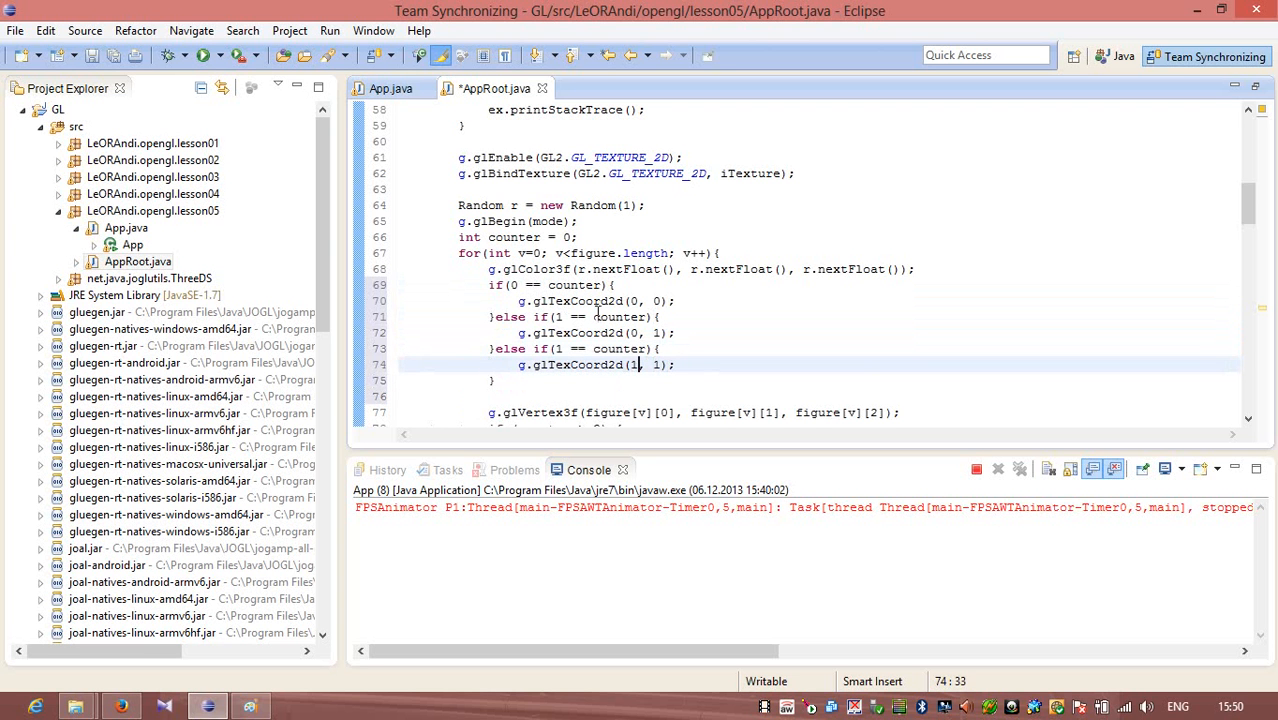
type(",")
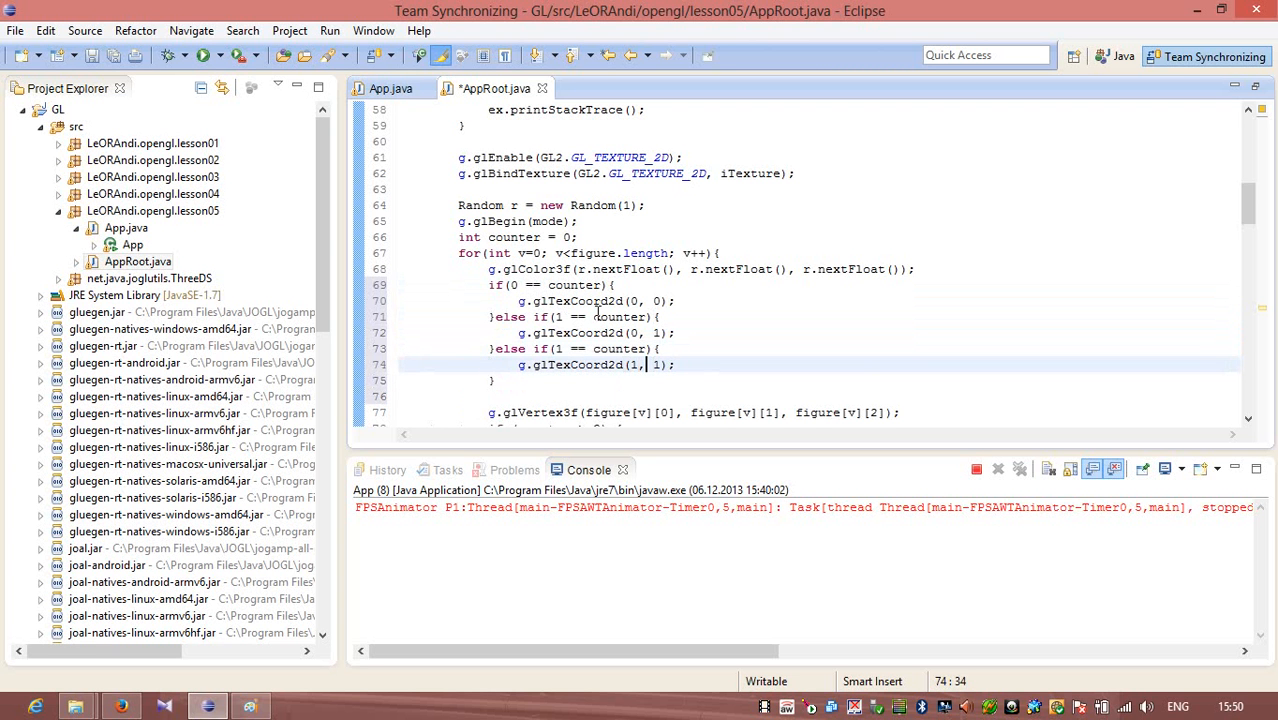
key("BackSpace")
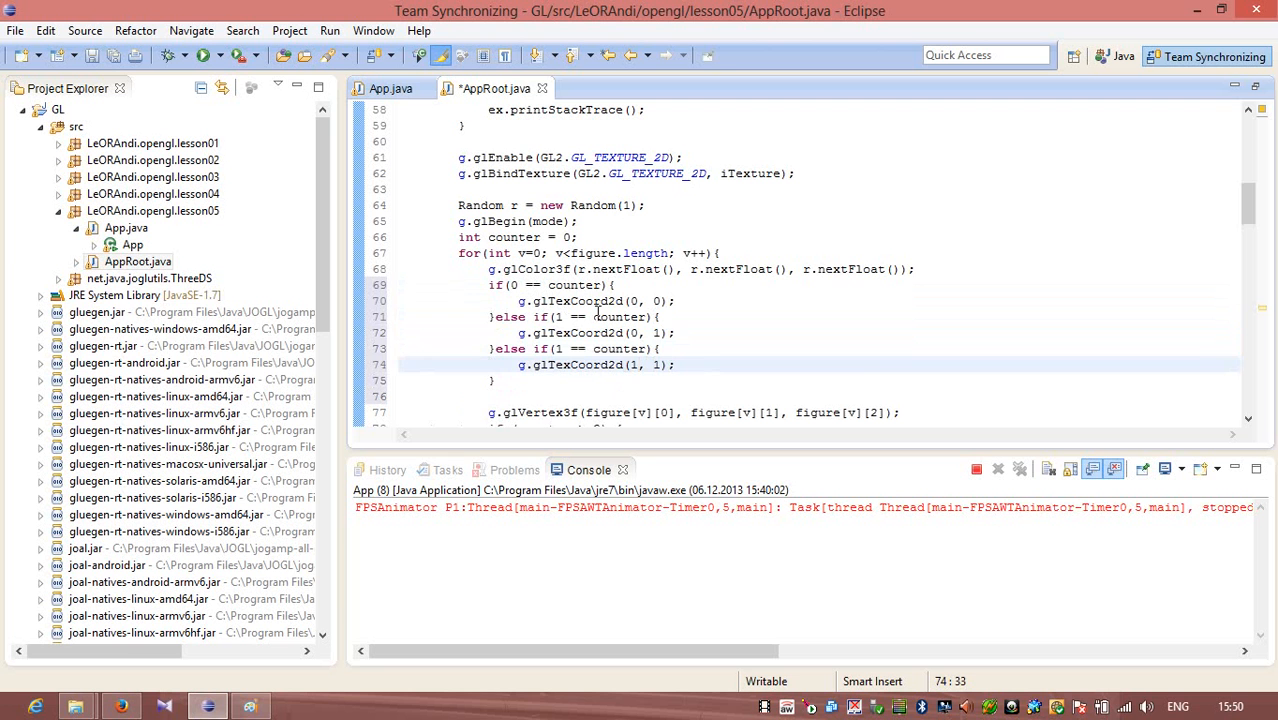
left_click(640, 348)
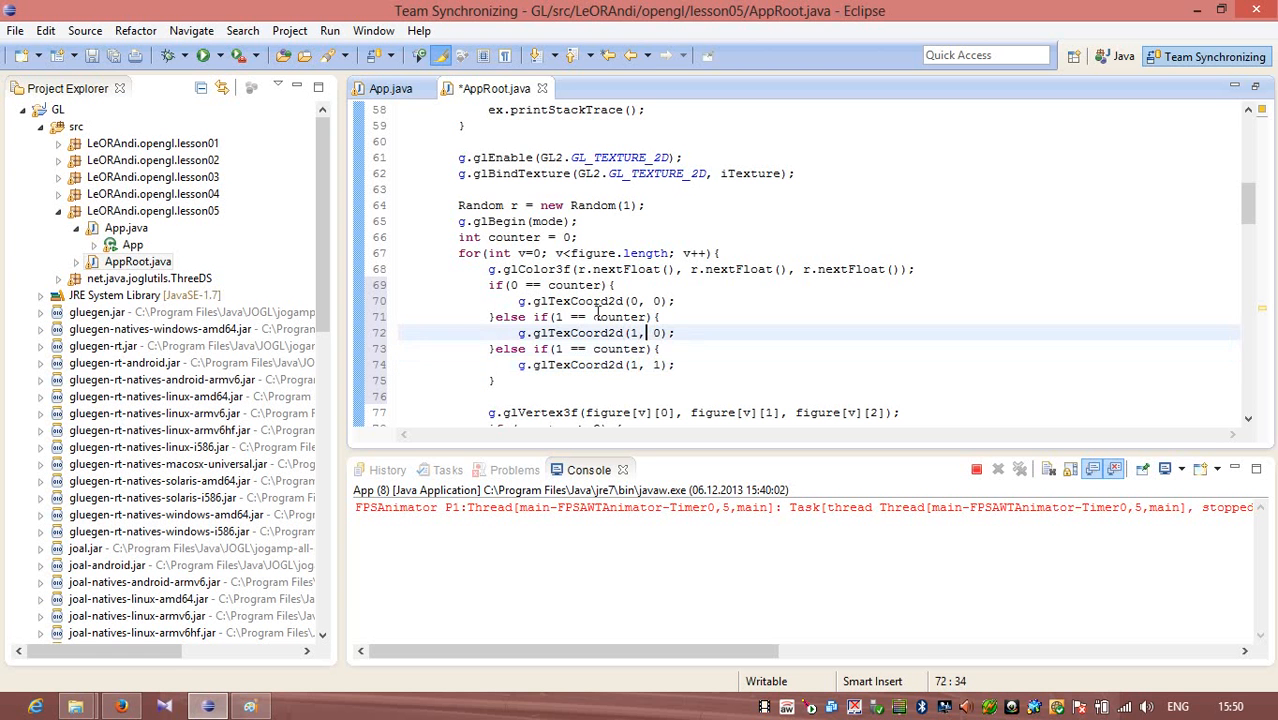
left_click_drag(655, 332, 495, 380)
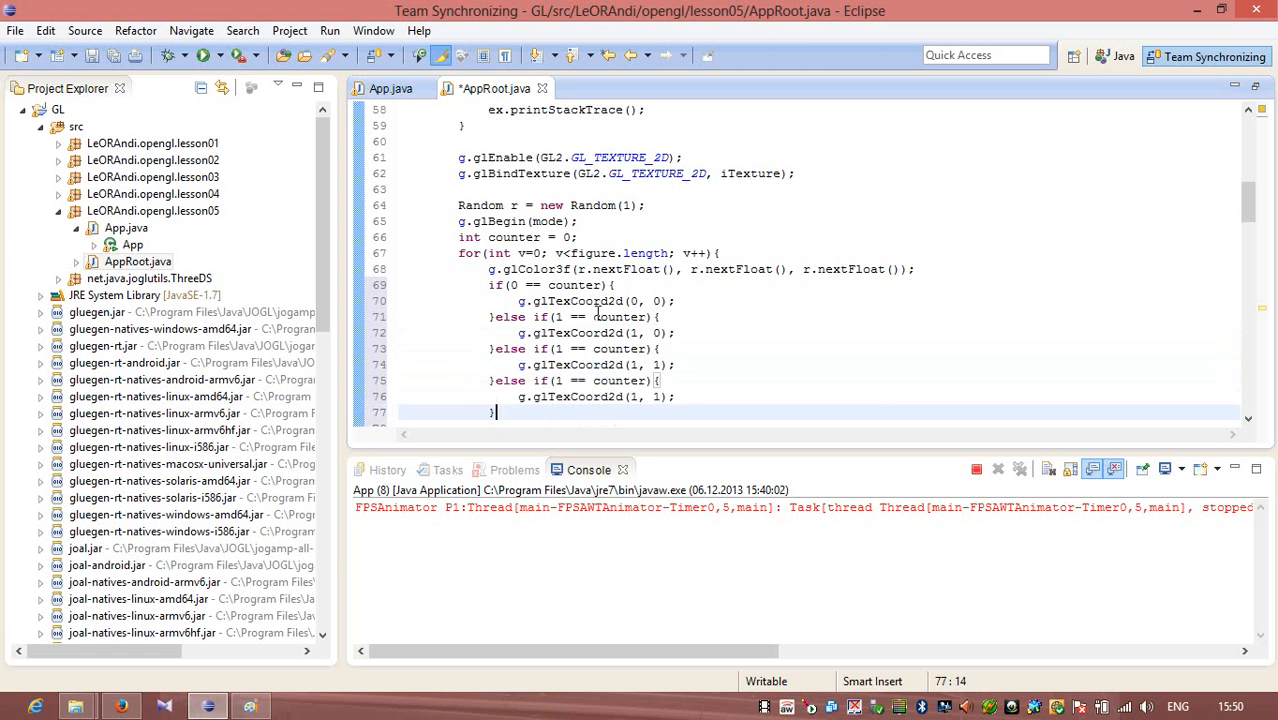
Renumber the else-if conditions to 1, 2, 3 and set the last coordinate to (0, 1)
left_click(598, 380)
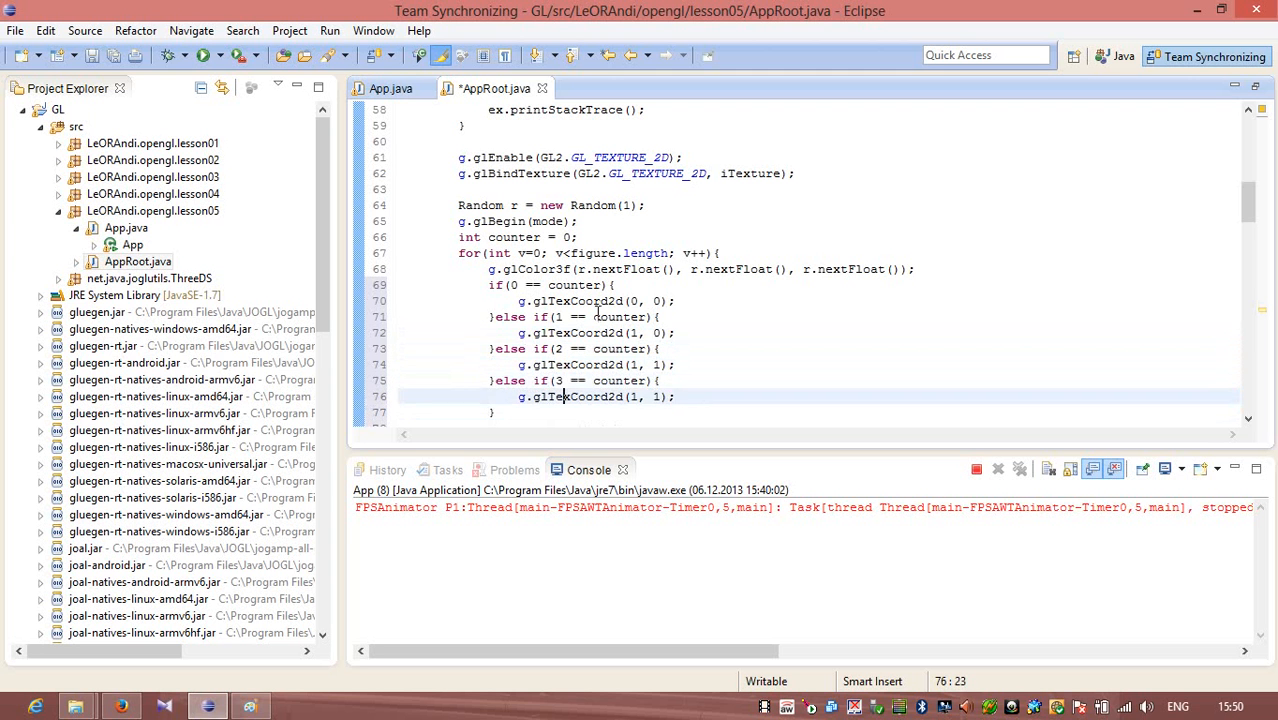
scroll("down", 3)
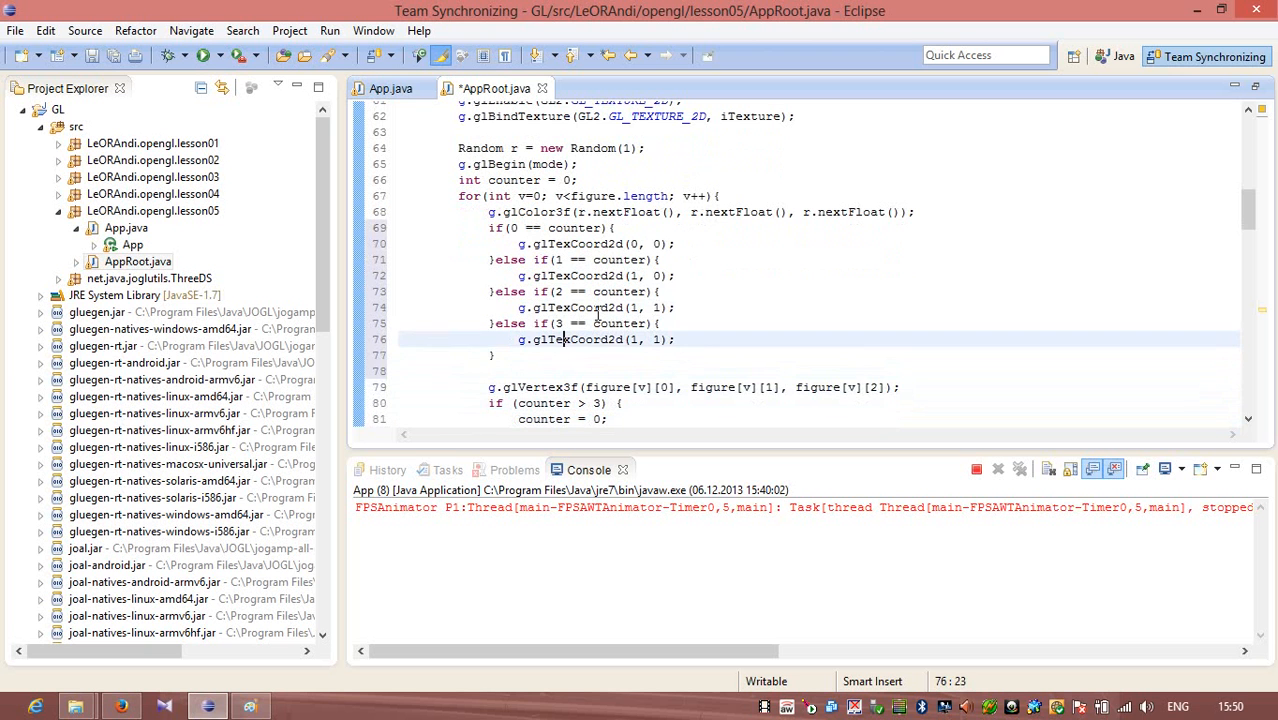
left_click(637, 339)
type("0")
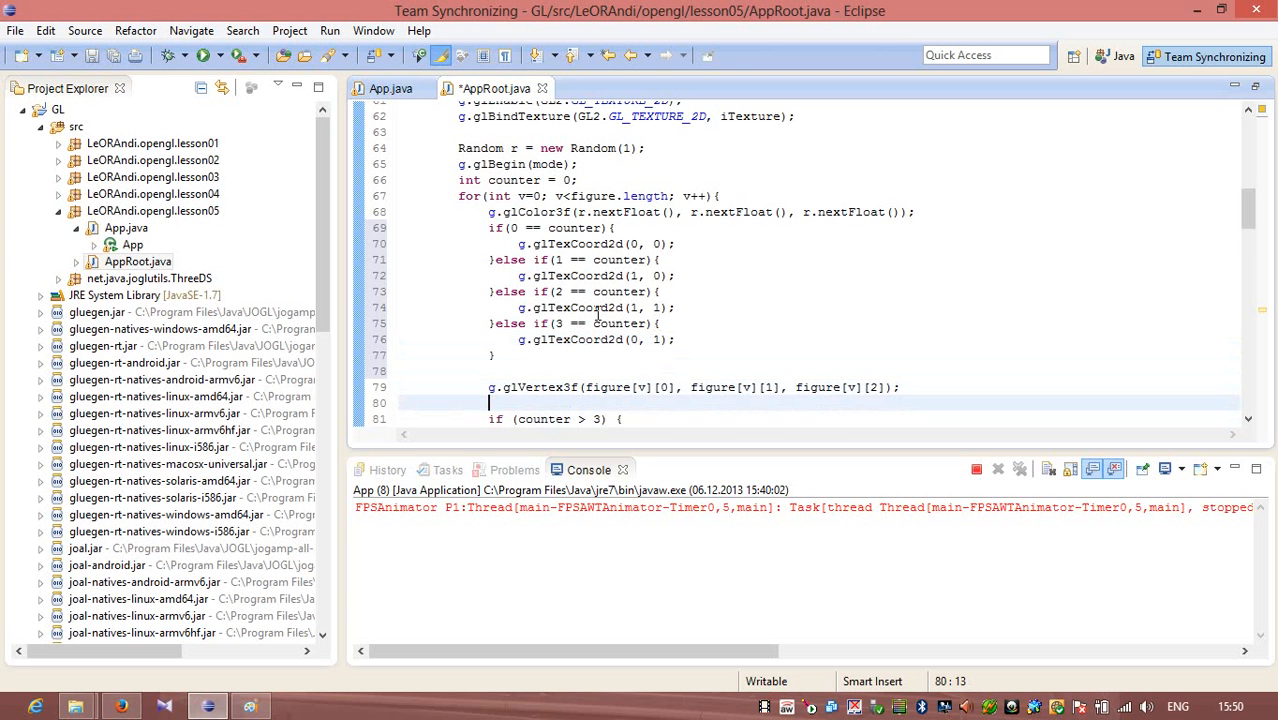
Change the reset check to if (++counter > 3) so the counter advances per vertex, and save
type("counter = 0;")
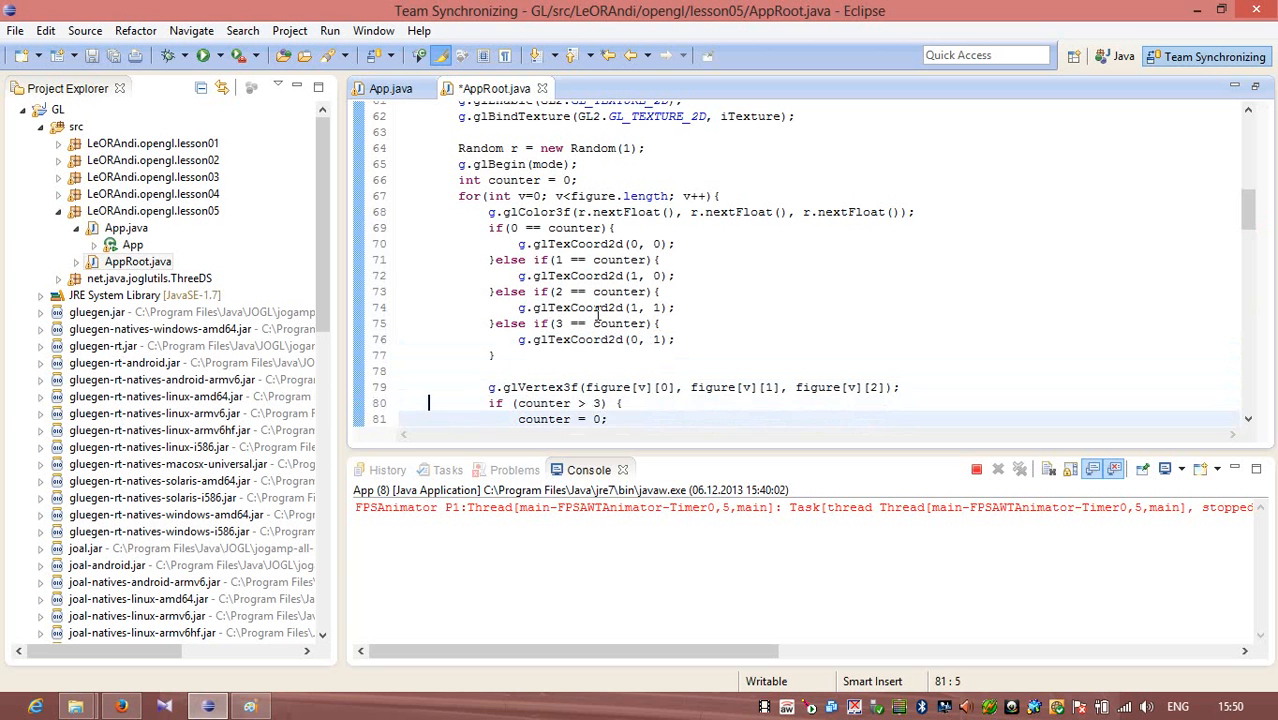
left_click(601, 403)
type("++")
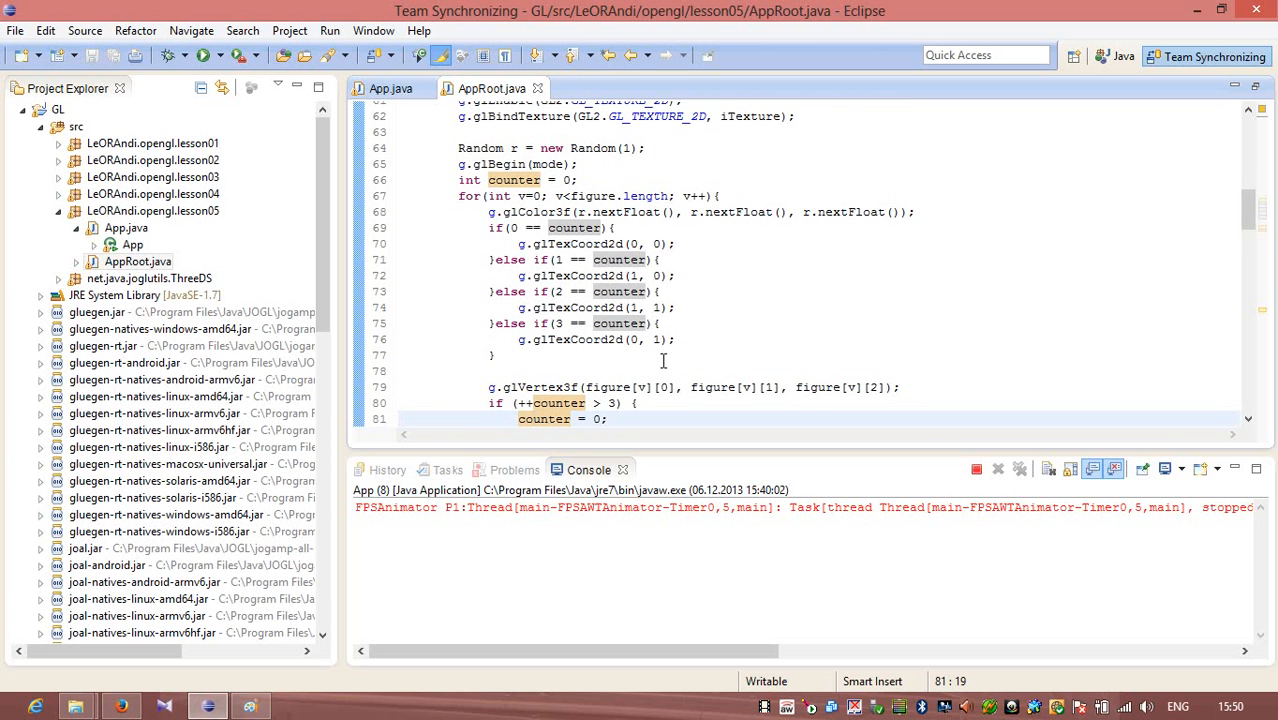
scroll("down", 3)
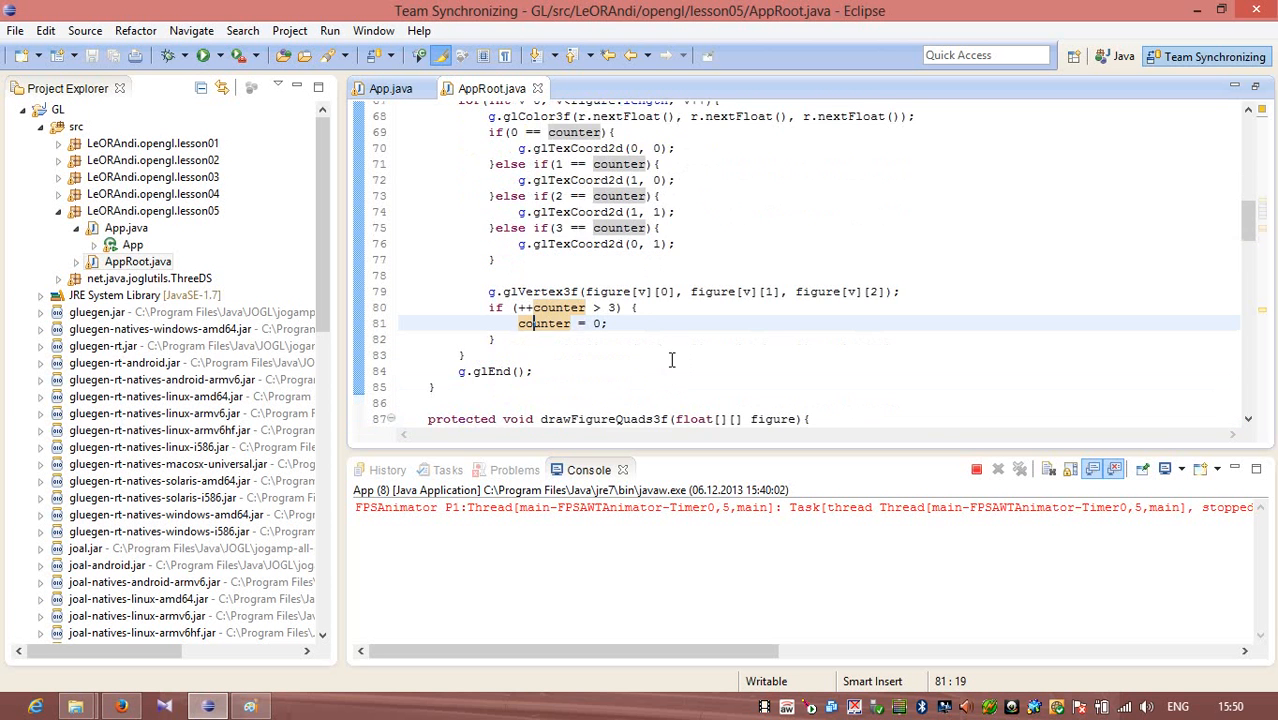
mouse_move(205, 55)
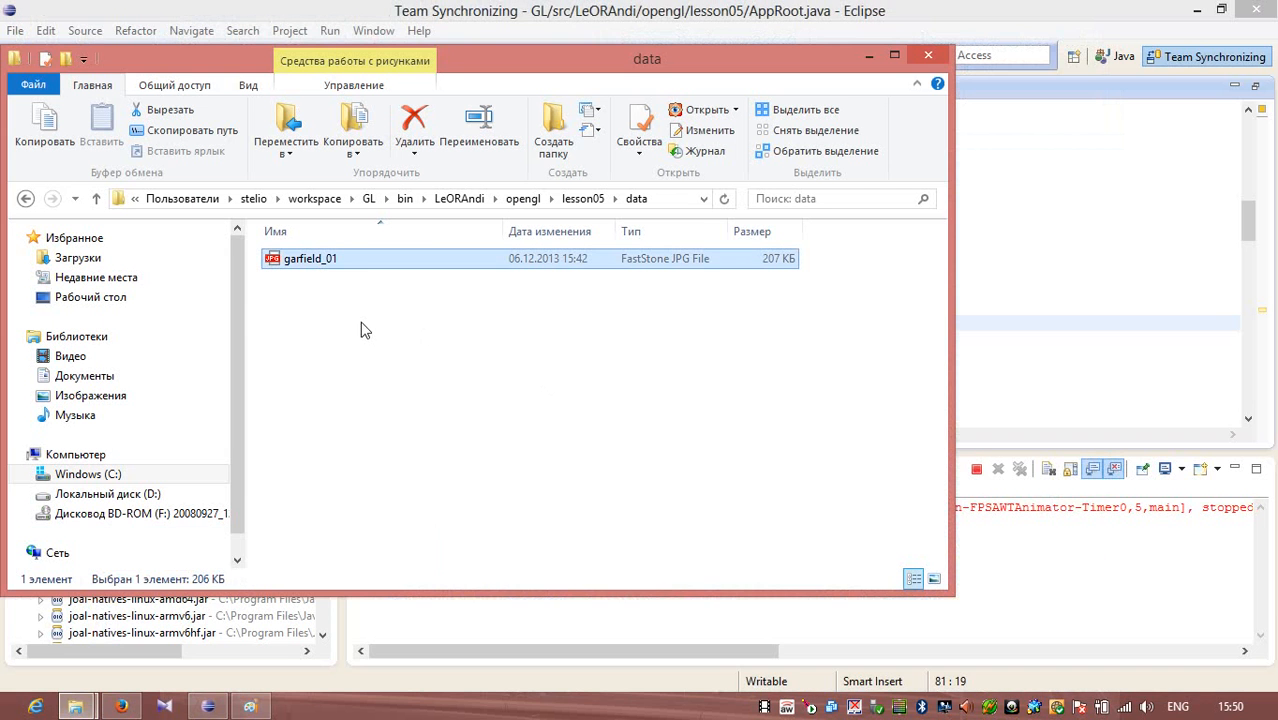
mouse_move(660, 215)
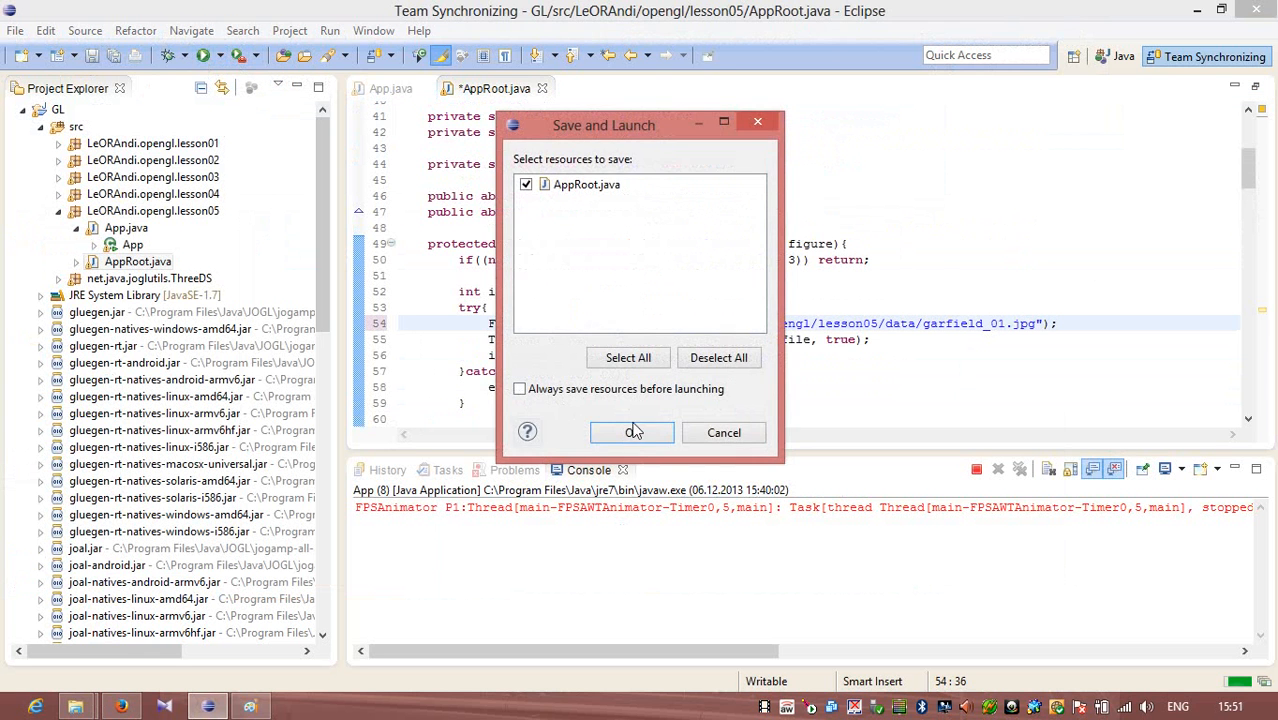
Save and launch lesson05, view the colour-tinted Garfield cube, then close the demo window
left_click(631, 432)
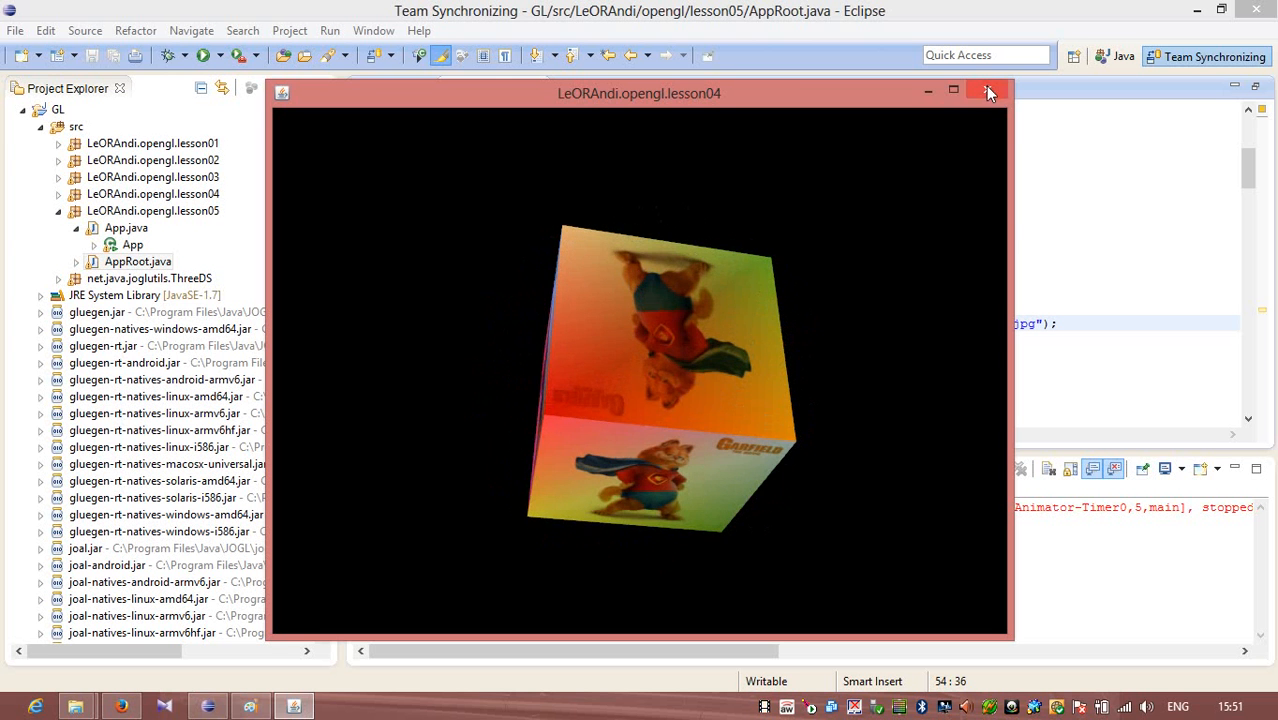
left_click(1000, 91)
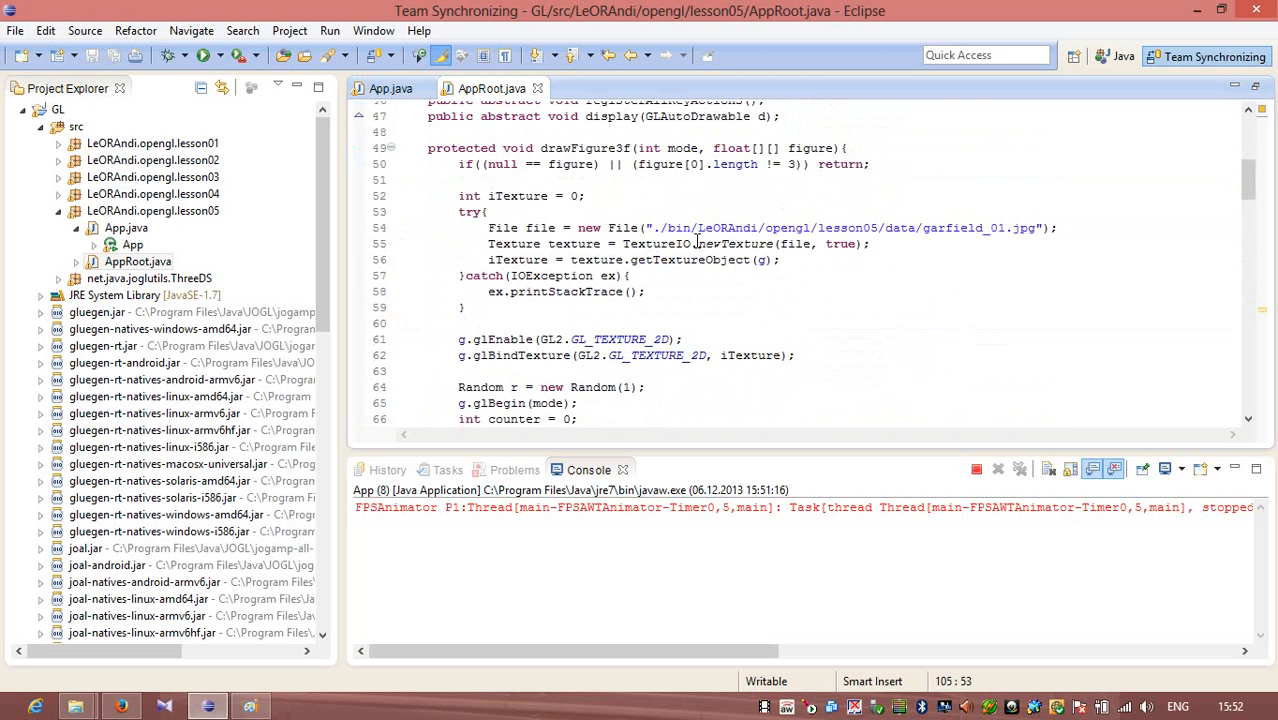
Comment out the random g.glColor3f(r.nextFloat(), ...) line in the vertex loop and relaunch
scroll("down", 3)
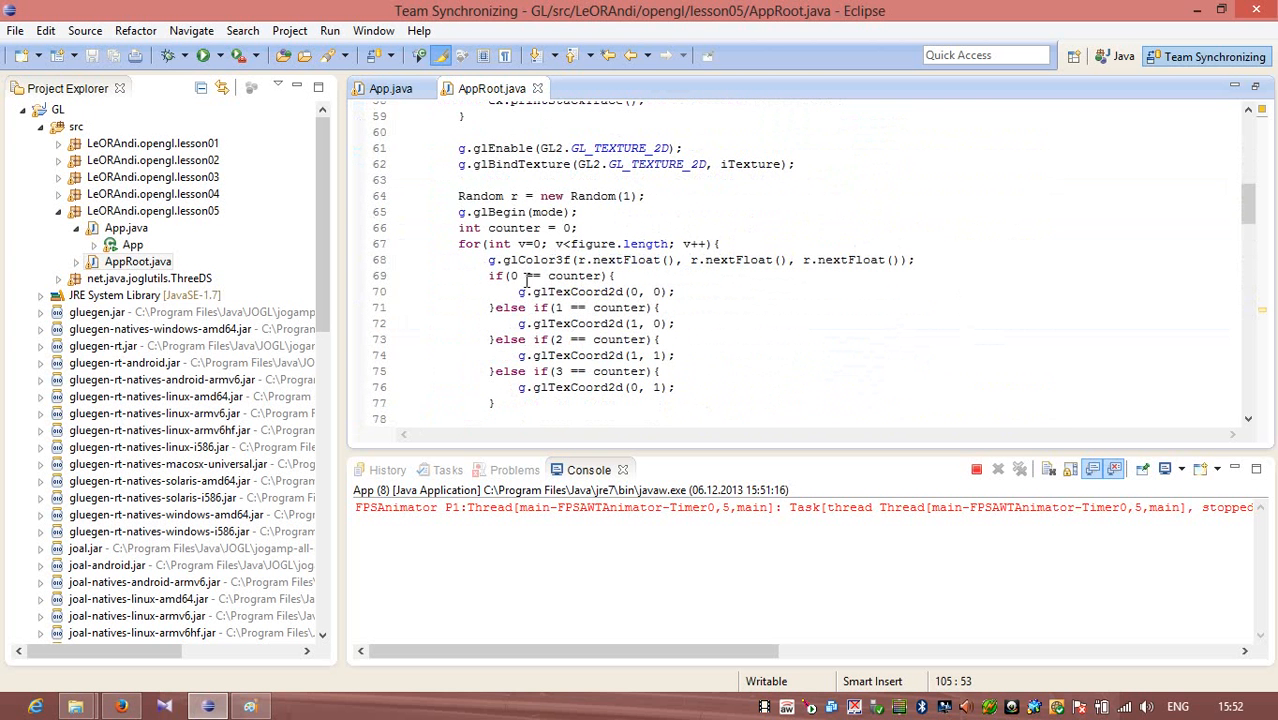
left_click(700, 260)
type("//")
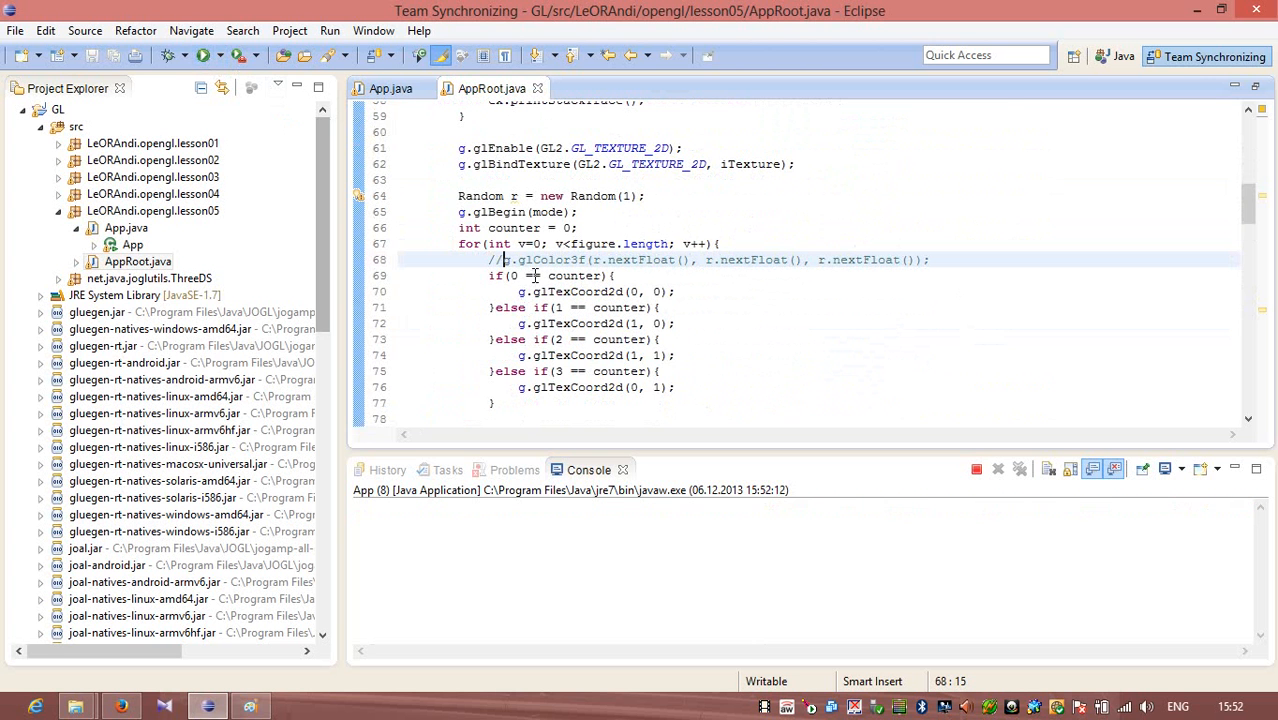
left_click(190, 55)
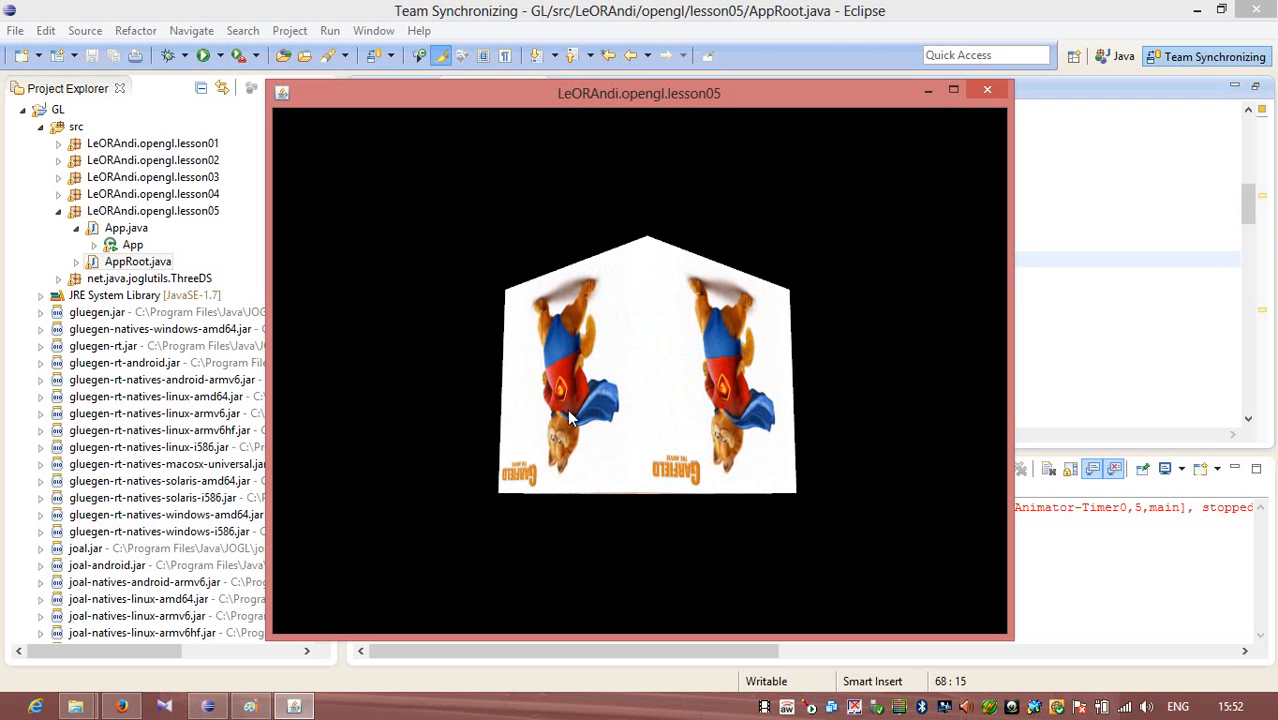
mouse_move(836, 461)
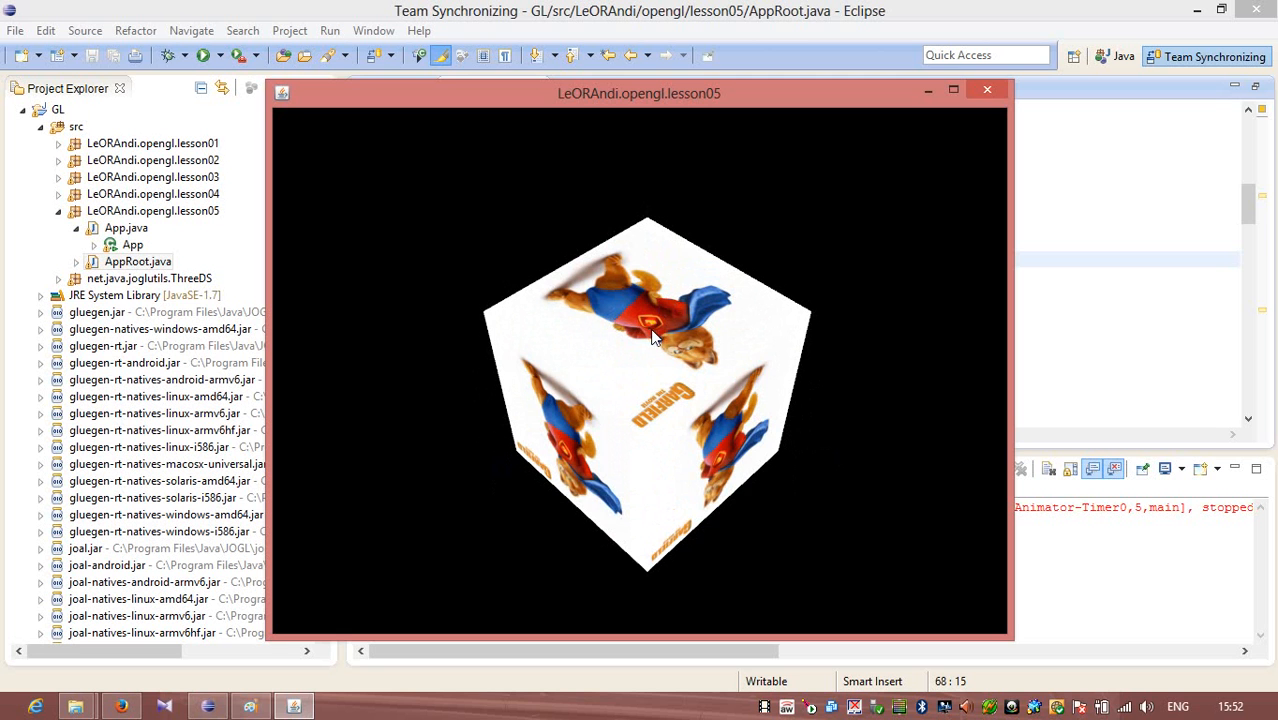
mouse_move(760, 375)
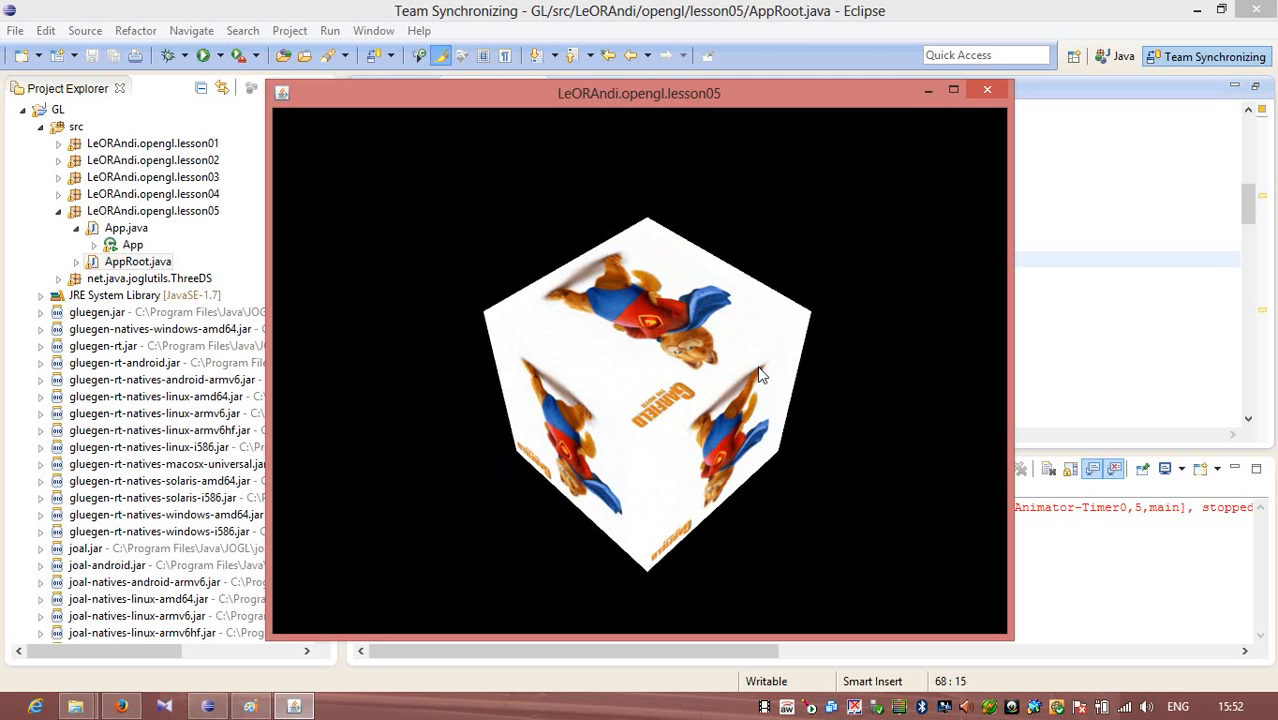
mouse_move(715, 388)
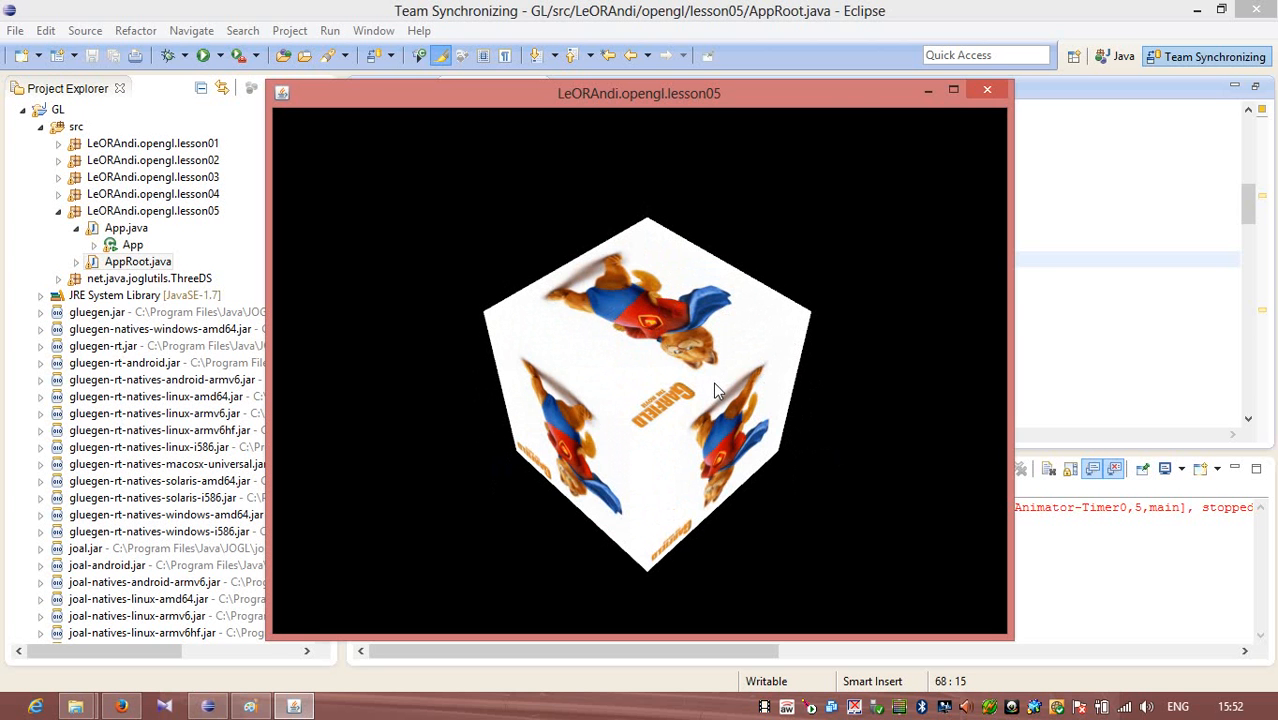
mouse_move(938, 105)
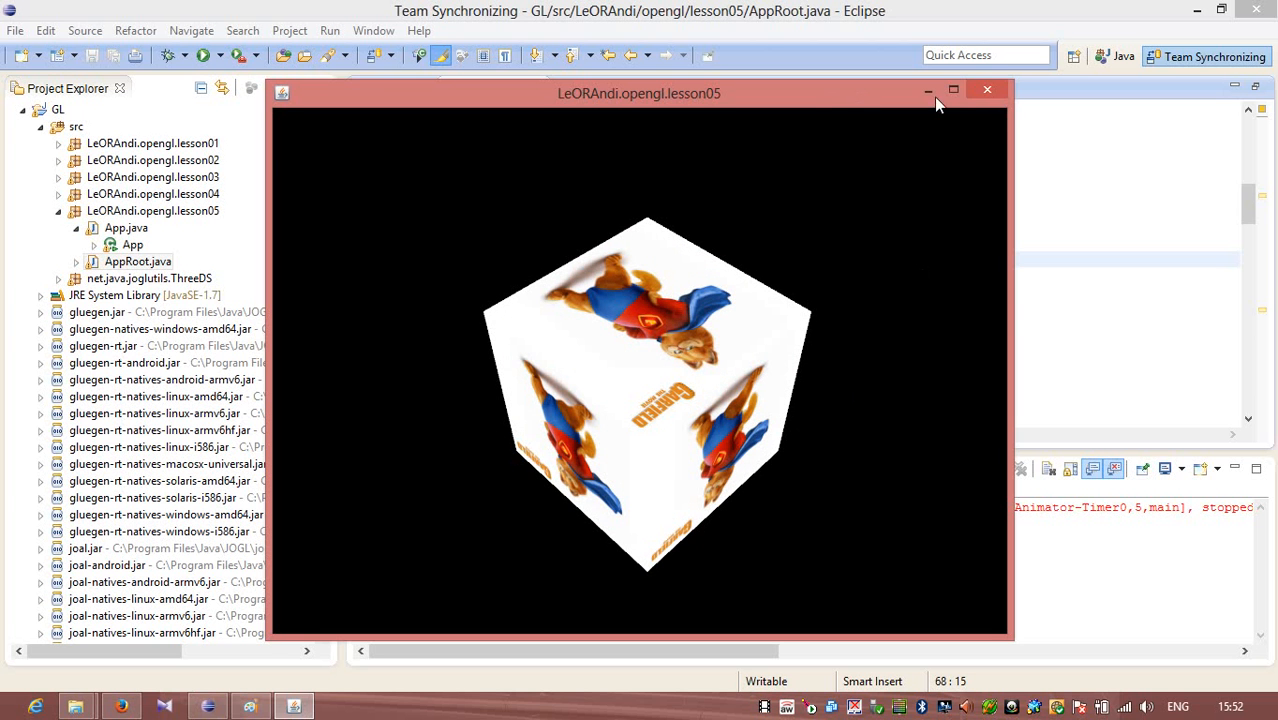
Watch the untinted Garfield cube rotate, then dismiss the lesson05 demo window
left_click(987, 90)
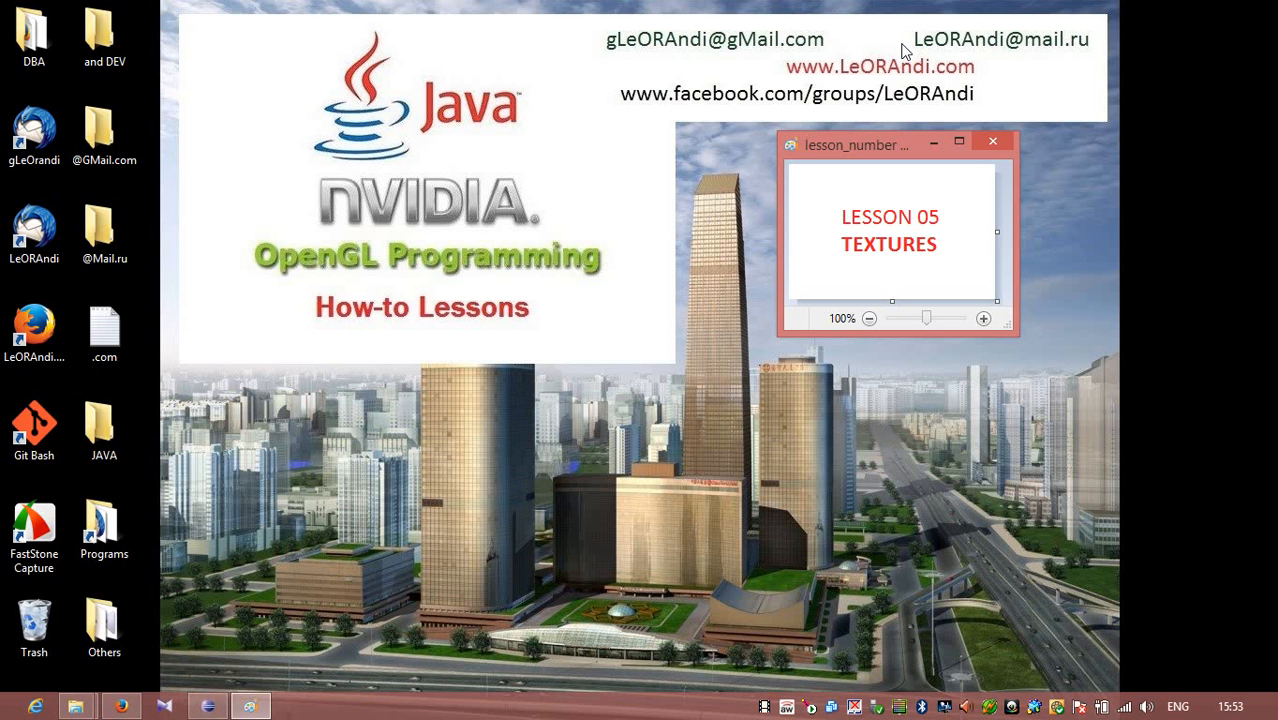
mouse_move(846, 91)
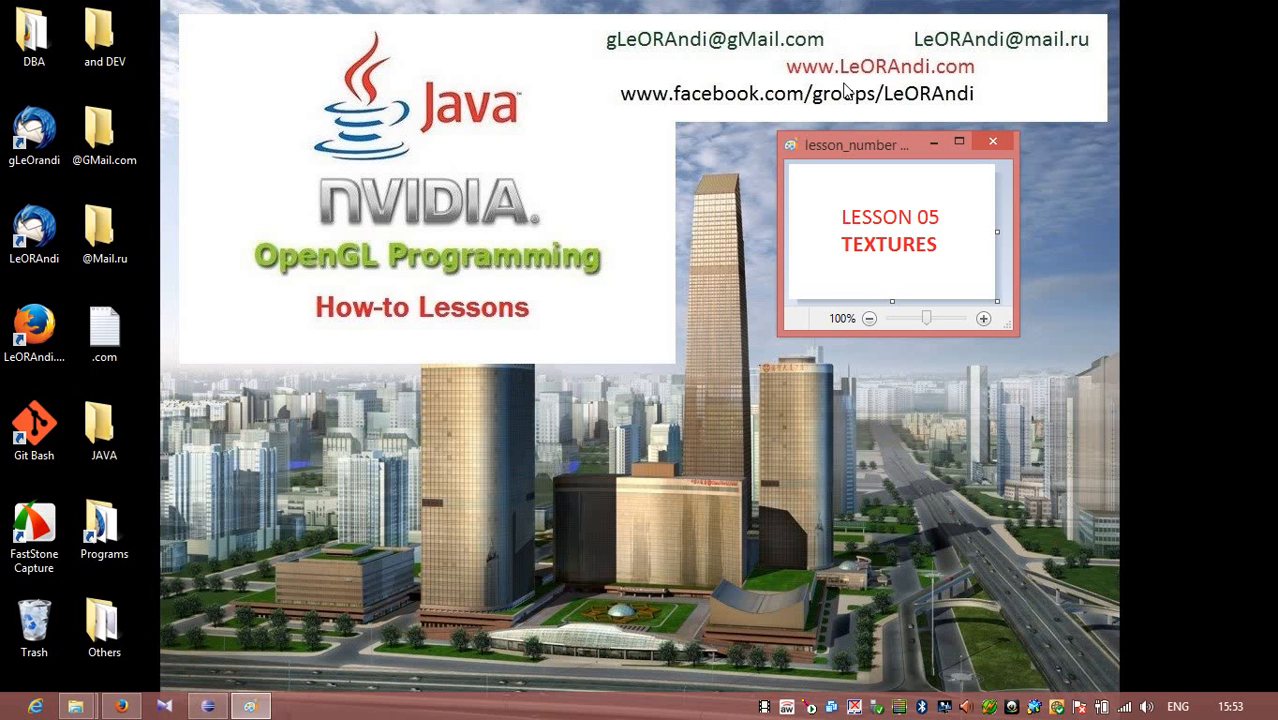
mouse_move(800, 93)
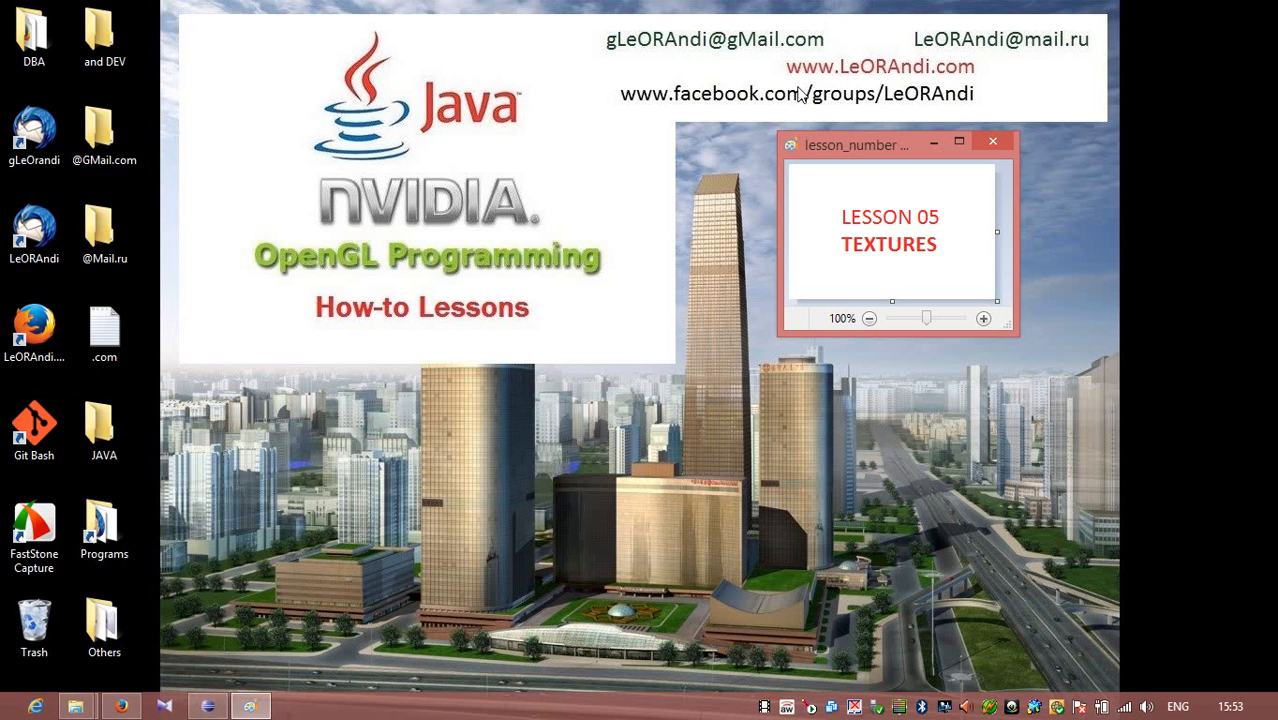
mouse_move(949, 110)
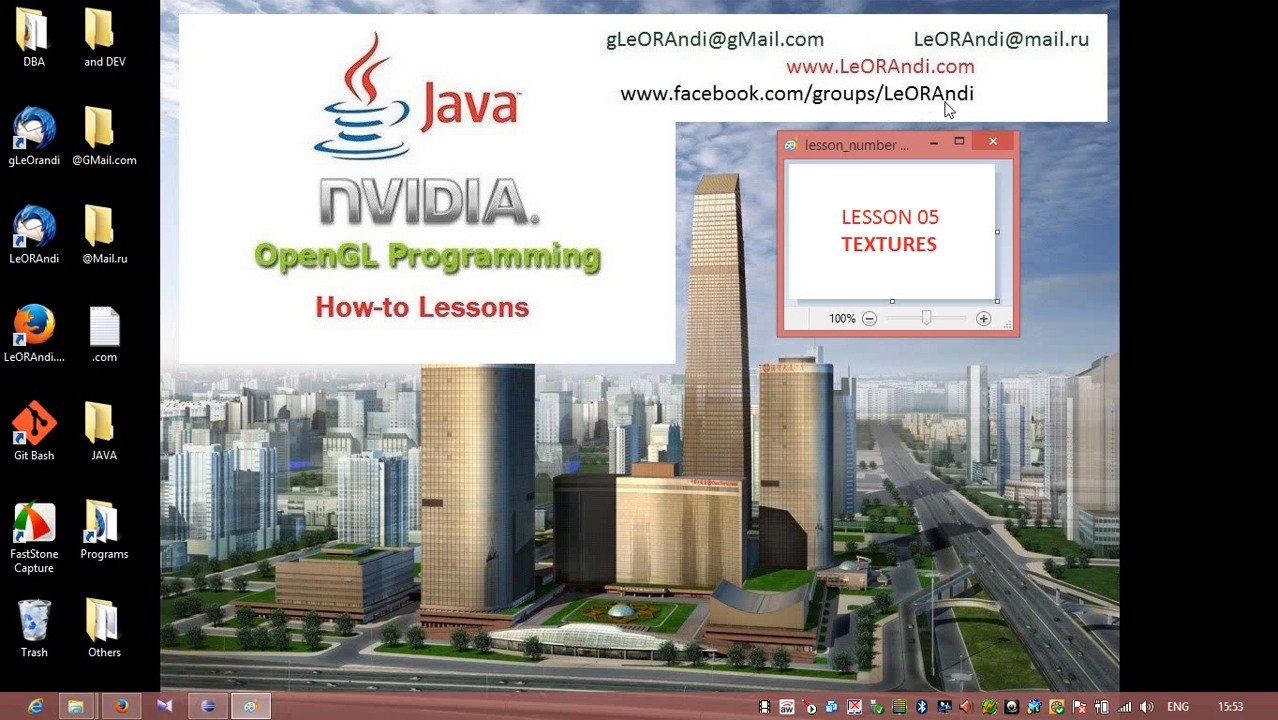
mouse_move(729, 50)
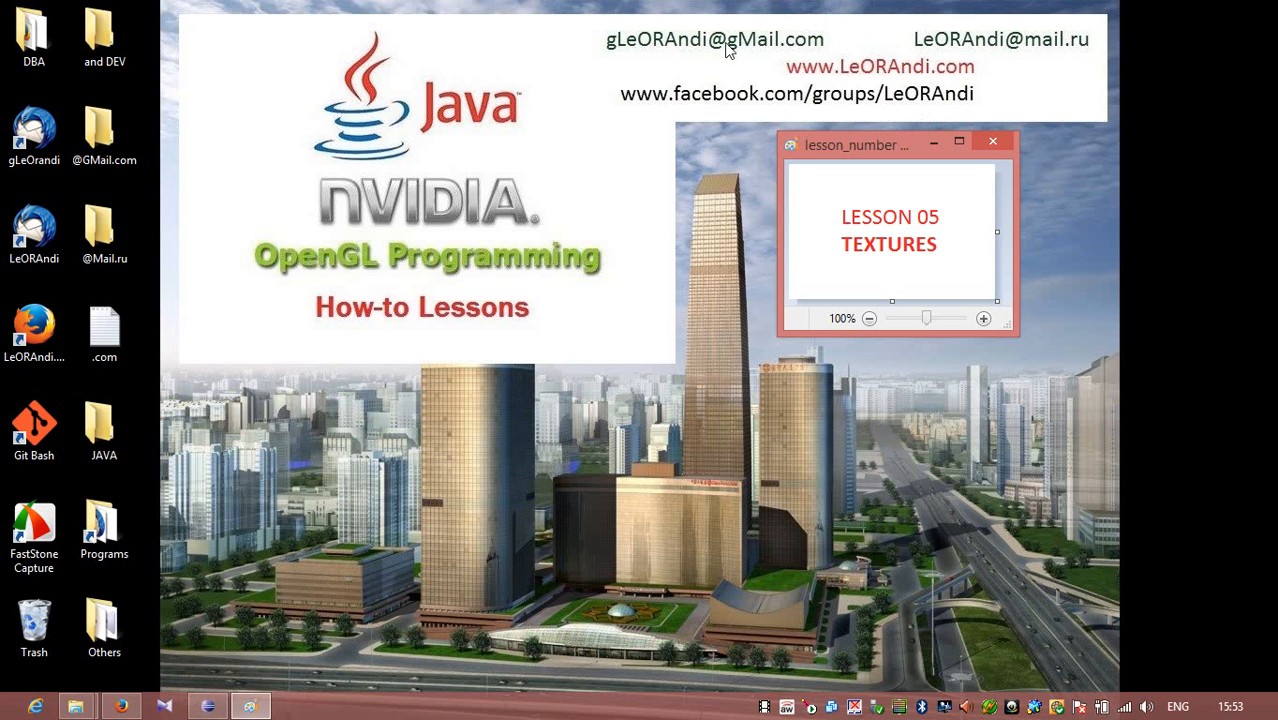
mouse_move(1057, 57)
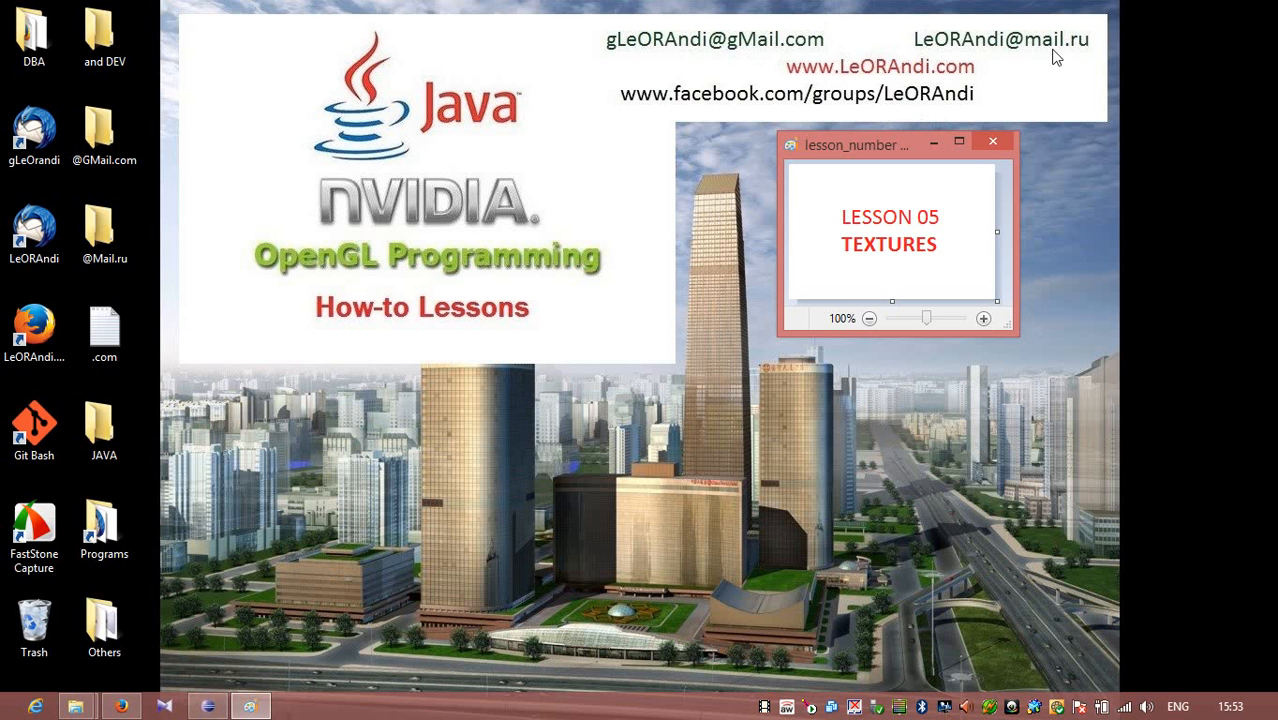
mouse_move(810, 70)
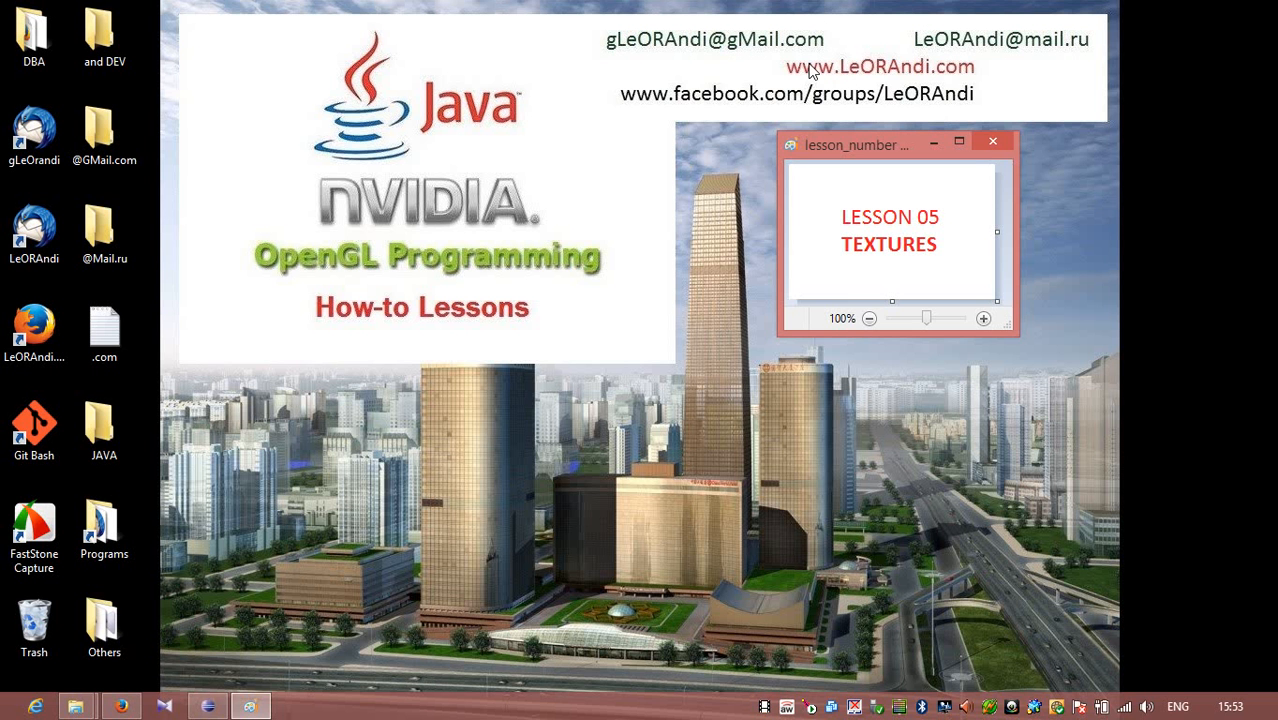
mouse_move(903, 79)
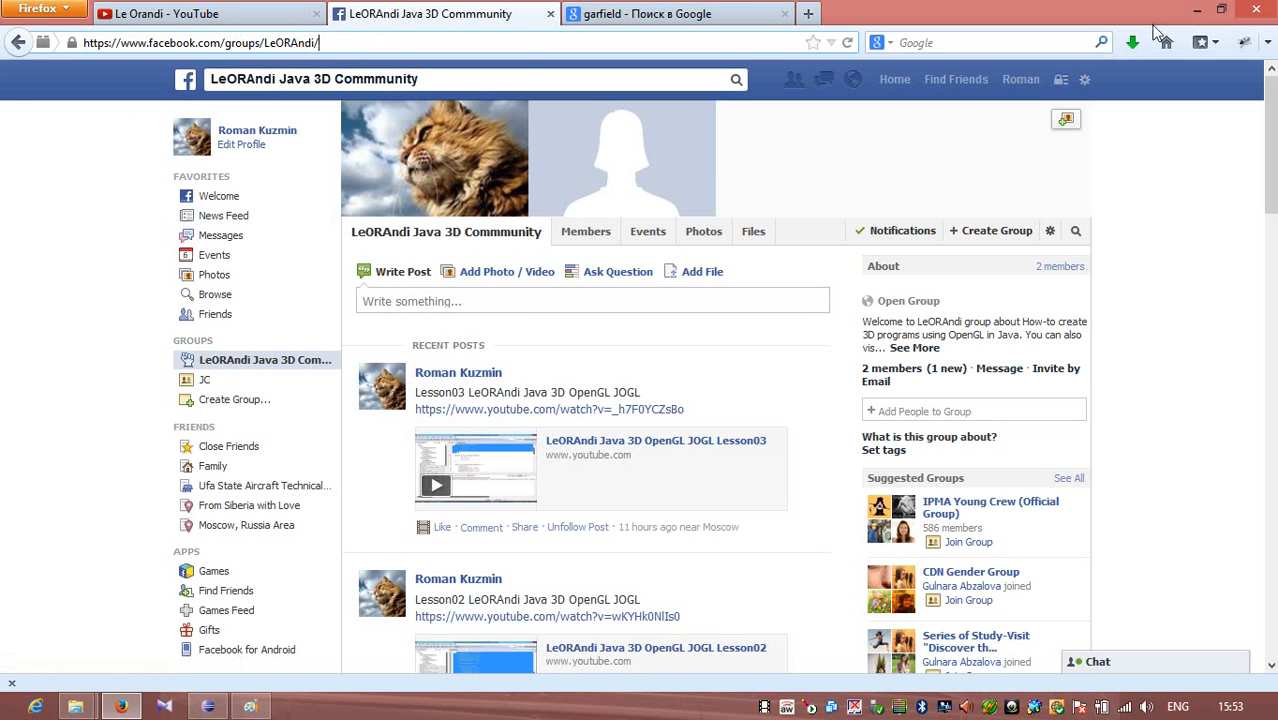
mouse_move(1199, 9)
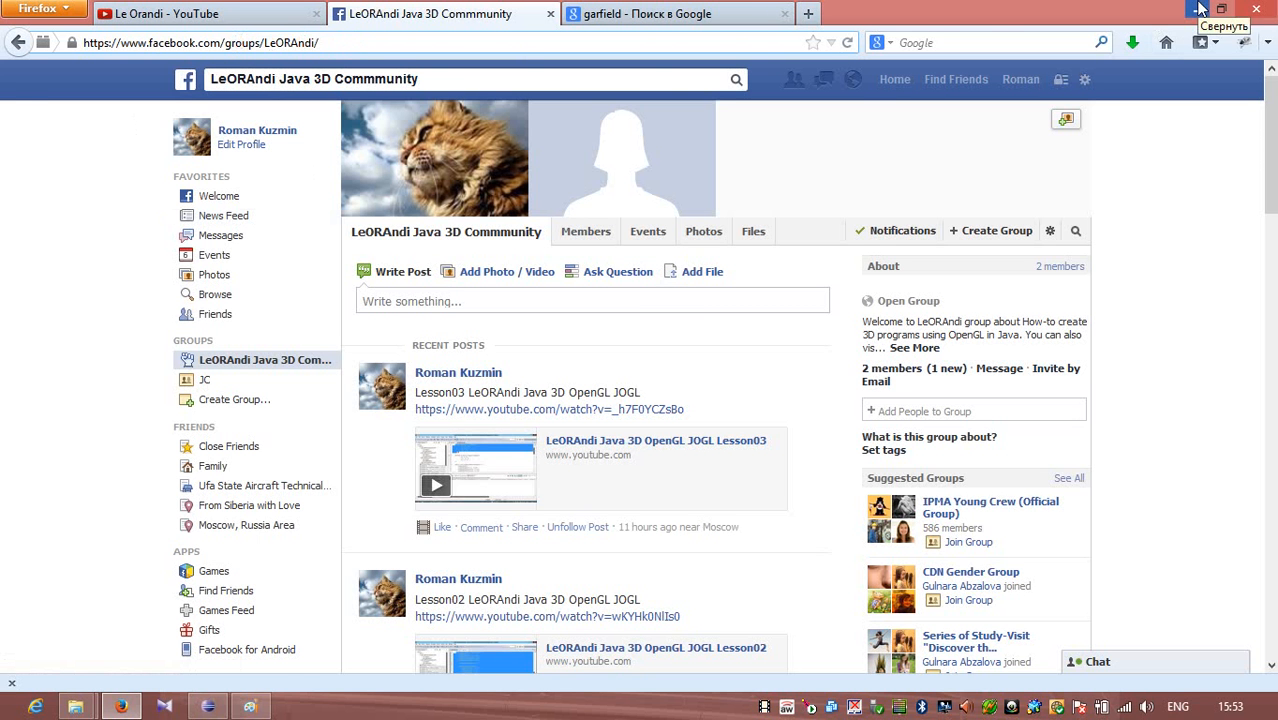
Minimize the Facebook group browser window to return to the lesson title desktop
left_click(1199, 9)
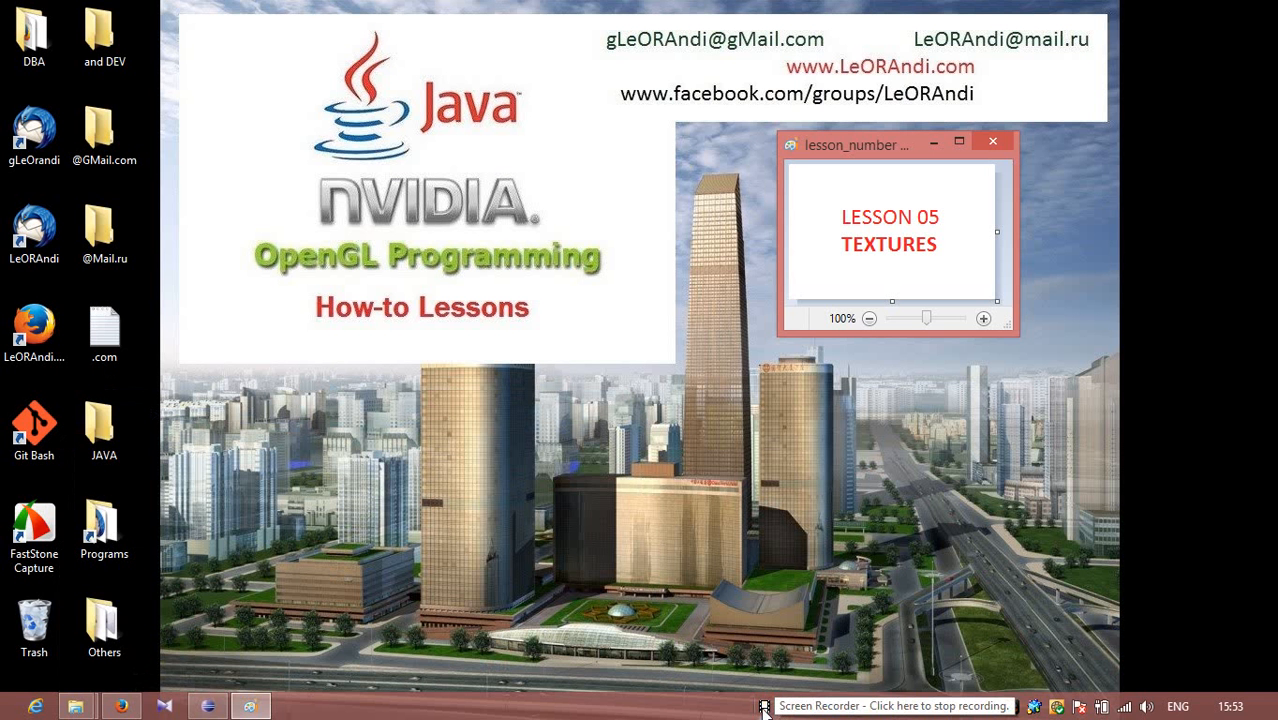